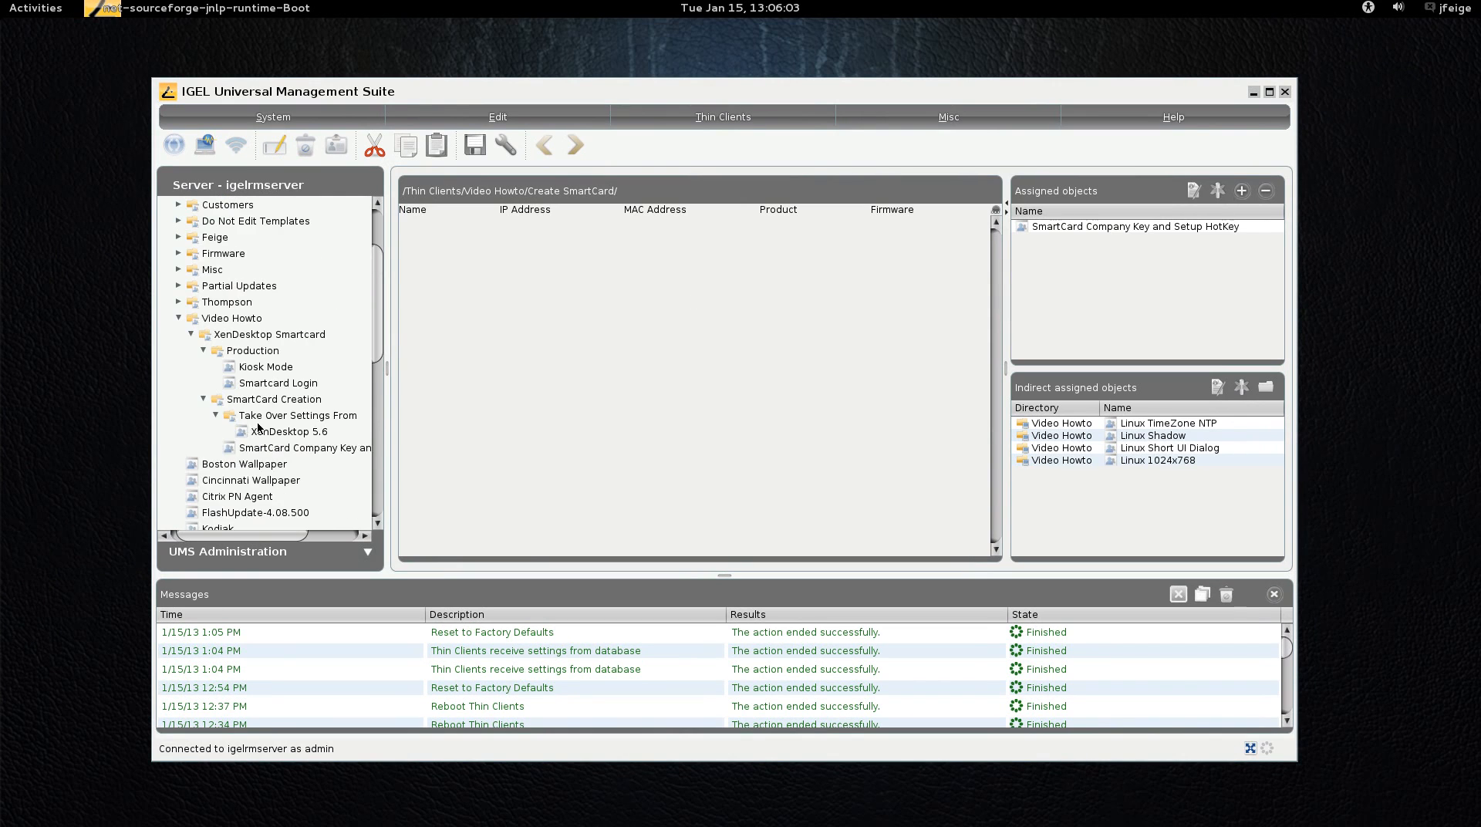
Step: Browse Video Howto > XenDesktop Smartcard > Production, viewing Kiosk Mode then Smartcard Login details
scroll(down, 3)
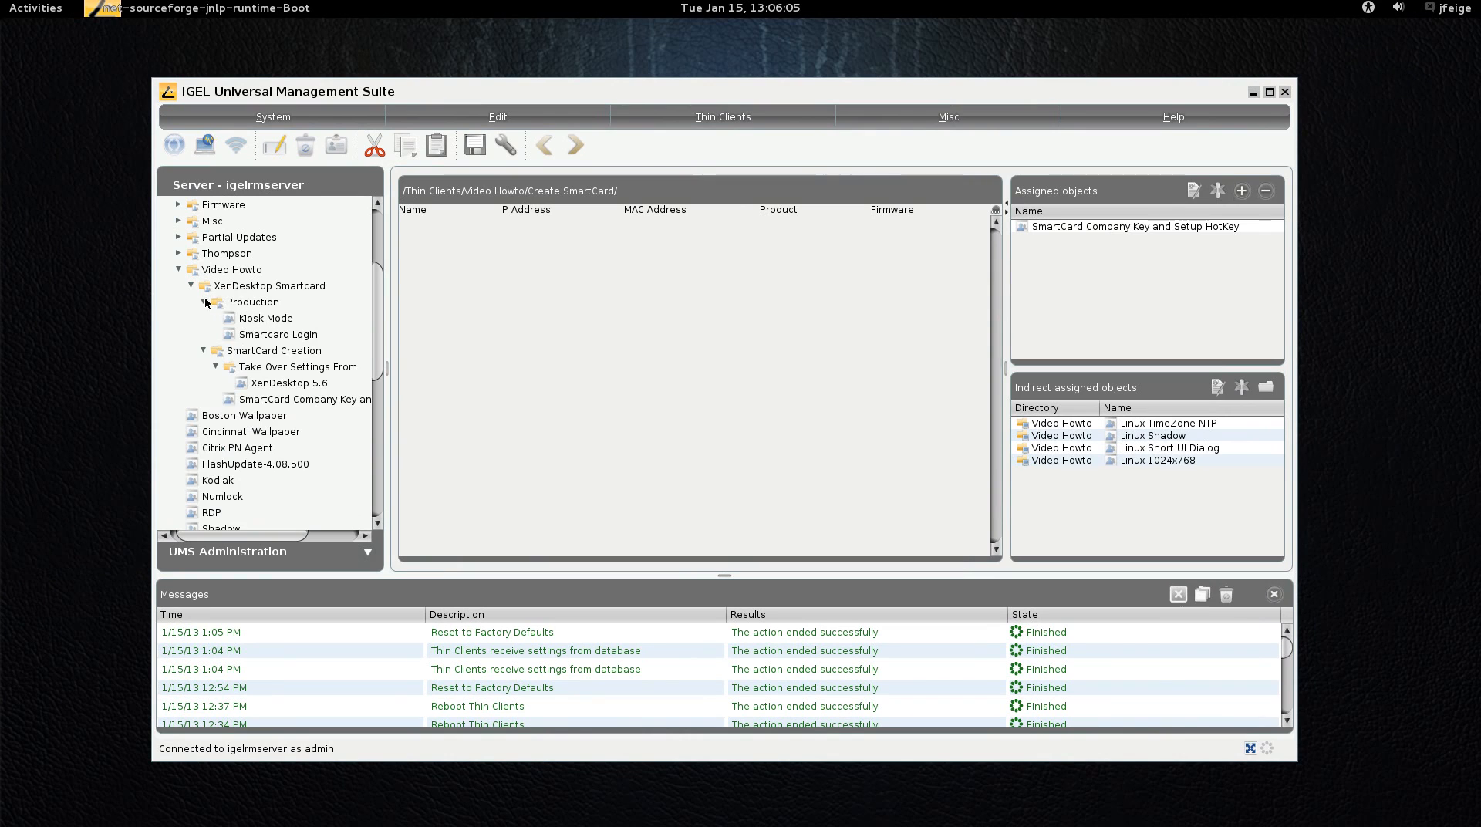
click(206, 301)
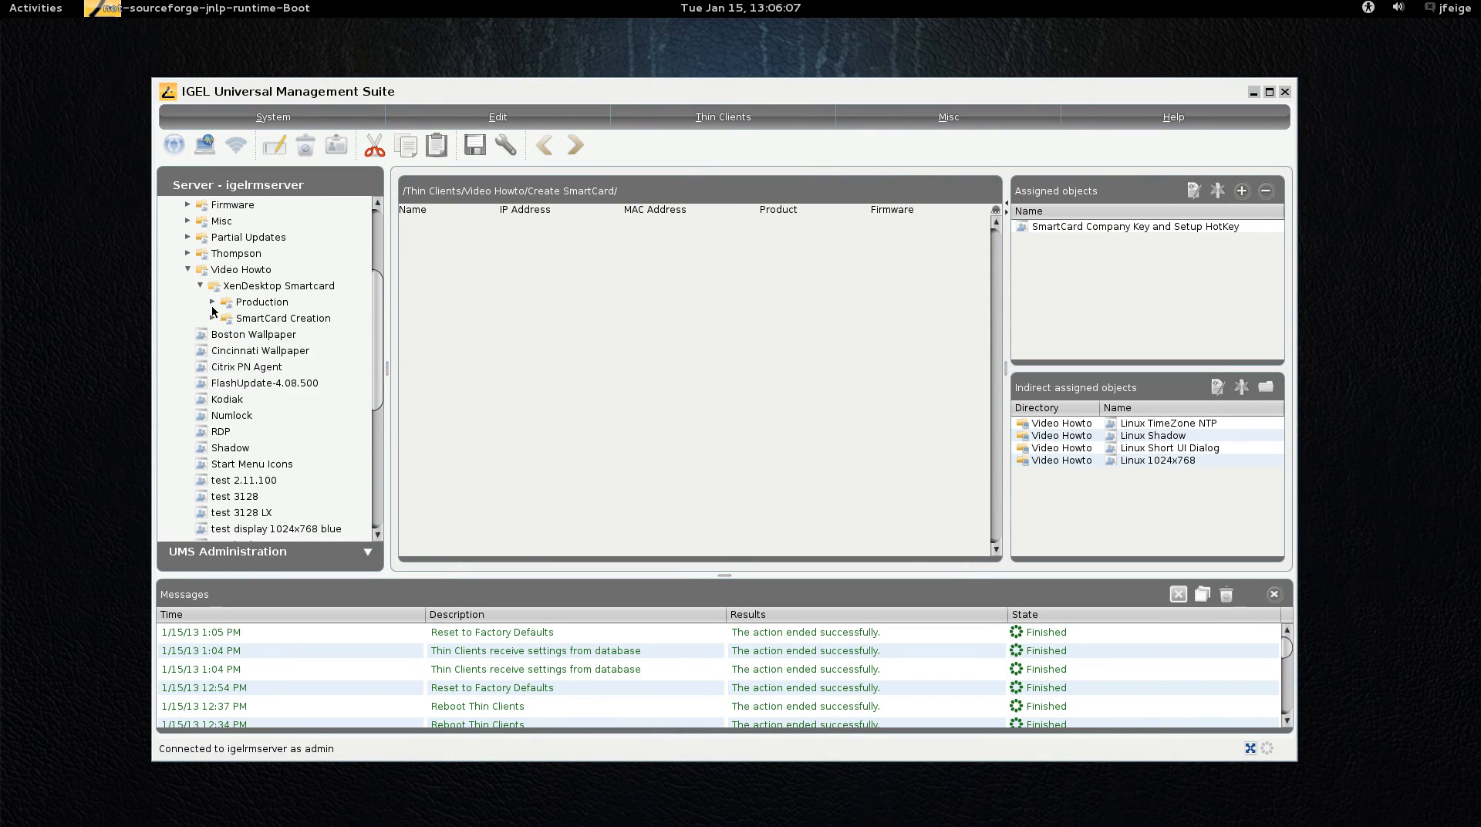
click(274, 318)
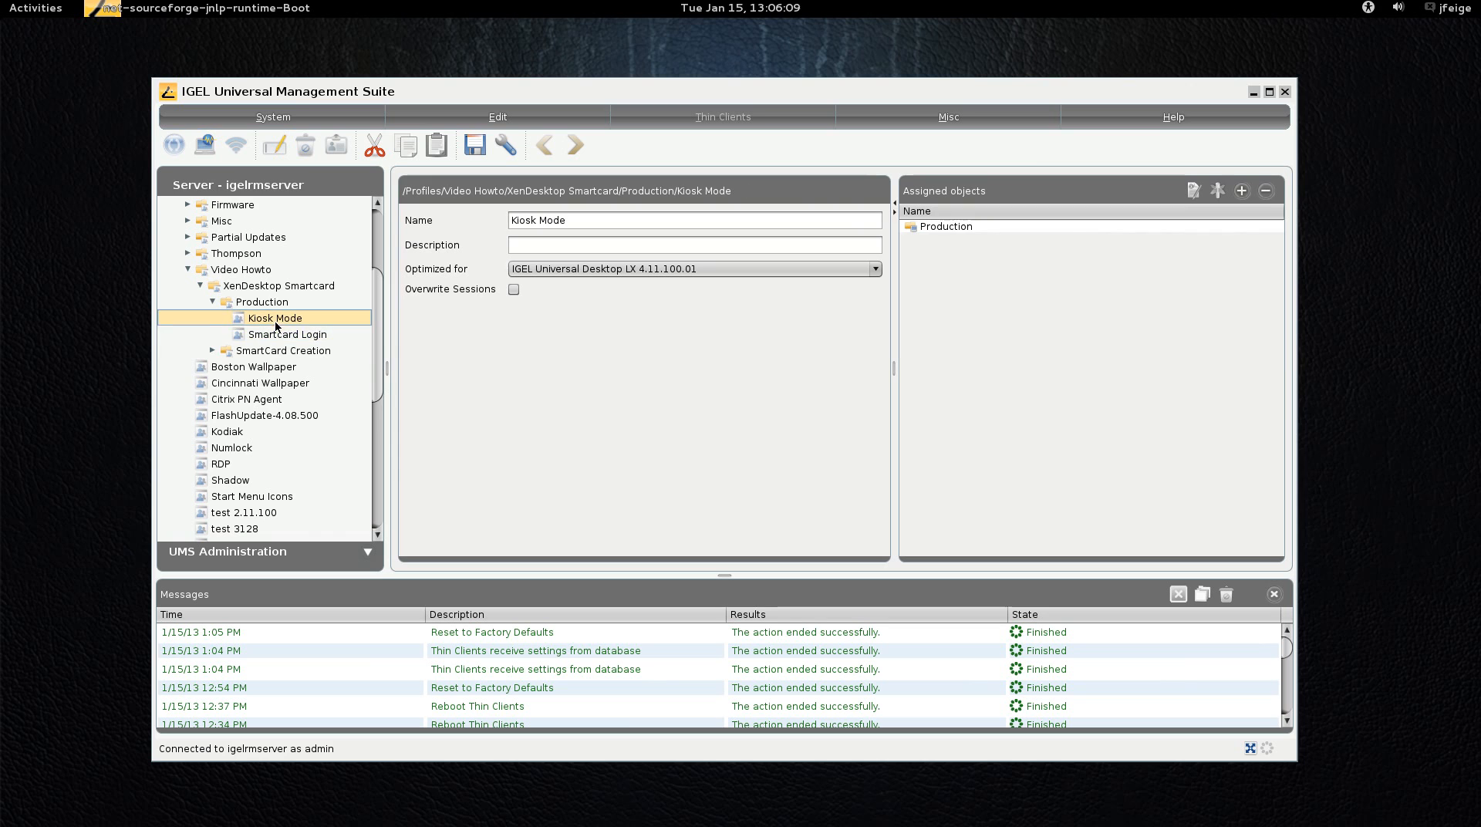
mouse_move(276, 321)
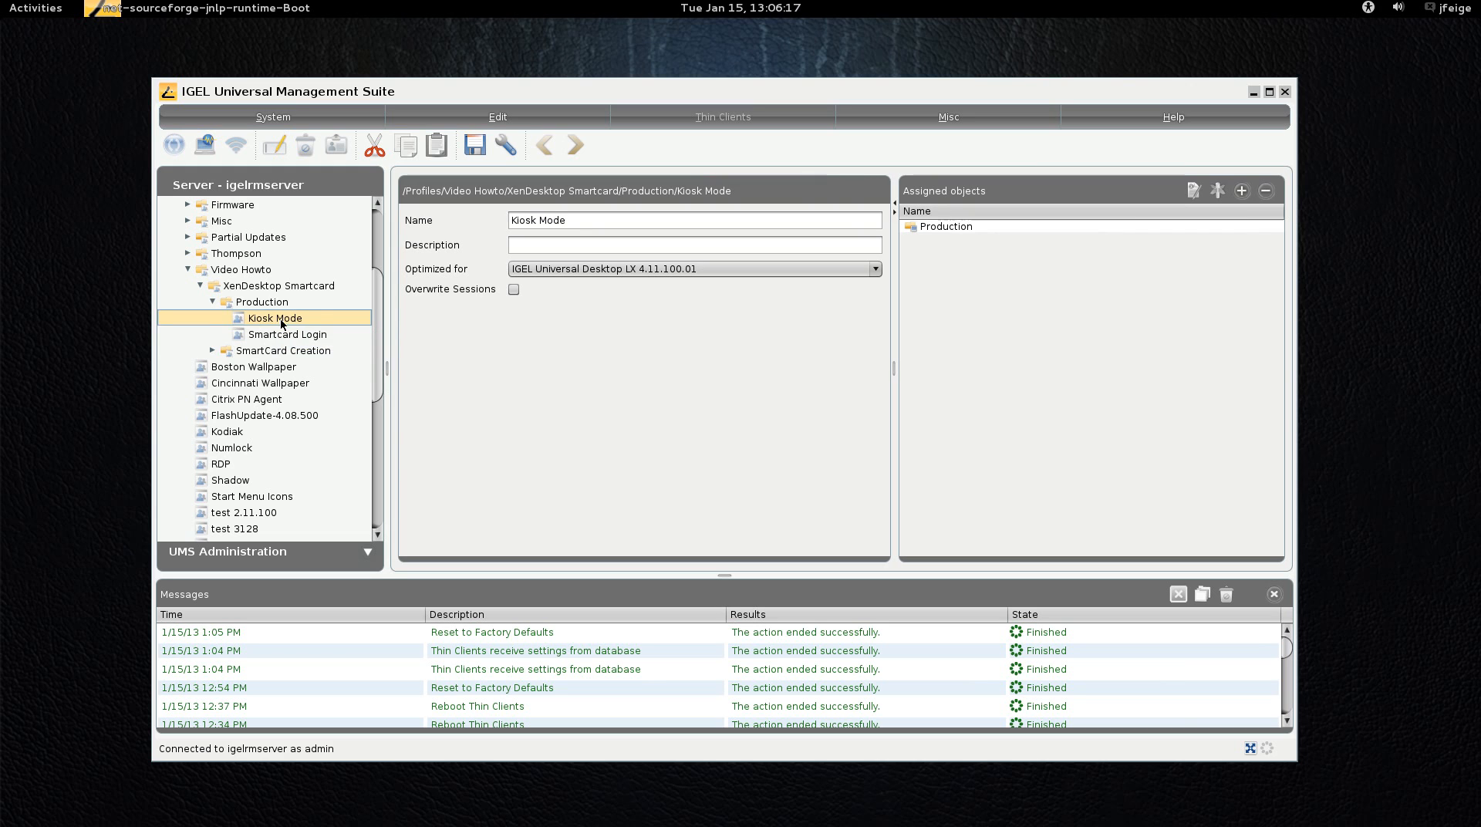
click(288, 333)
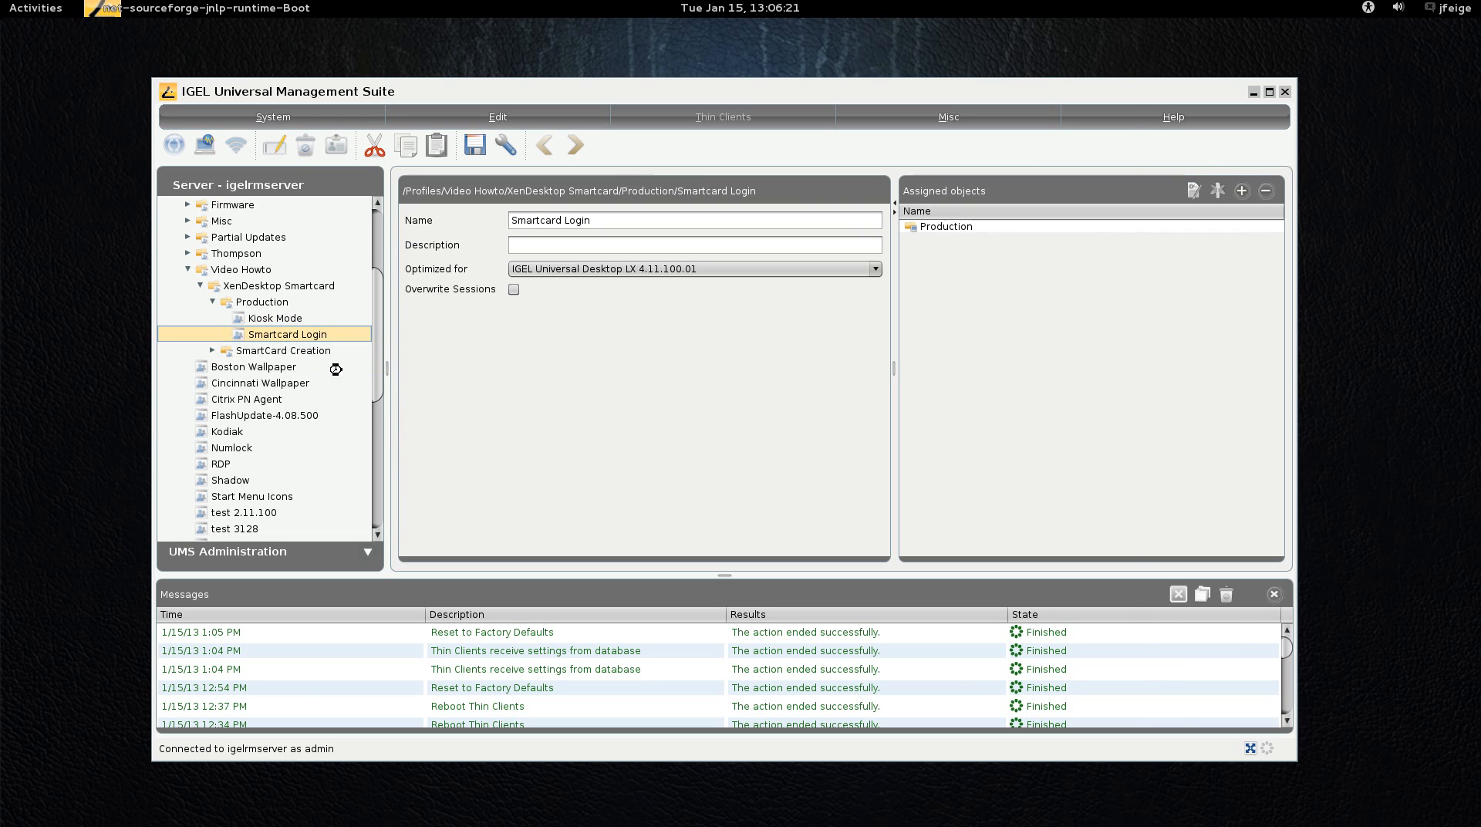
double_click(287, 333)
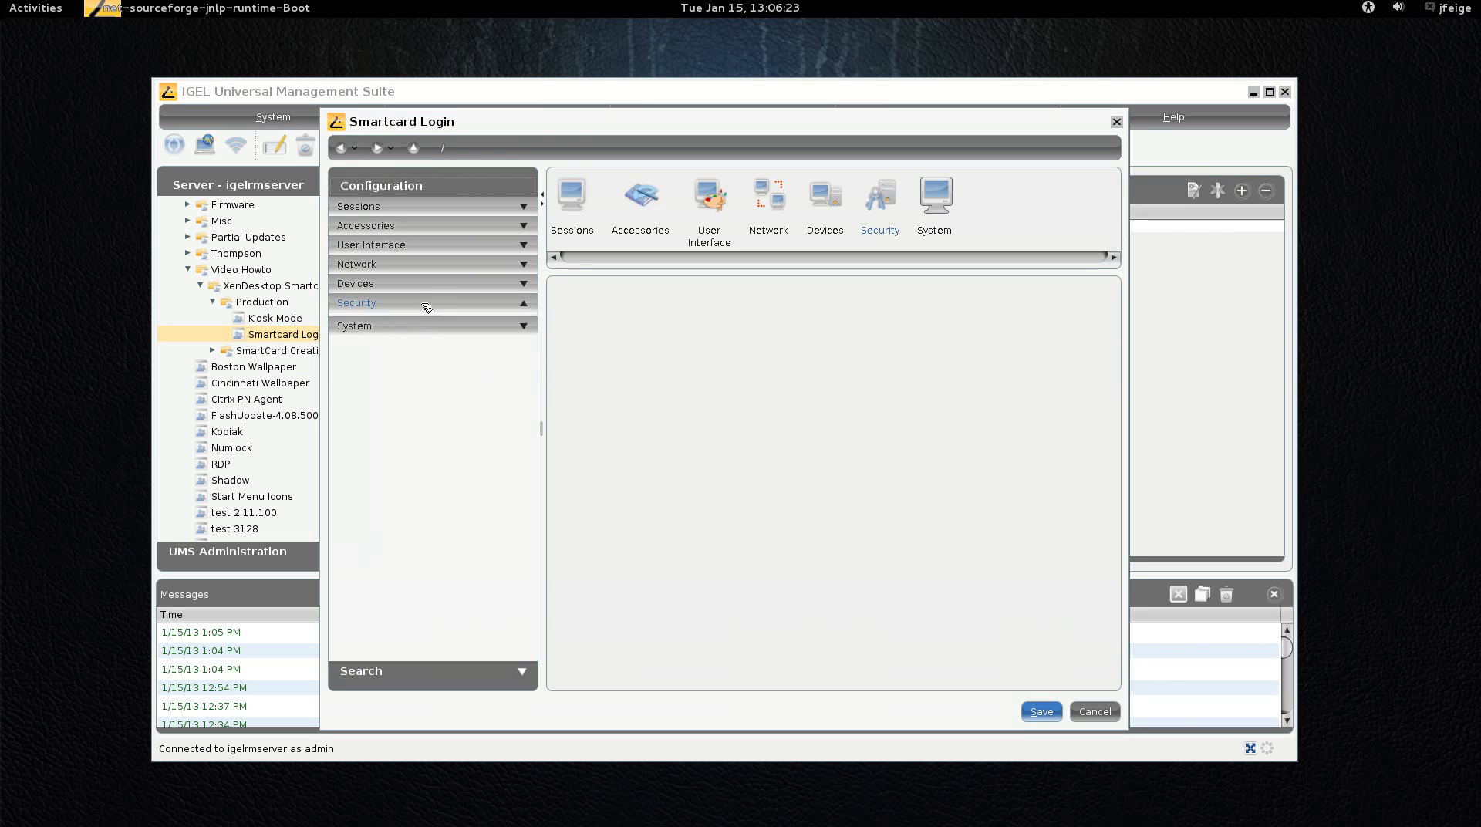
click(381, 302)
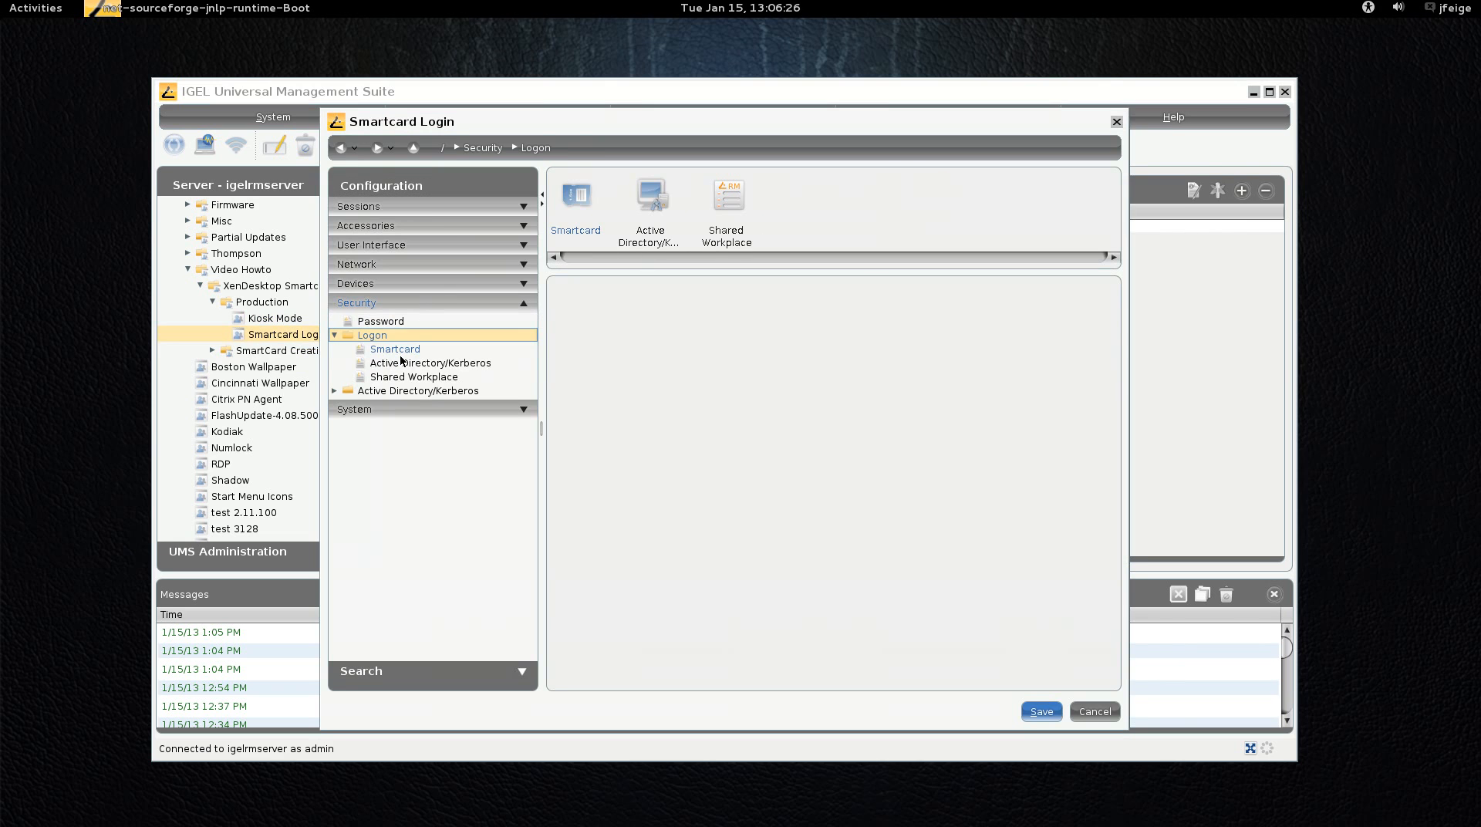
click(394, 349)
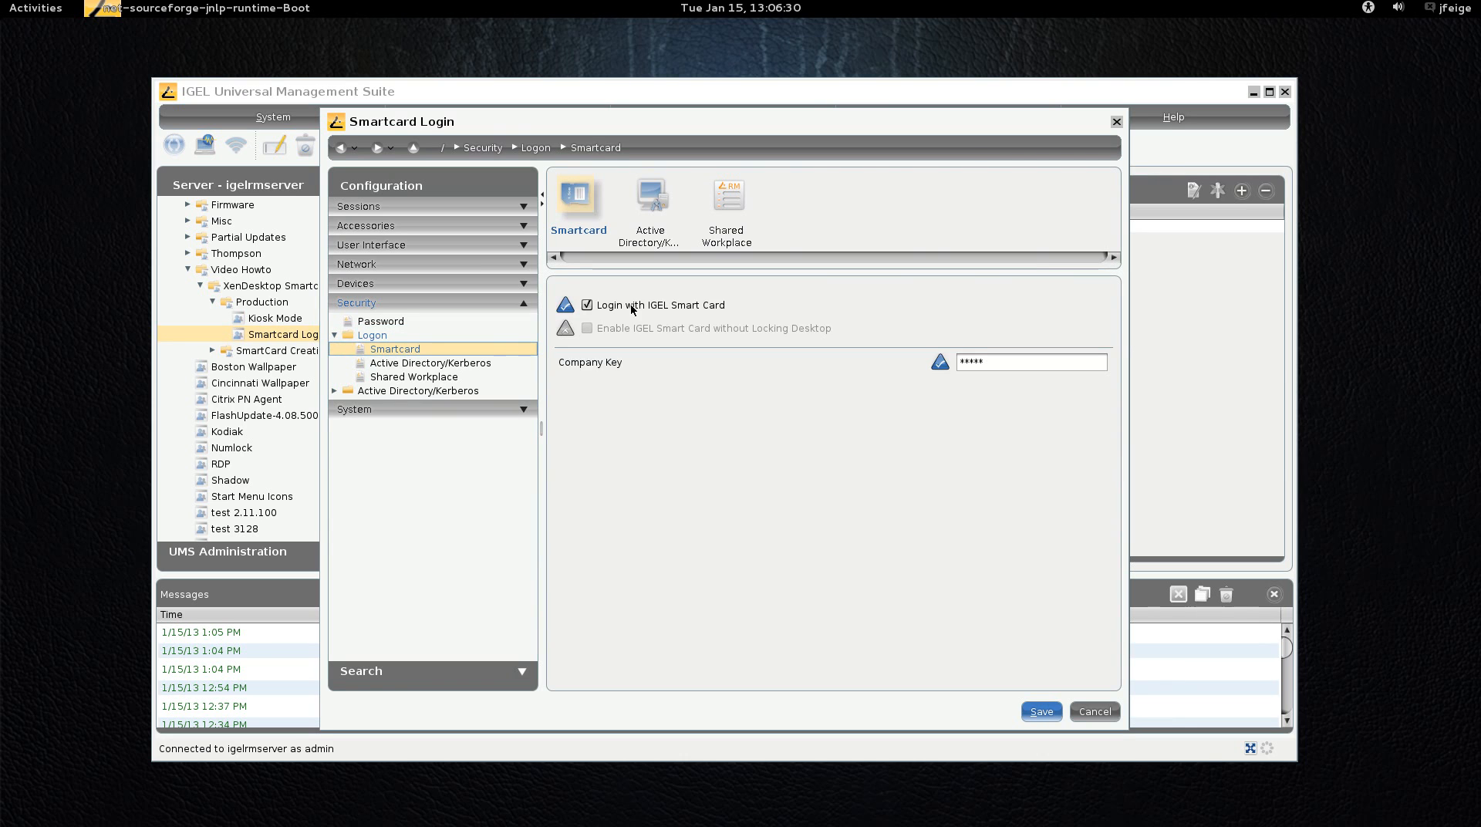
mouse_move(910, 537)
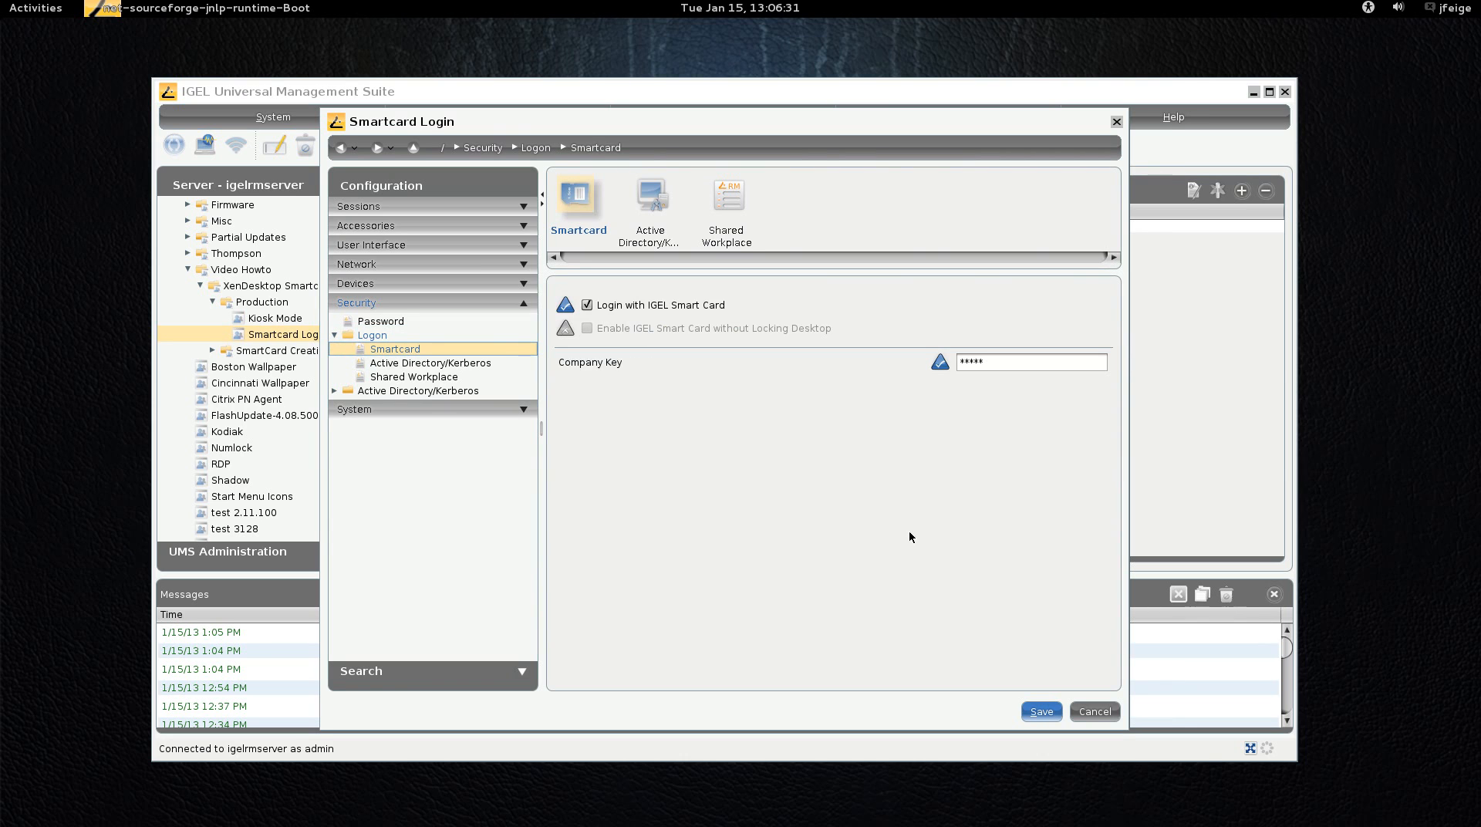
click(1031, 362)
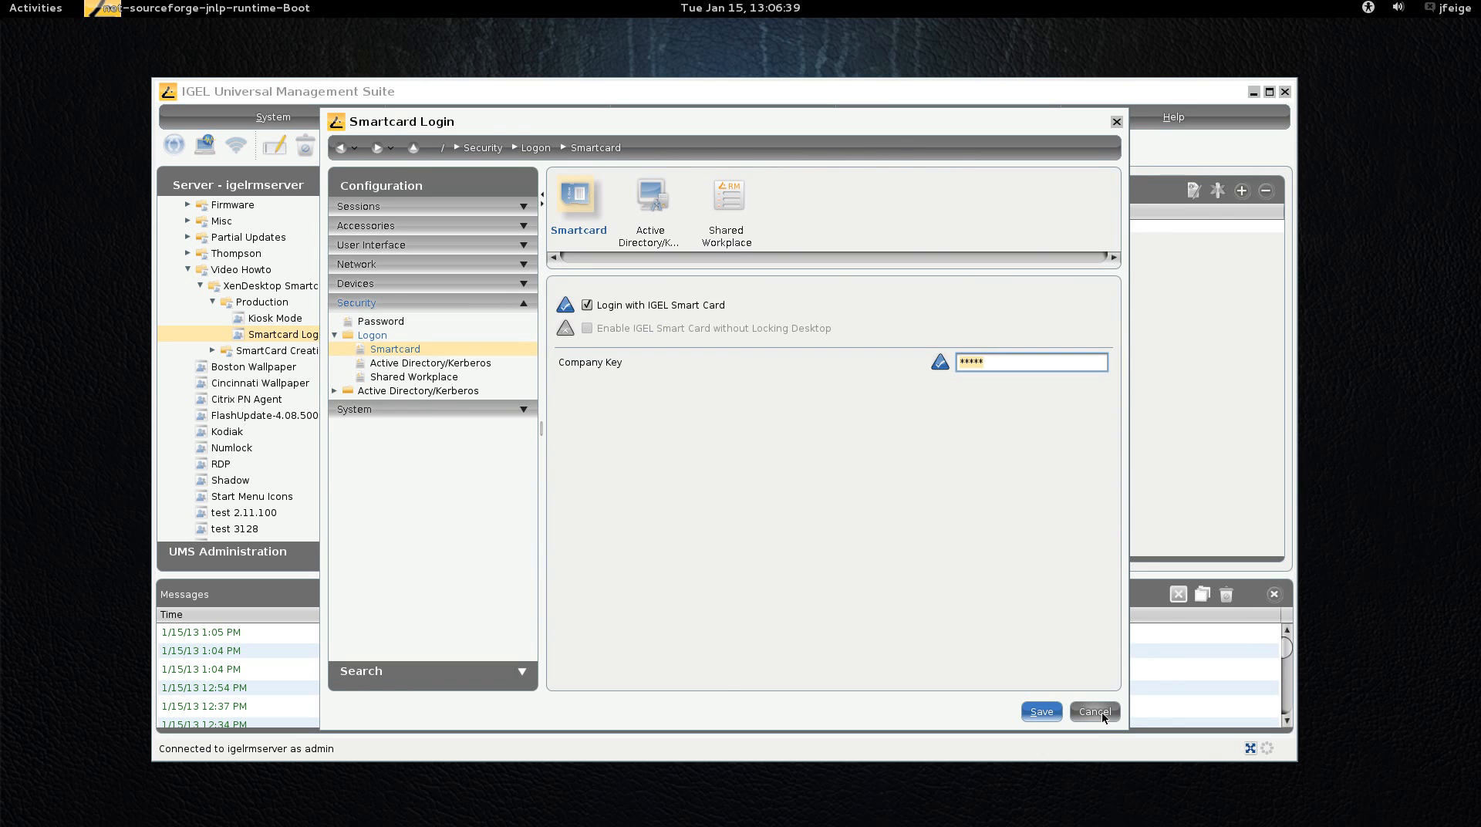
click(1092, 710)
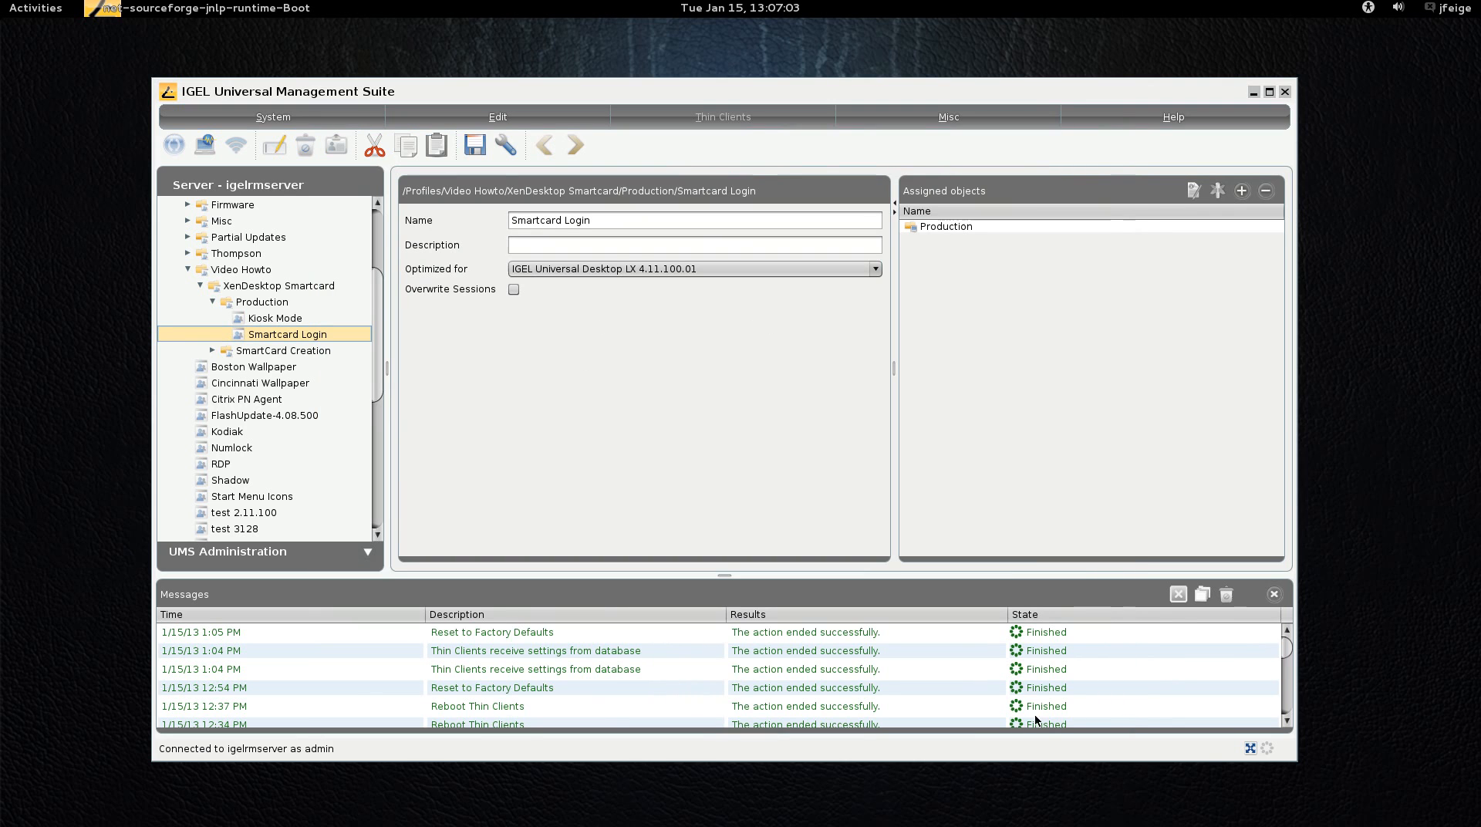
Step: Open the XenDesktop 5.6 profile configuration from the SmartCard Creation folder
click(226, 351)
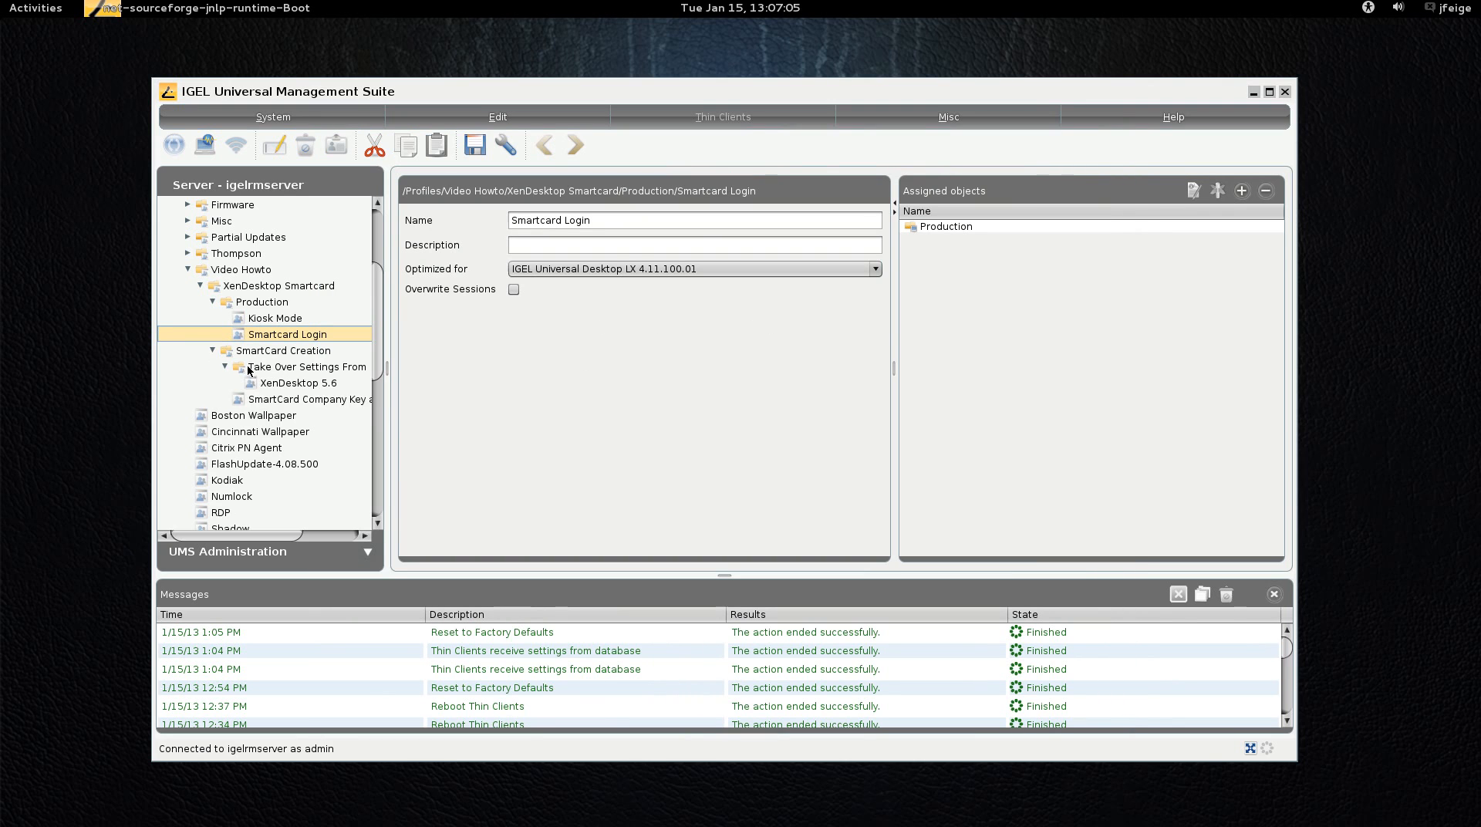
mouse_move(296, 383)
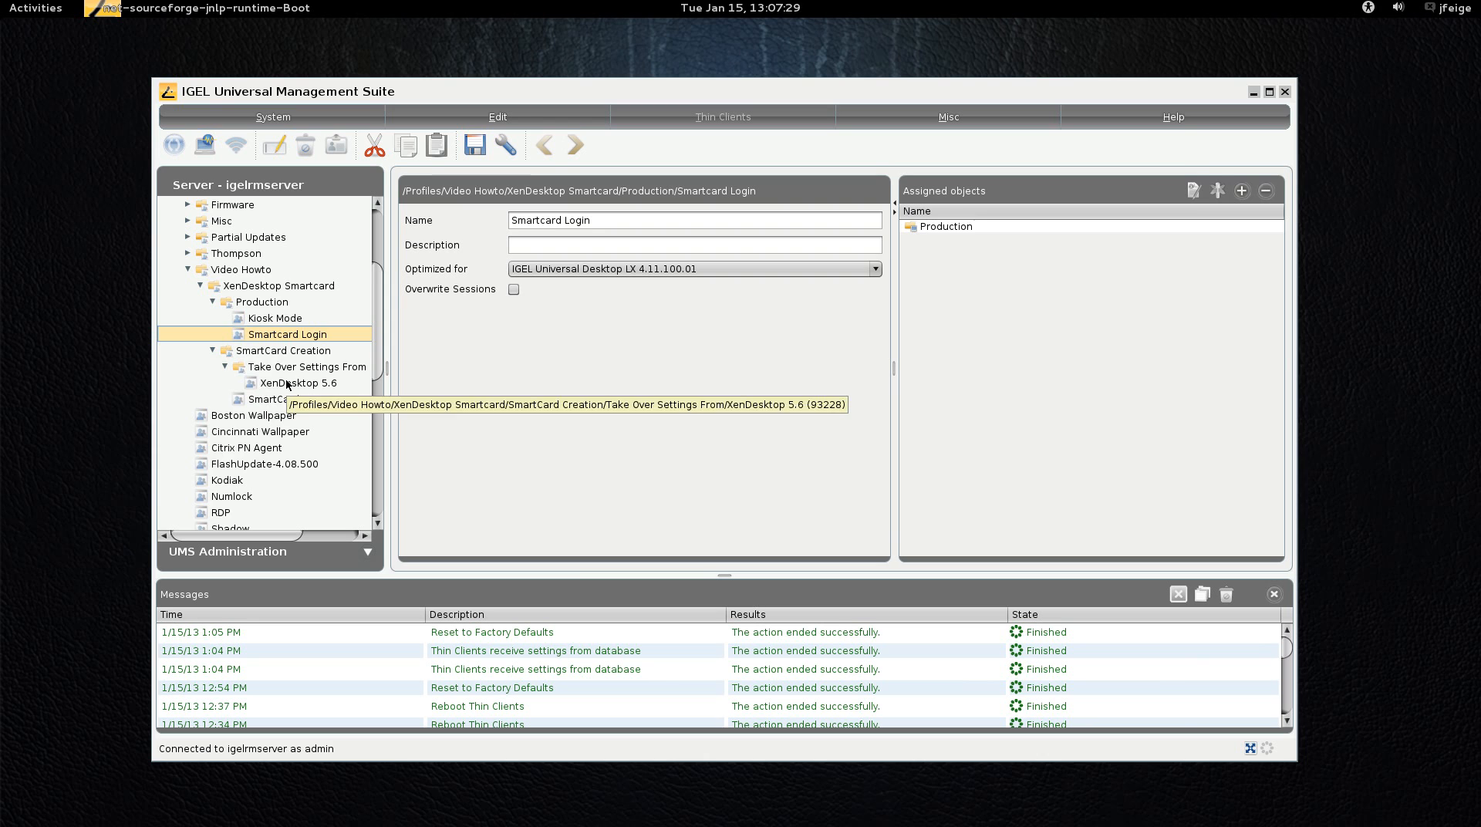
click(298, 382)
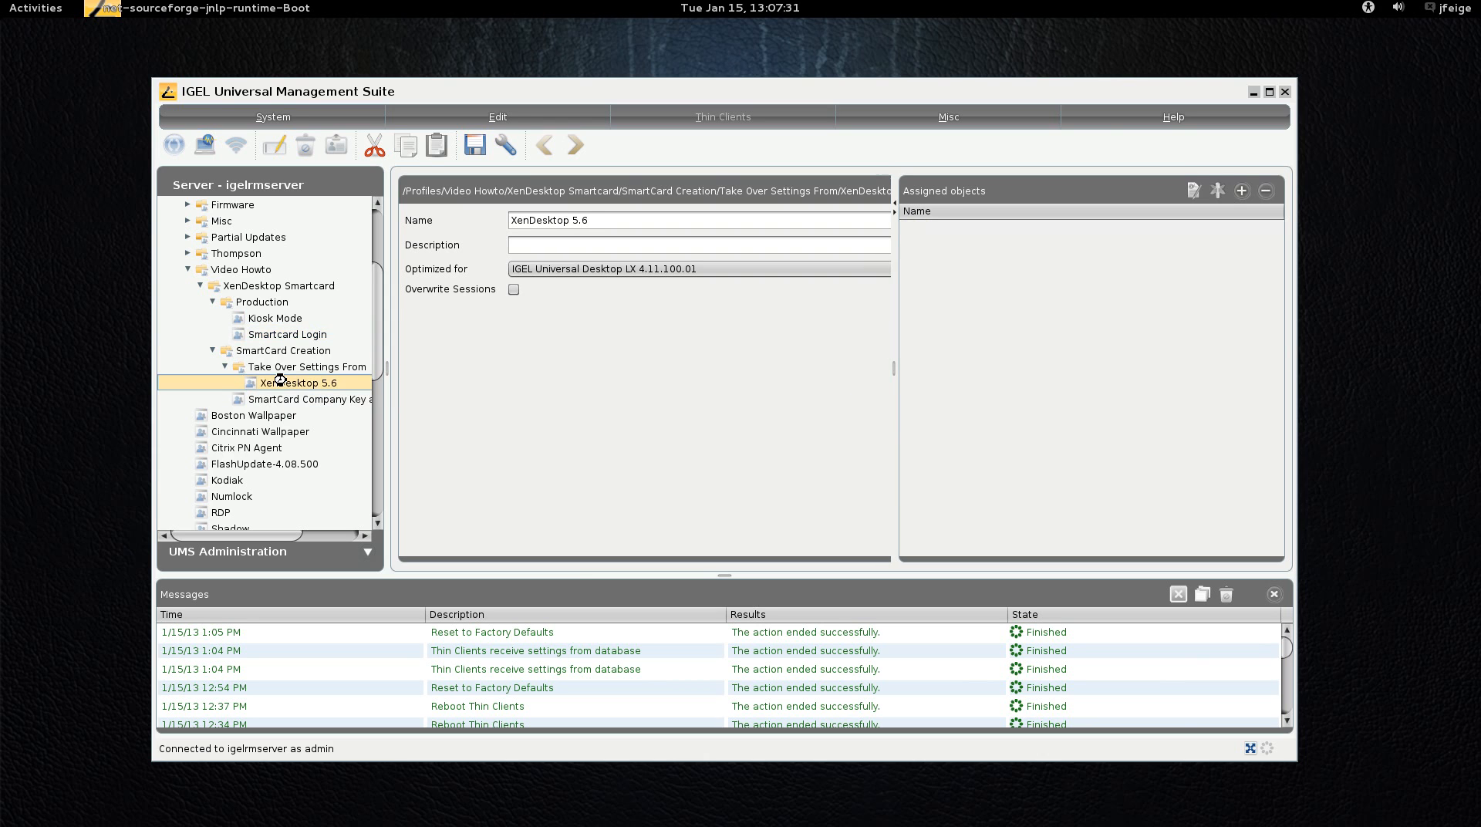
double_click(298, 383)
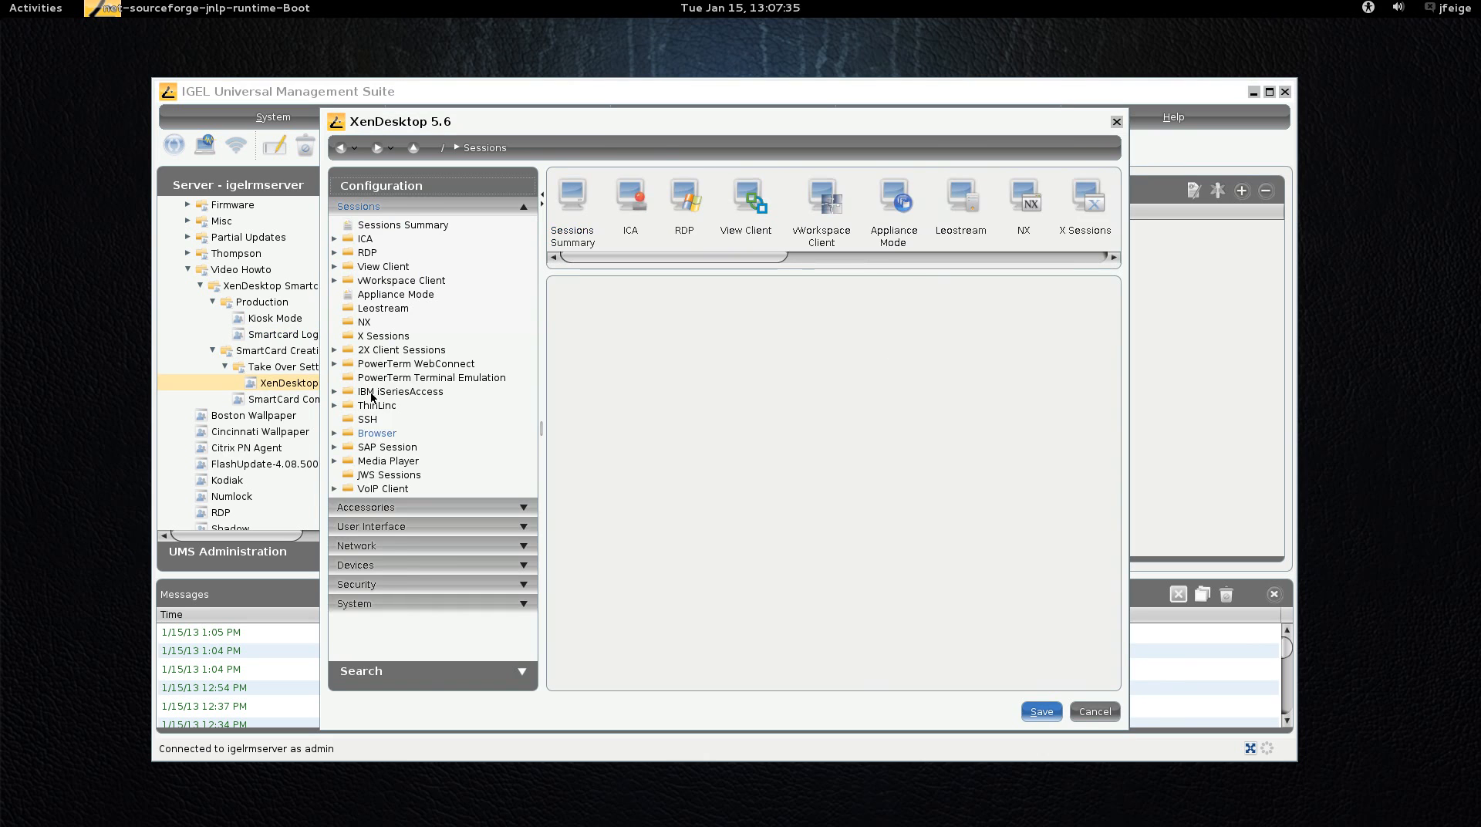
Step: Review its browser session, start page and registry settings, then close without saving
click(375, 433)
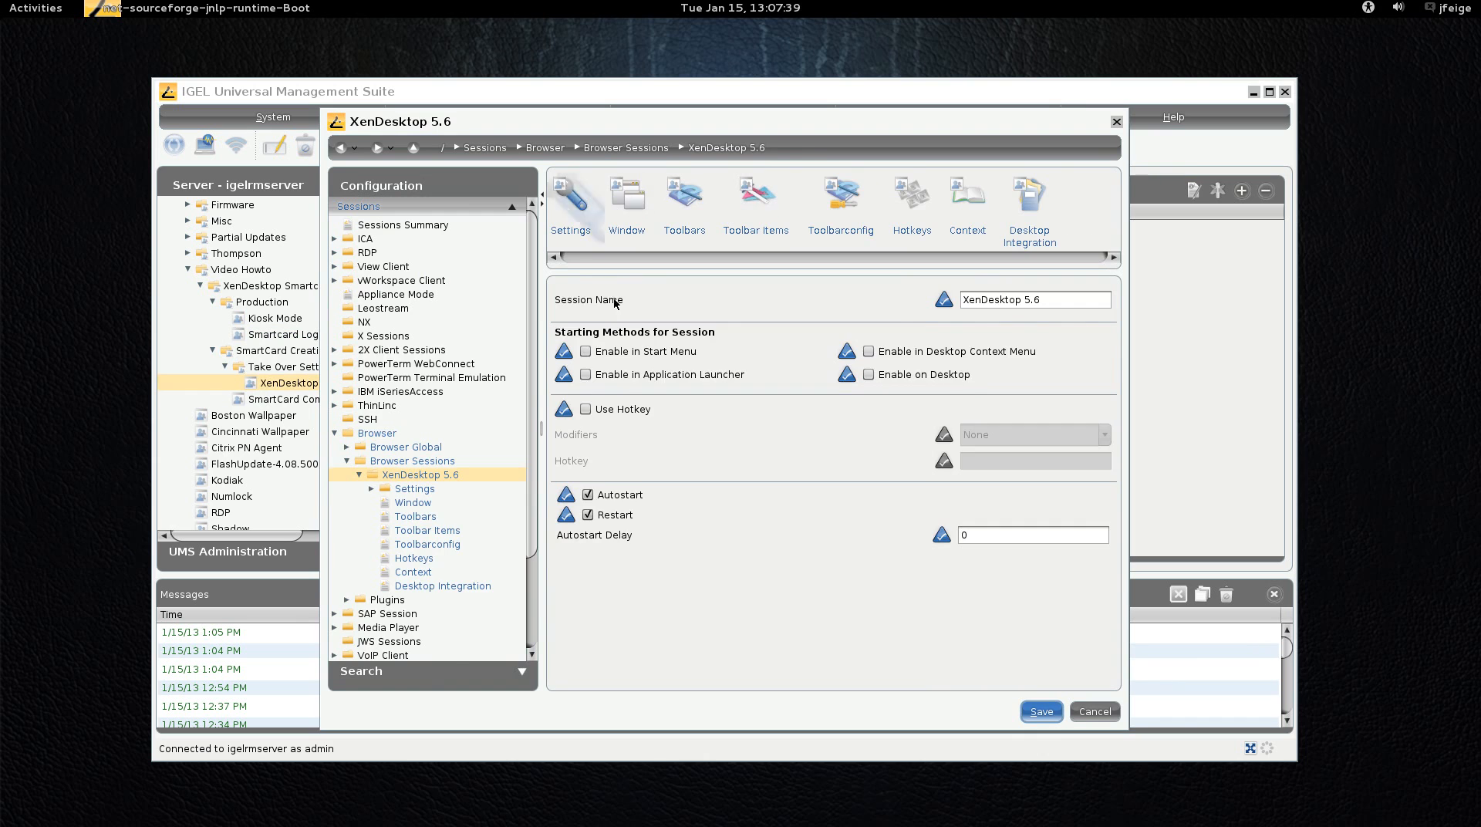
click(413, 488)
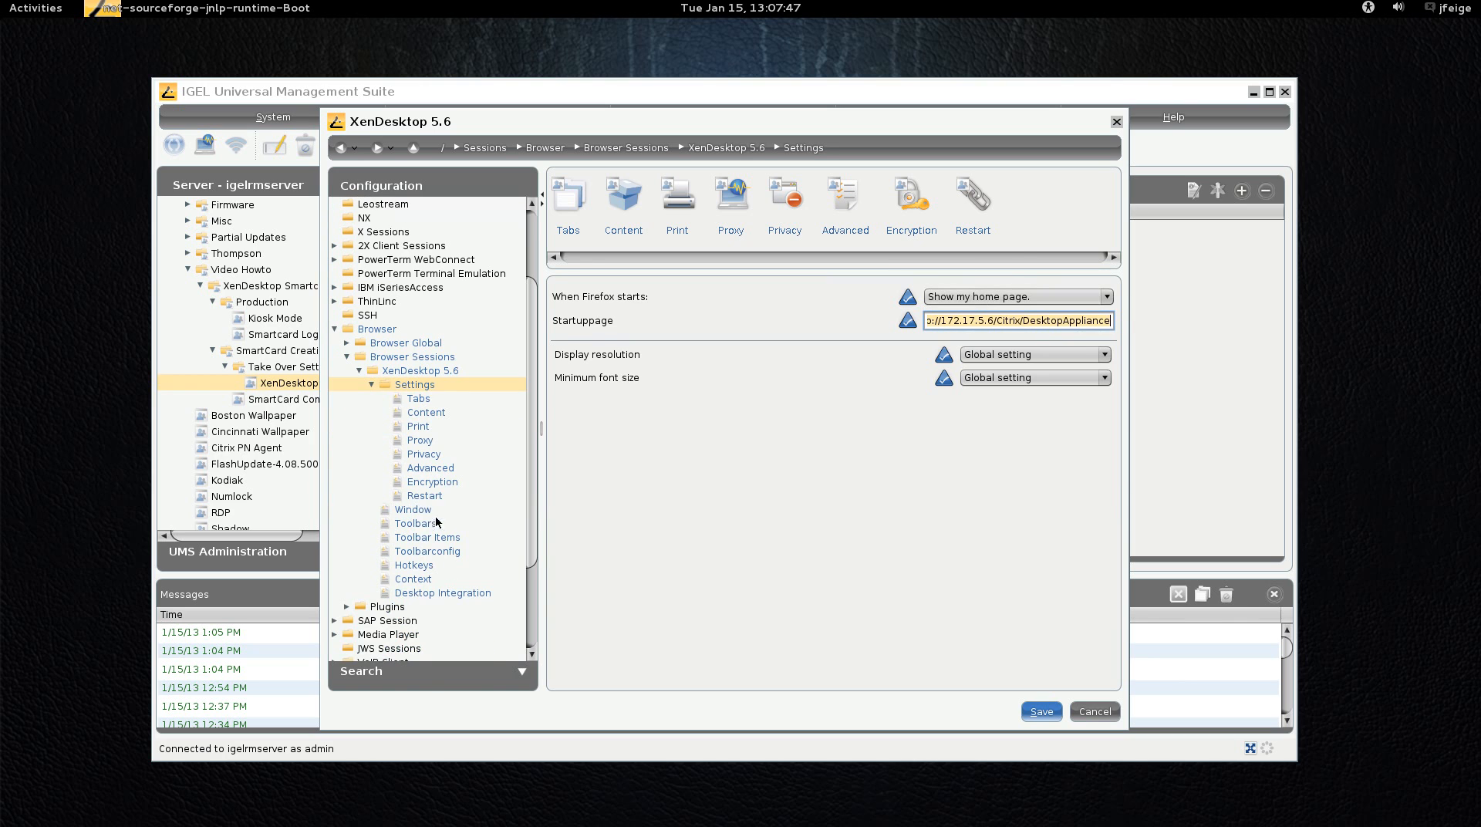
click(412, 508)
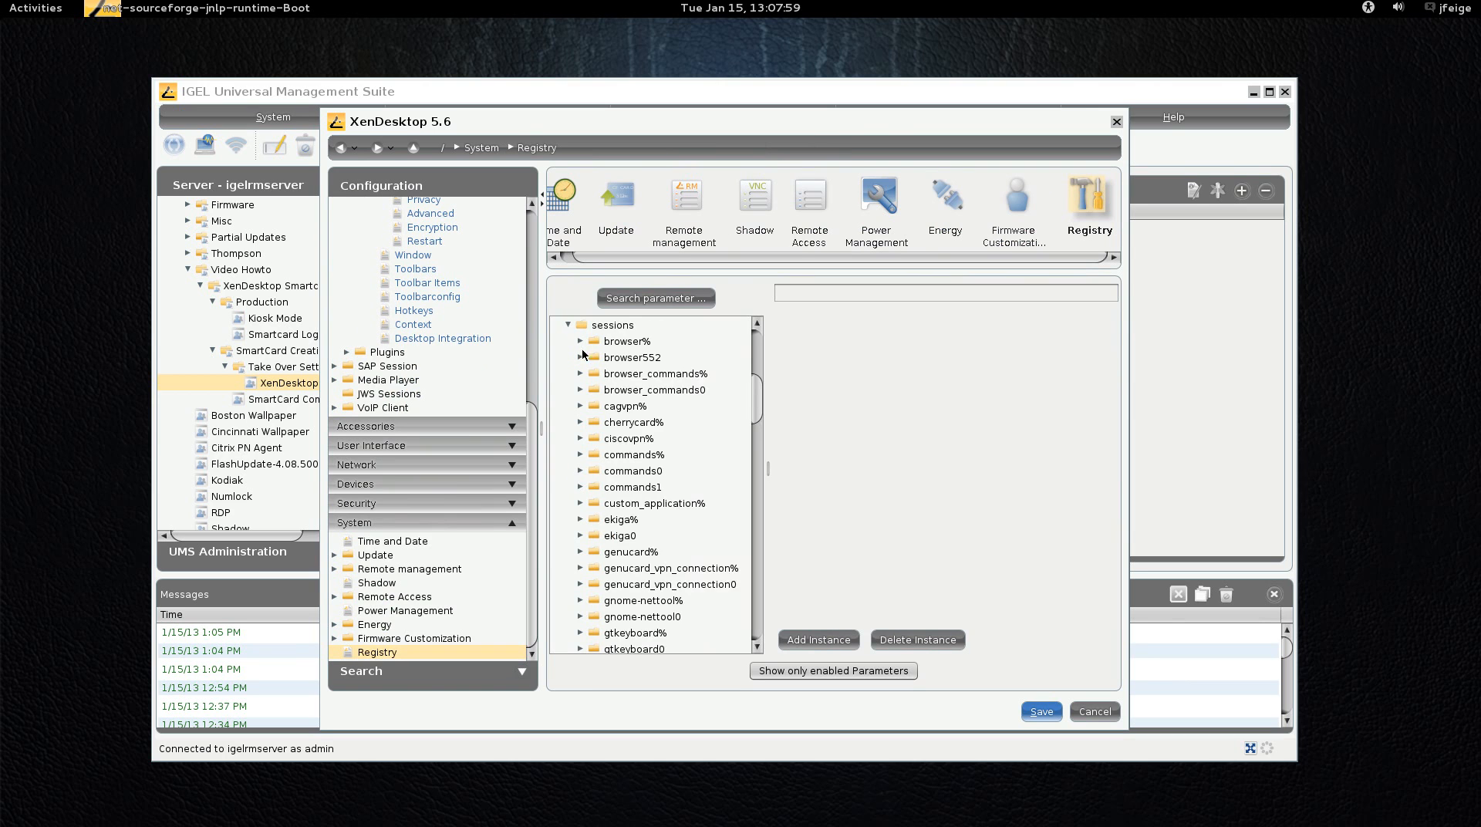
click(580, 357)
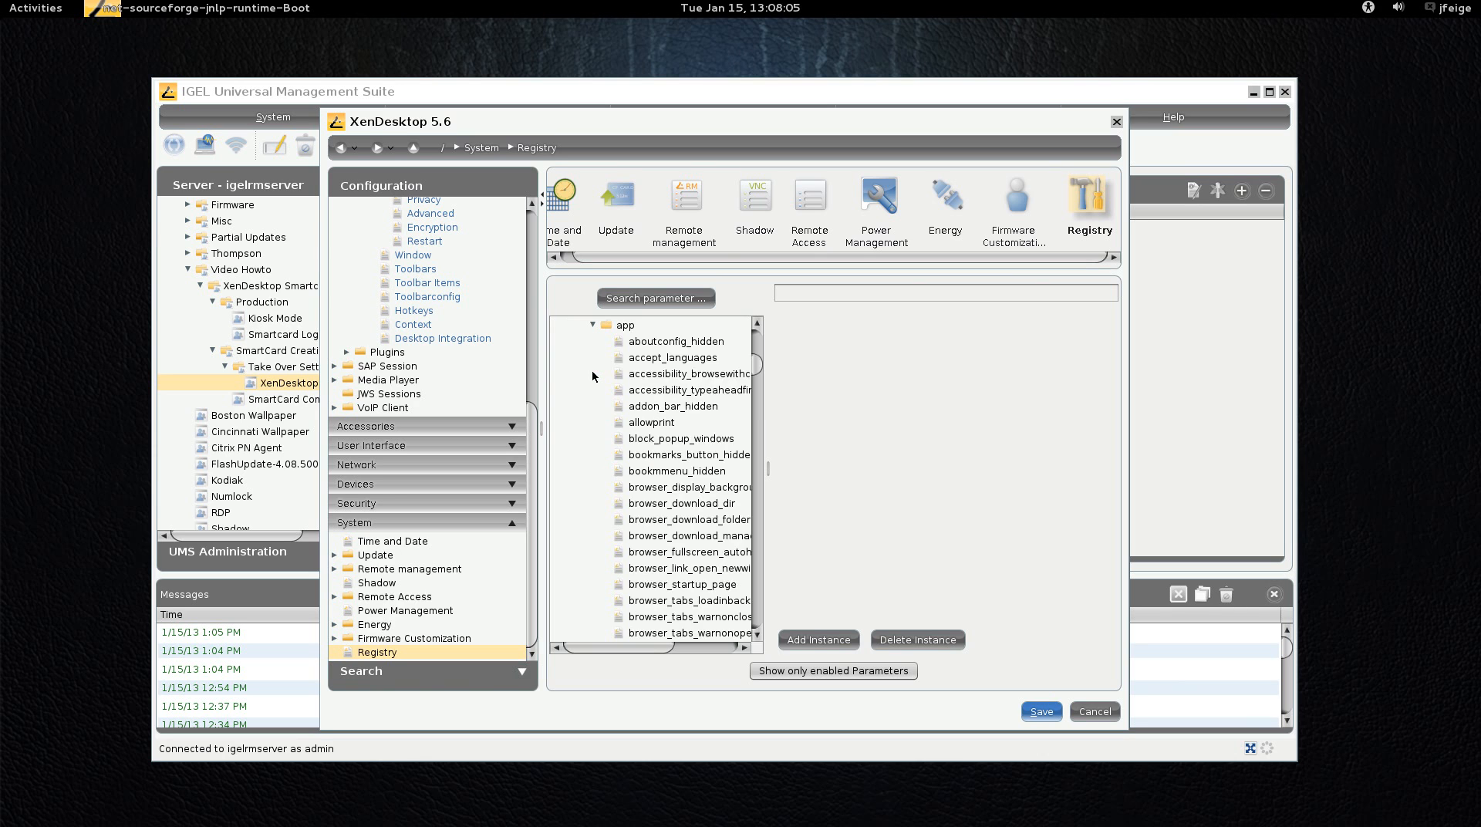
scroll(down, 3)
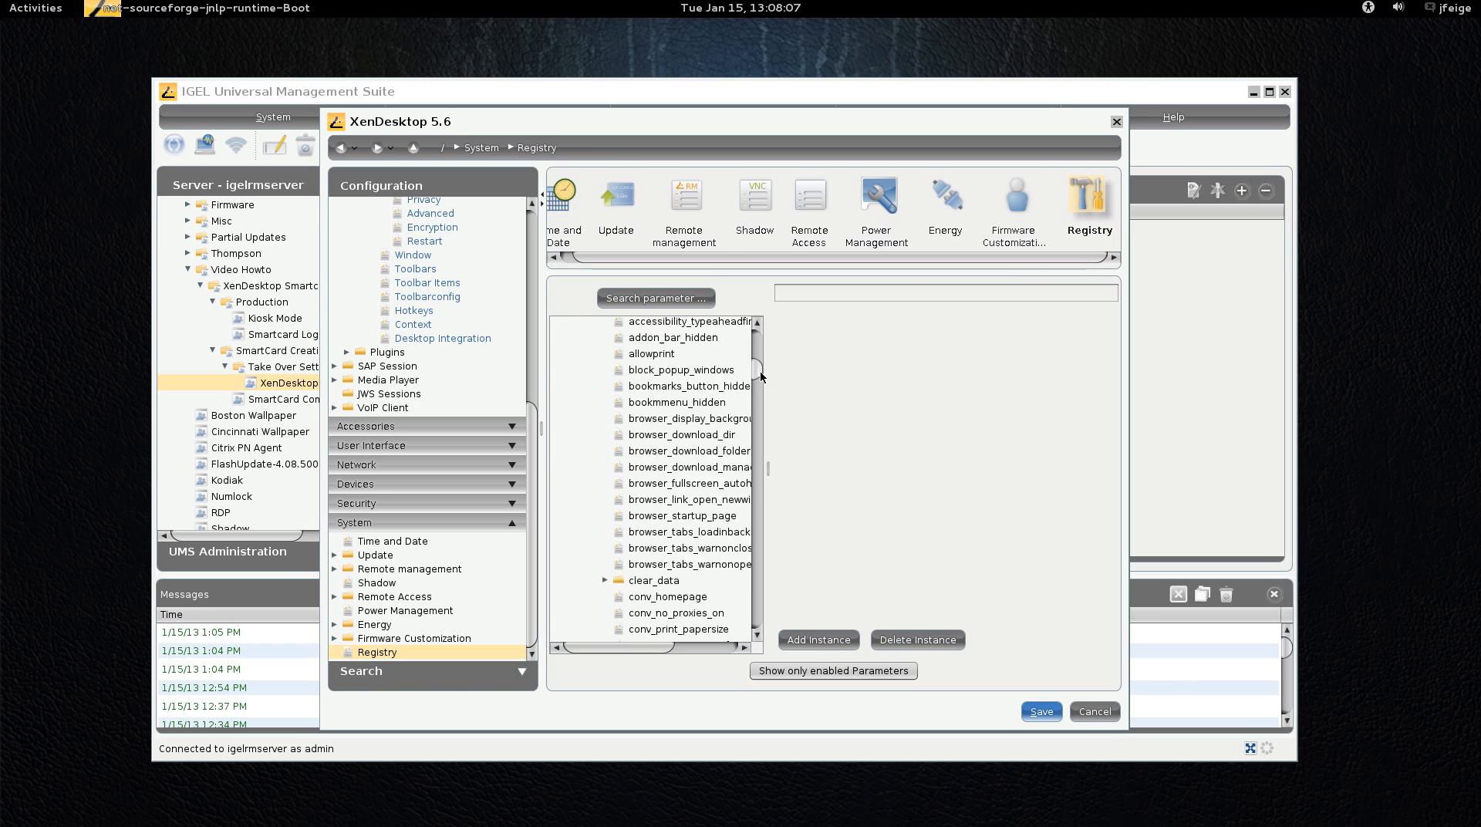
scroll(down, 3)
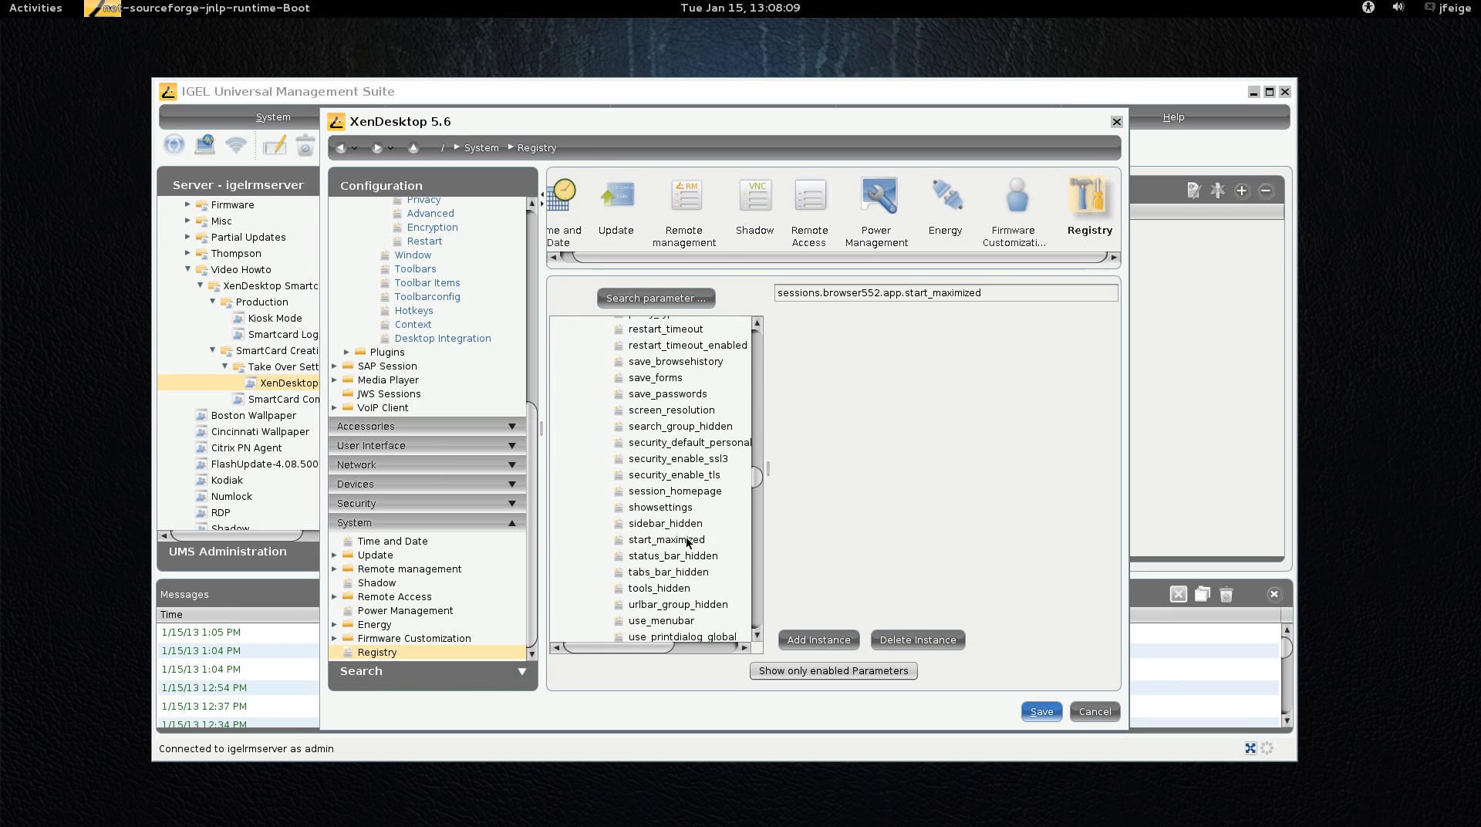
click(668, 570)
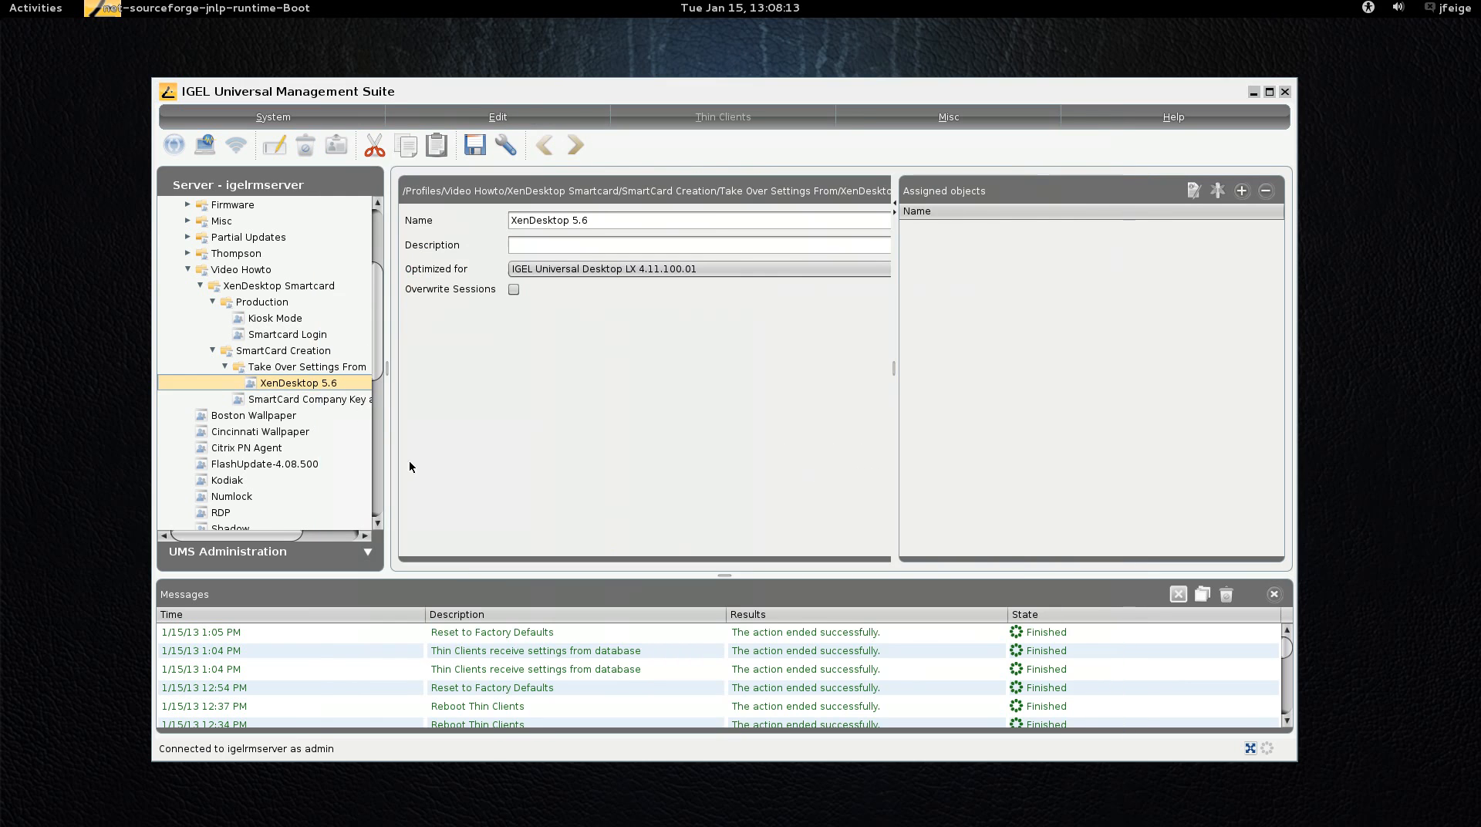
Step: Open the SmartCard Company Key and Setup HotKey profile's smartcard logon settings
click(309, 398)
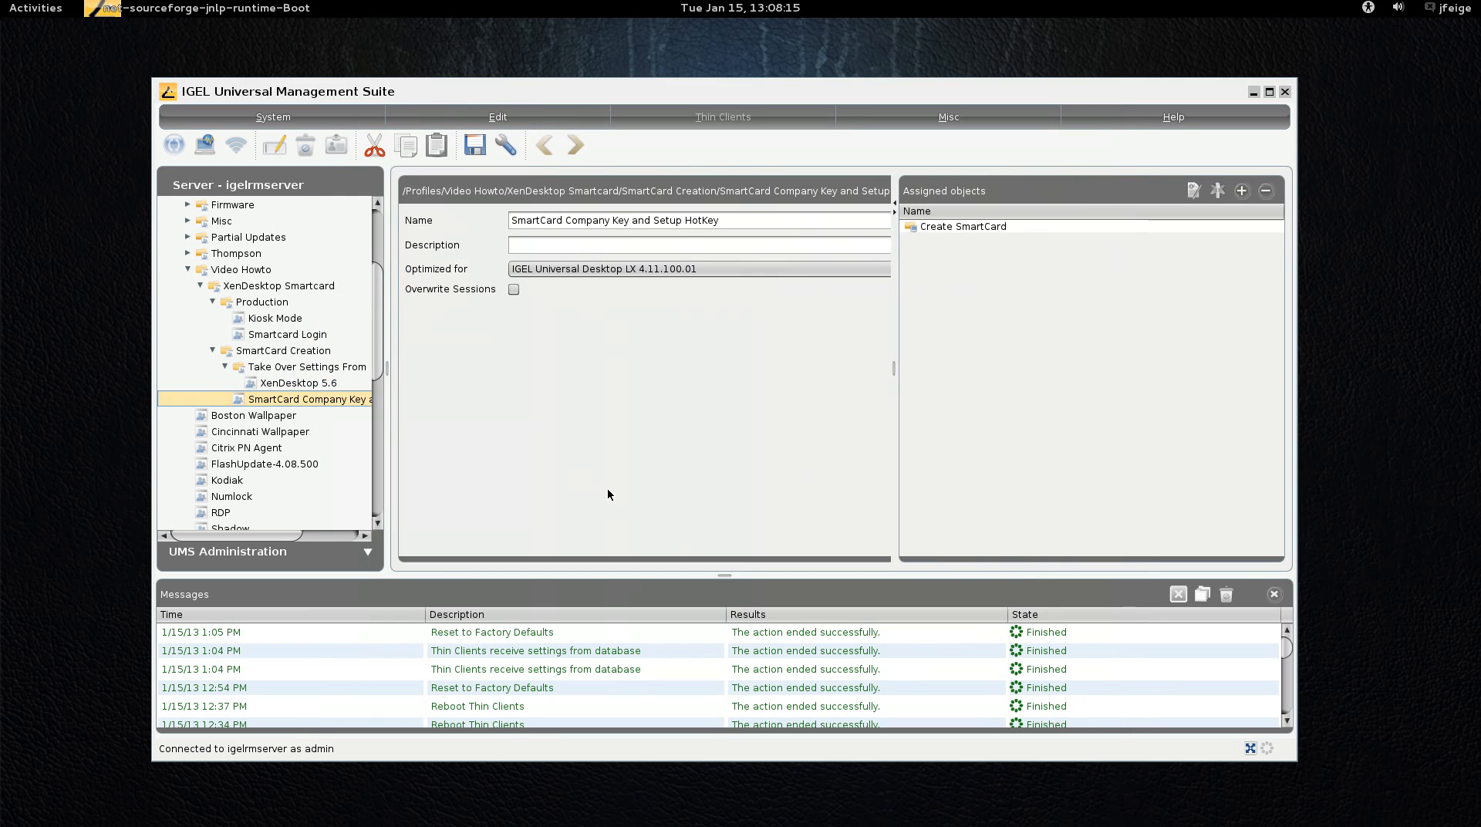
double_click(309, 399)
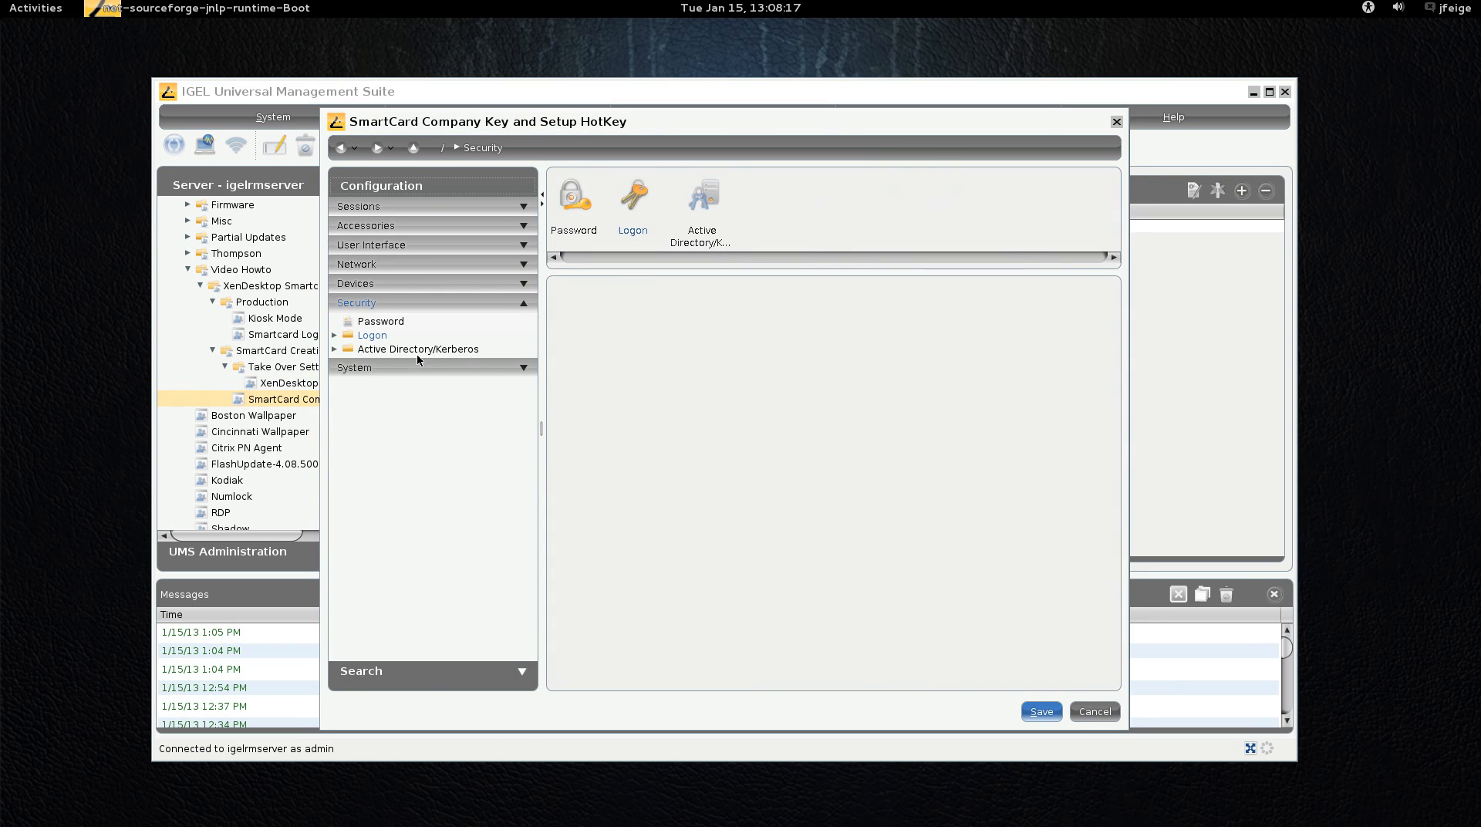
click(371, 335)
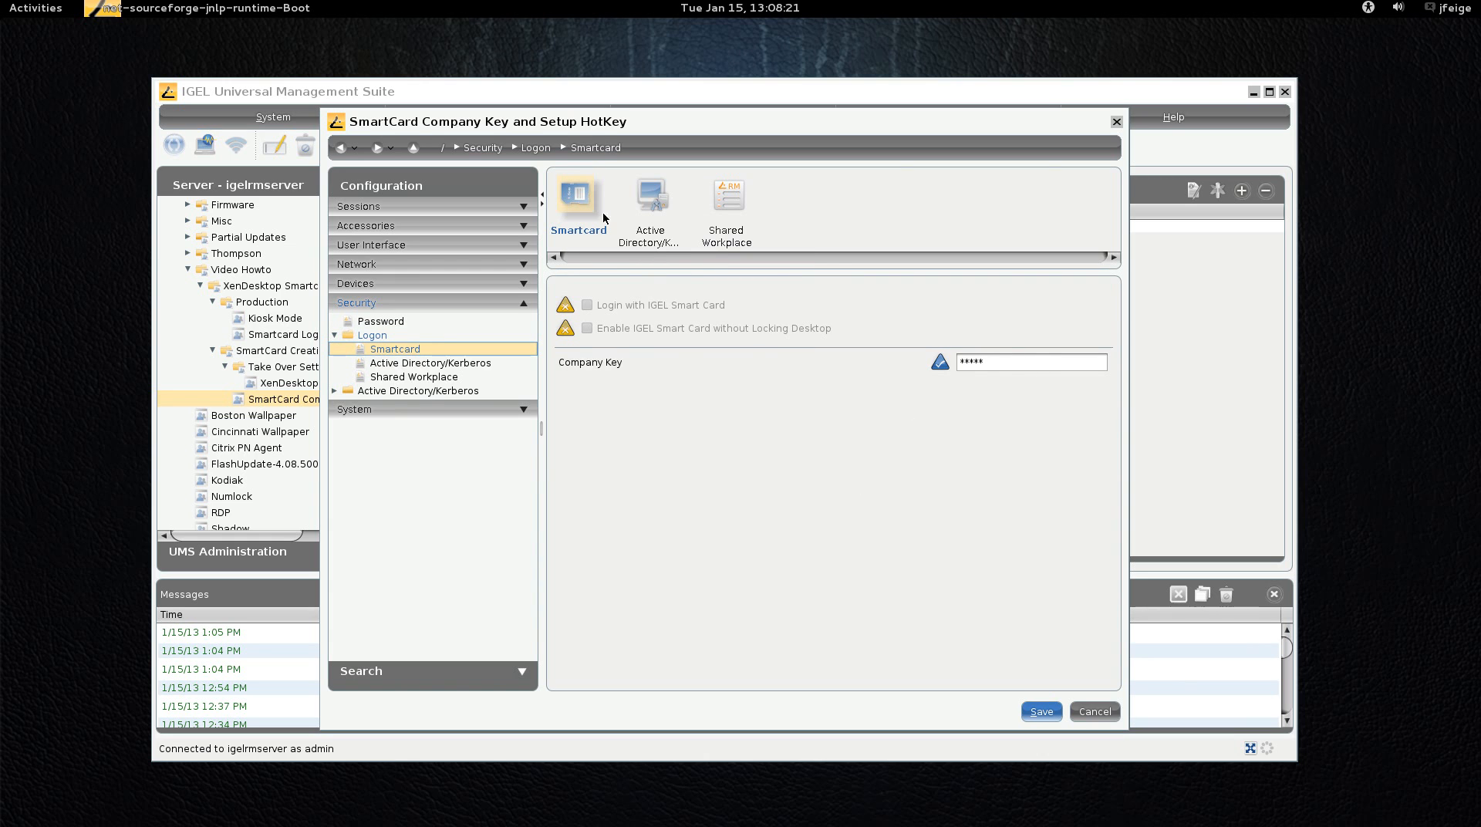
mouse_move(985, 379)
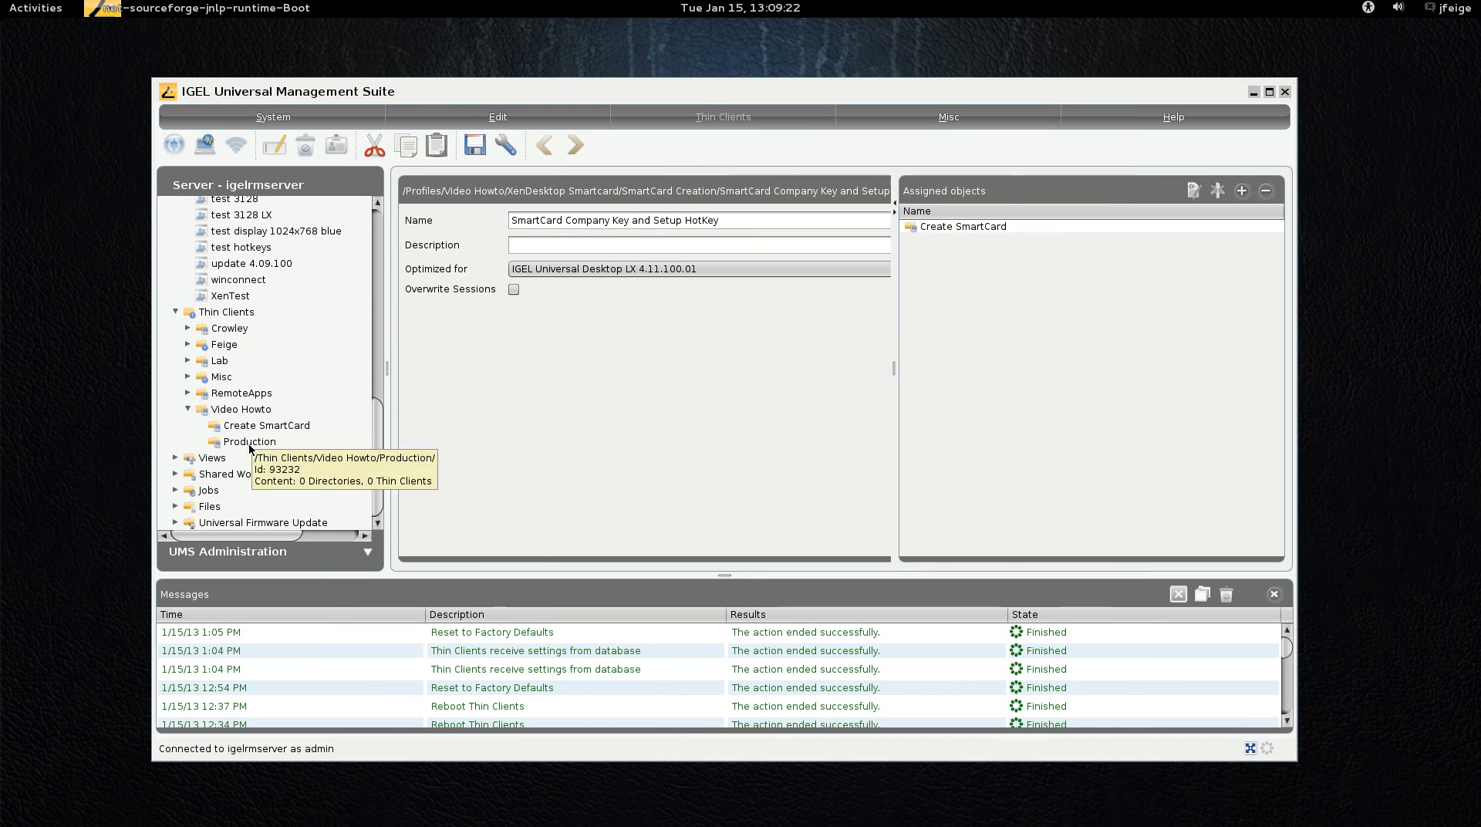
Step: View the Create SmartCard thin client folder and its assigned SmartCard Company Key profile
click(241, 408)
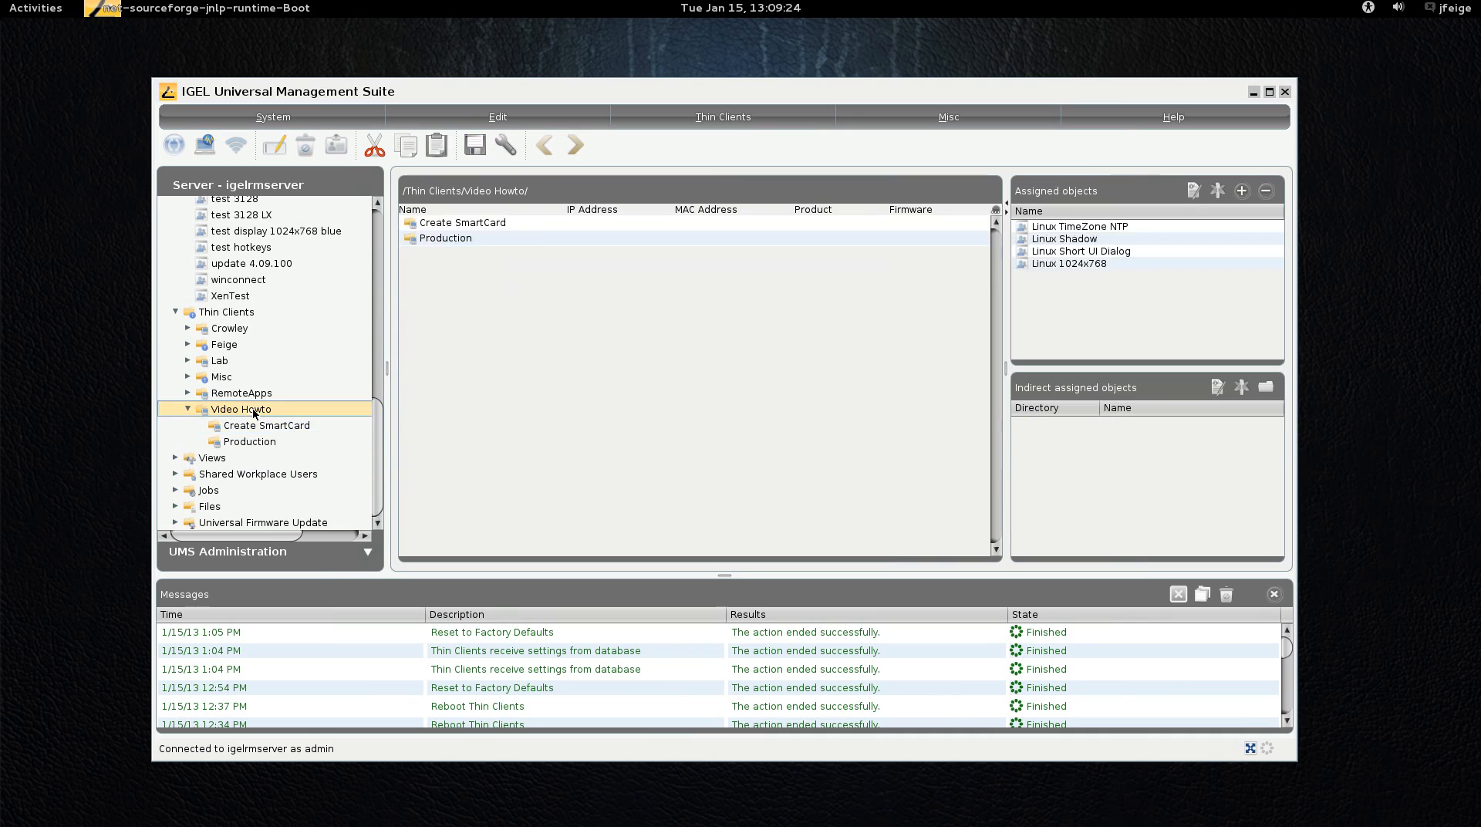
click(266, 425)
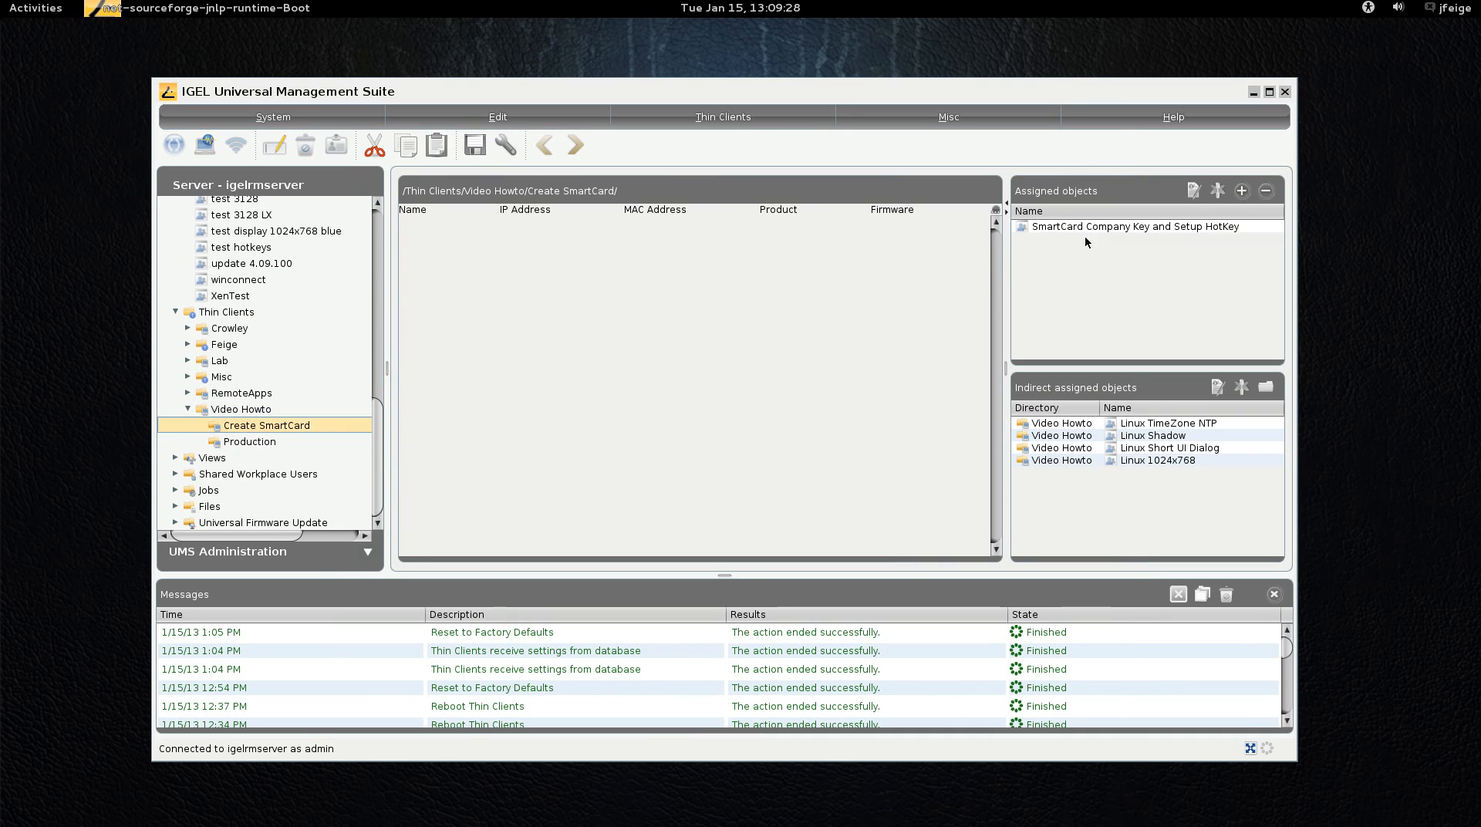
click(1136, 226)
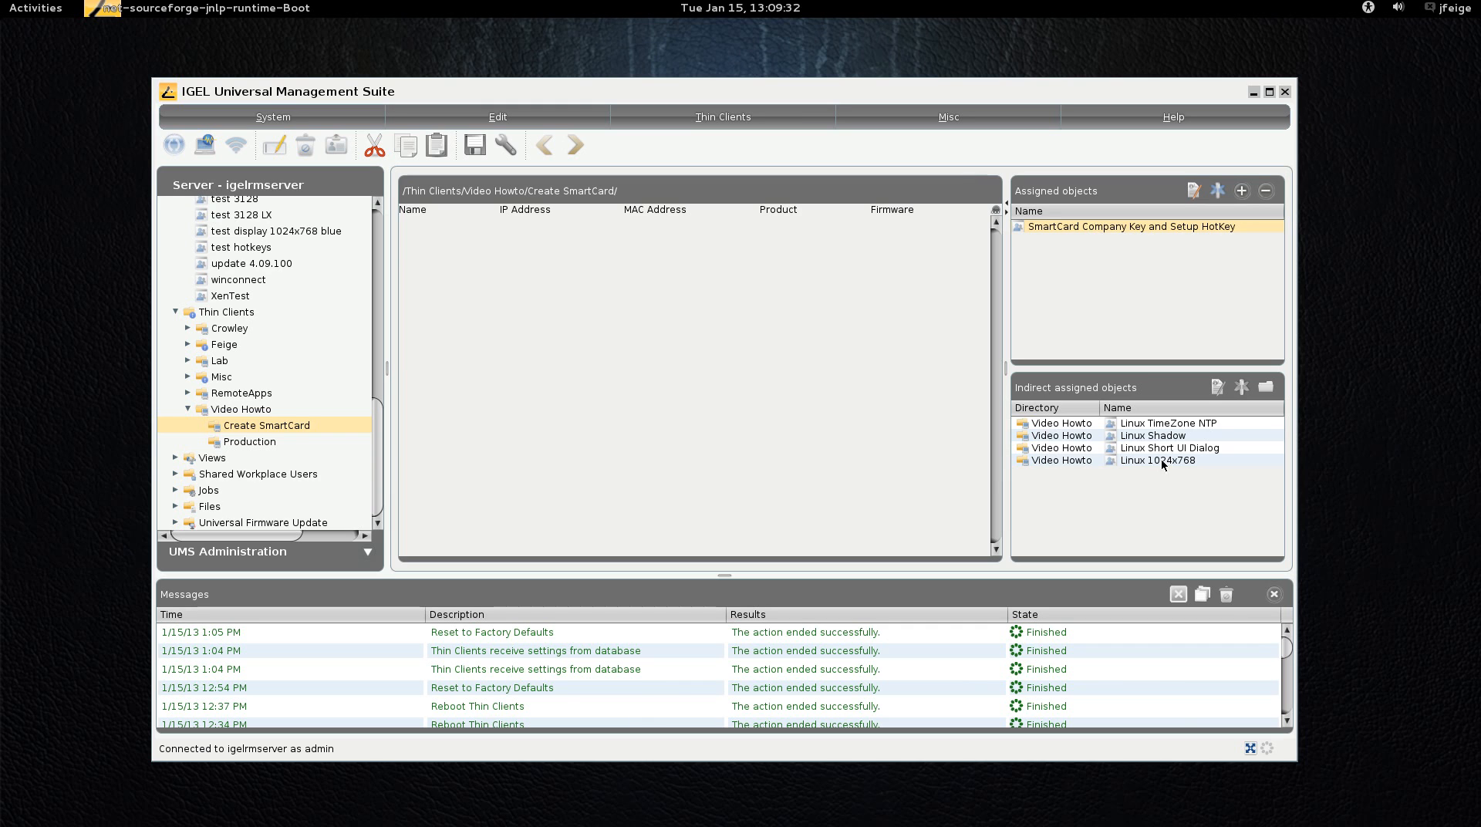
mouse_move(1140, 438)
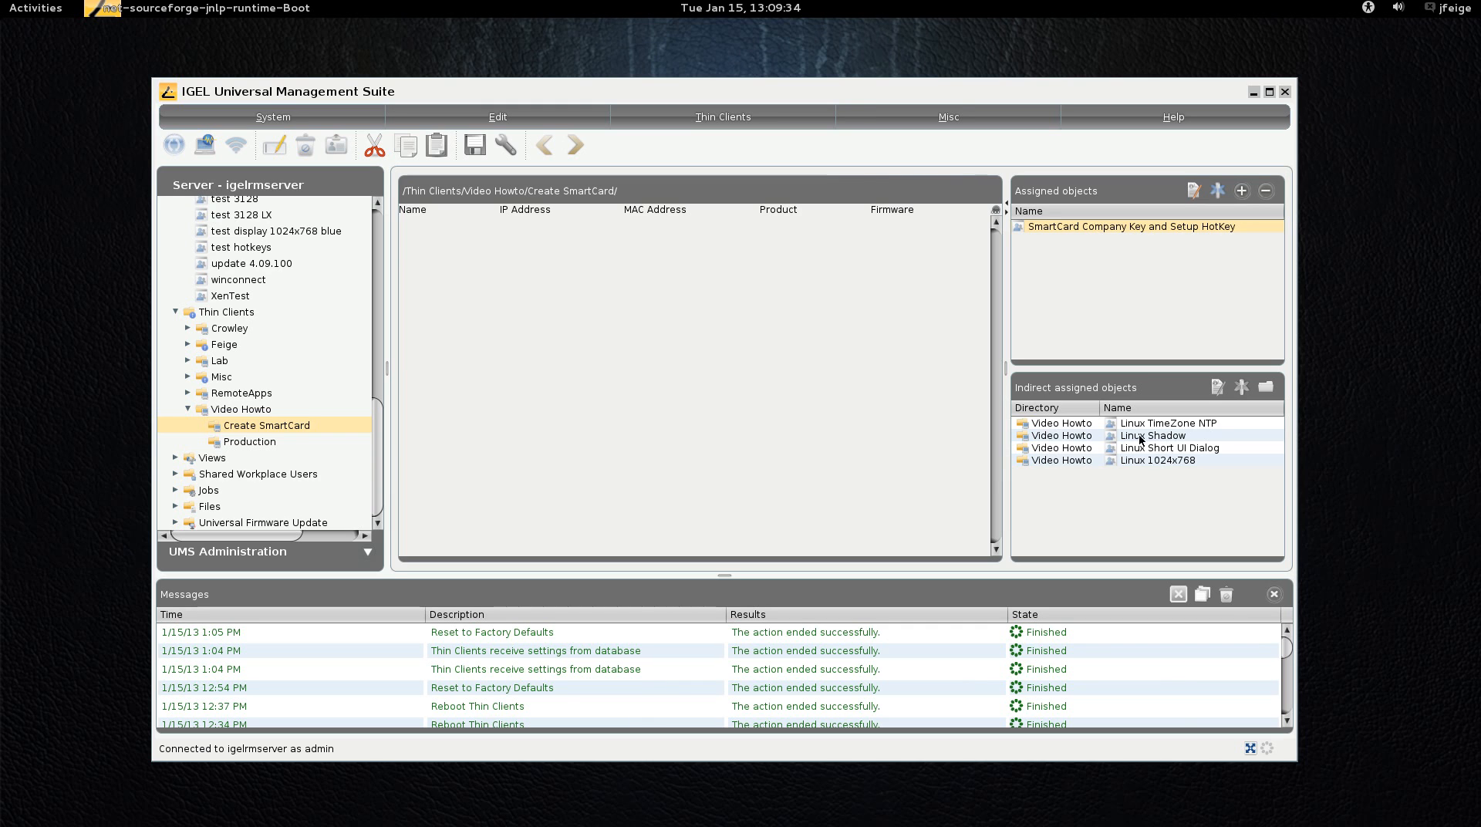
Step: View the Production folder's assigned profiles, then return to Create SmartCard
click(249, 441)
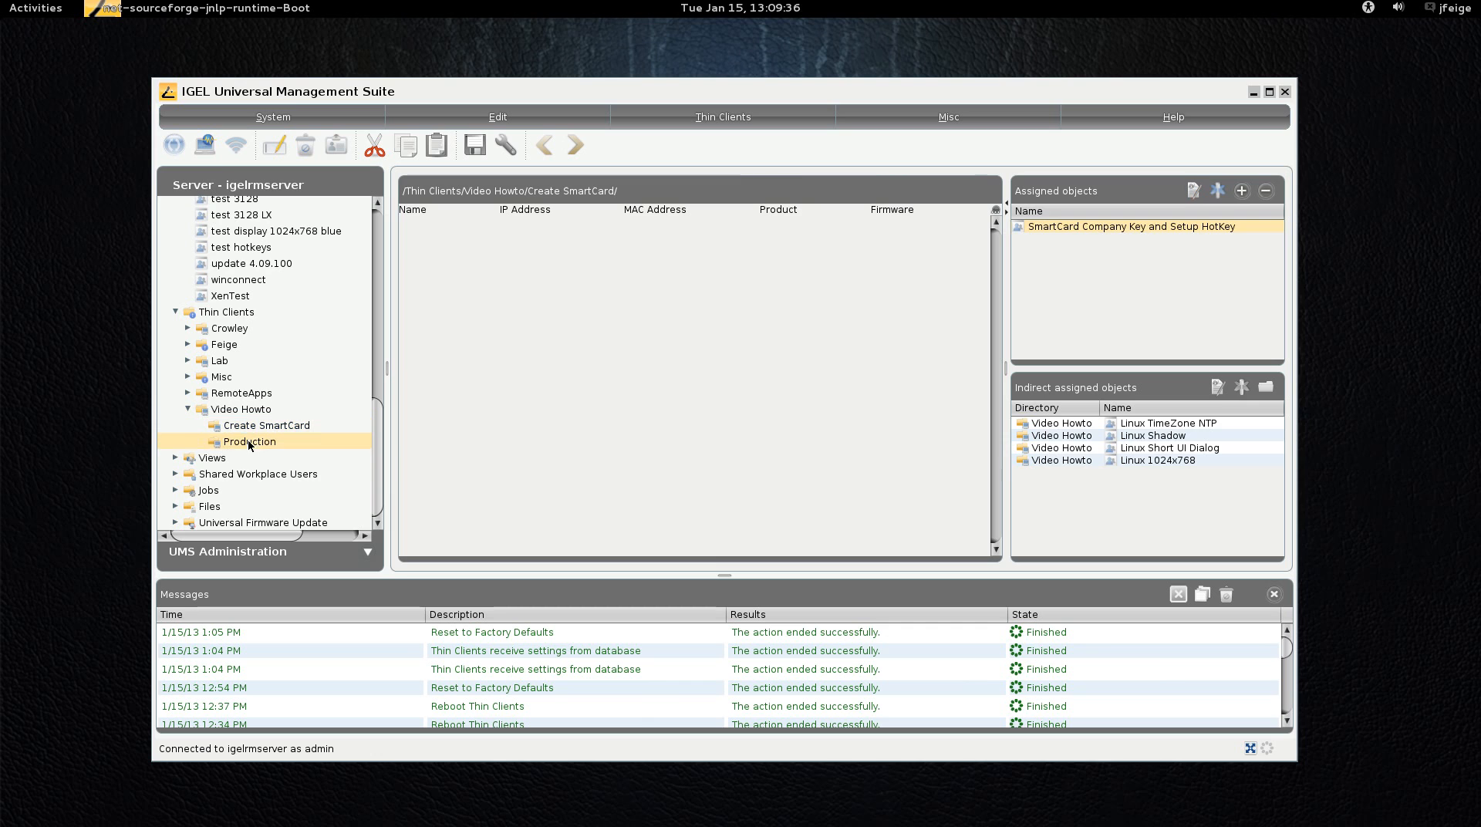
click(248, 441)
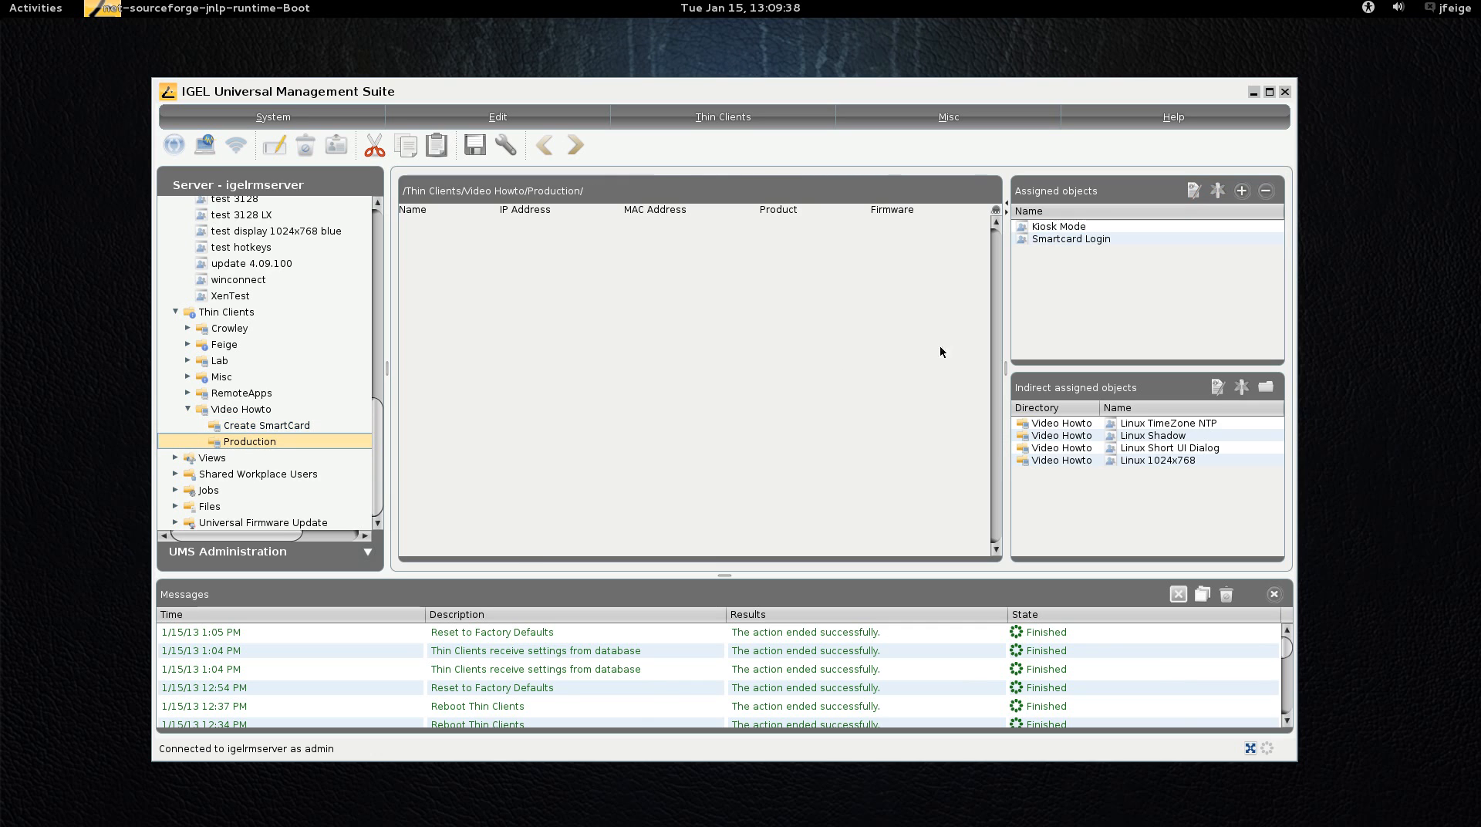
click(1072, 239)
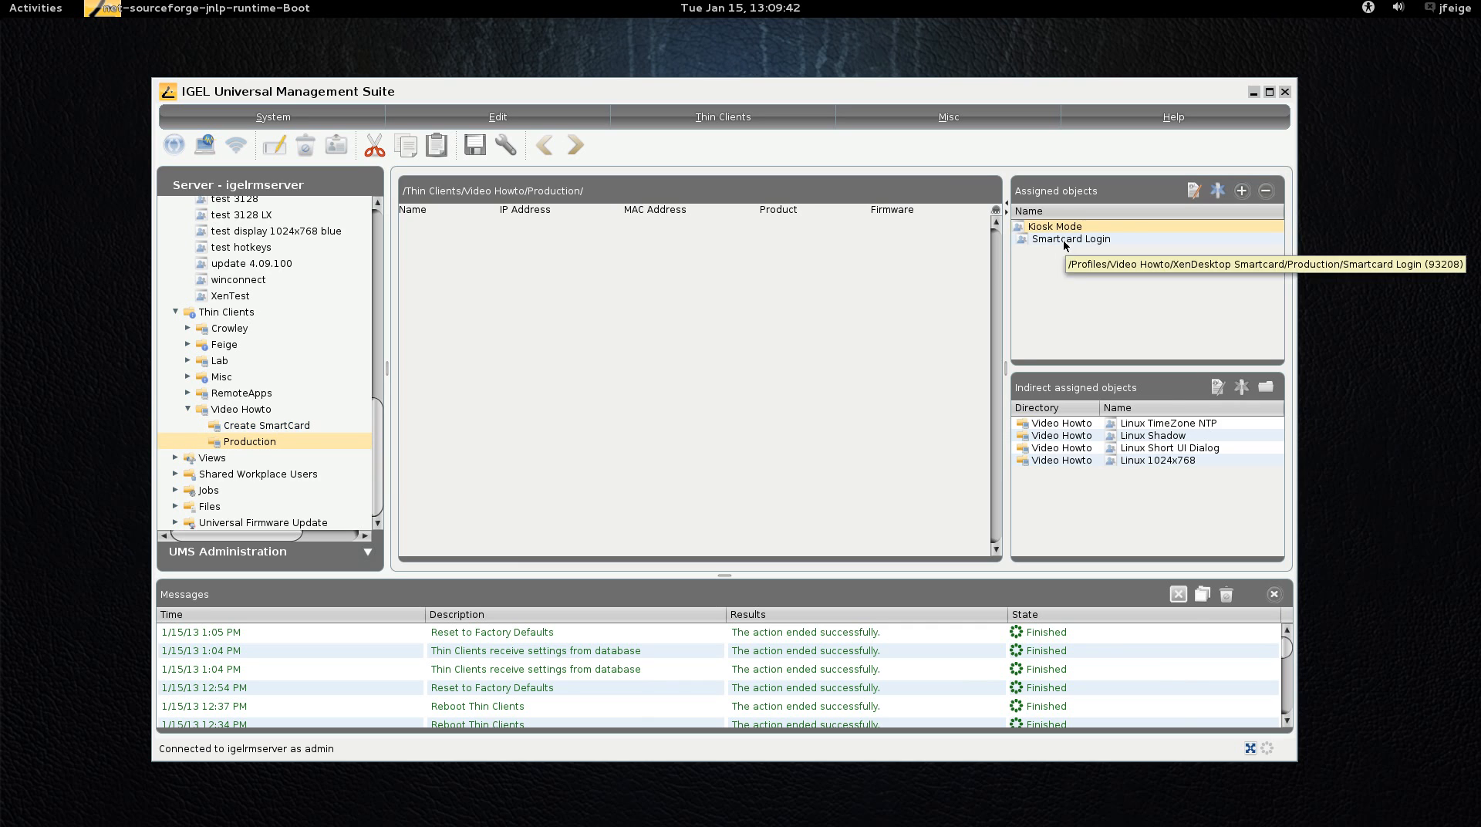
click(266, 425)
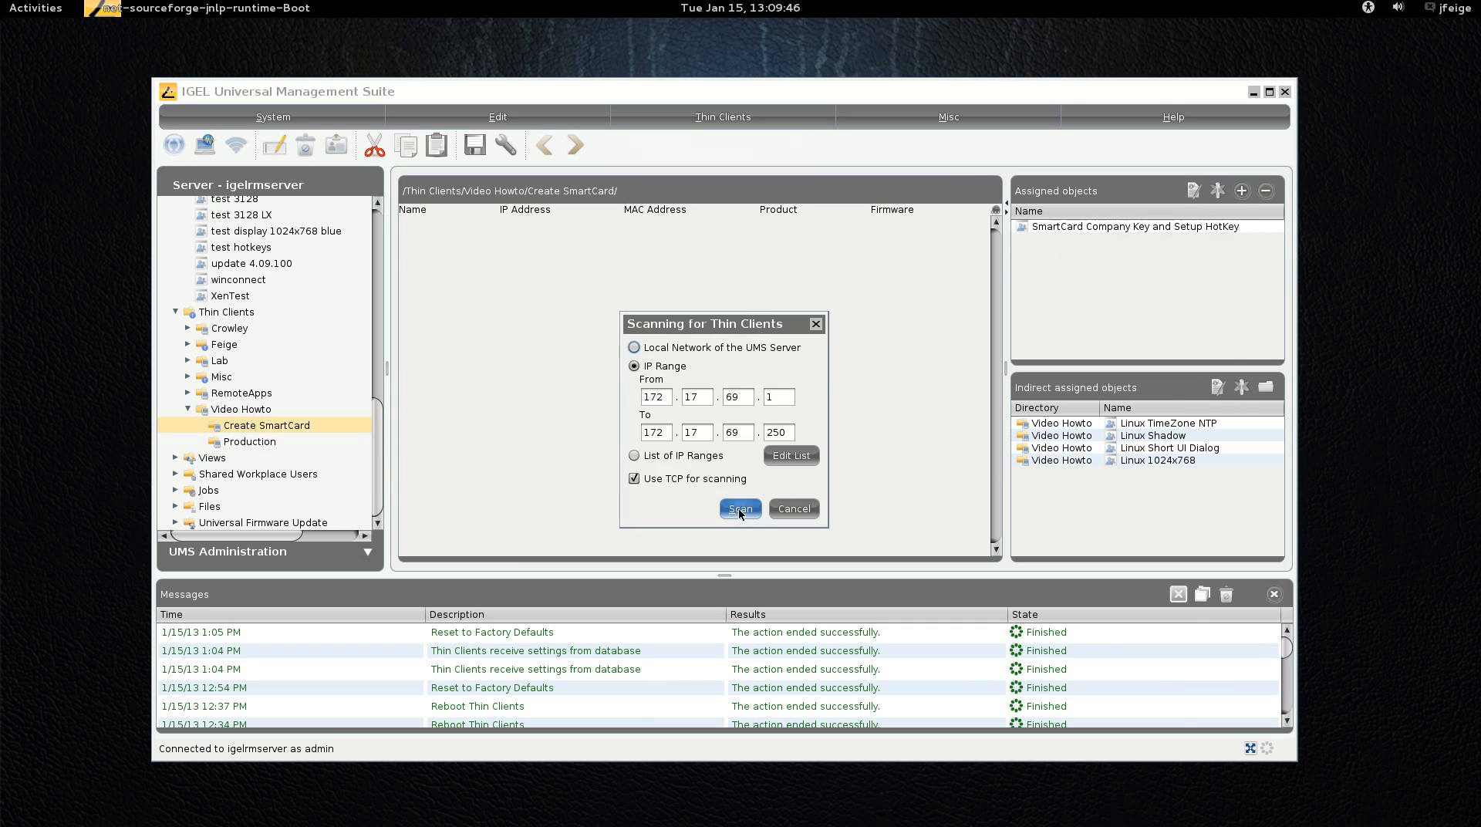
Step: Scan 172.17.69.1–250 and register IGEL-00E0C5418EAB (172.17.69.35) into Create SmartCard
click(740, 508)
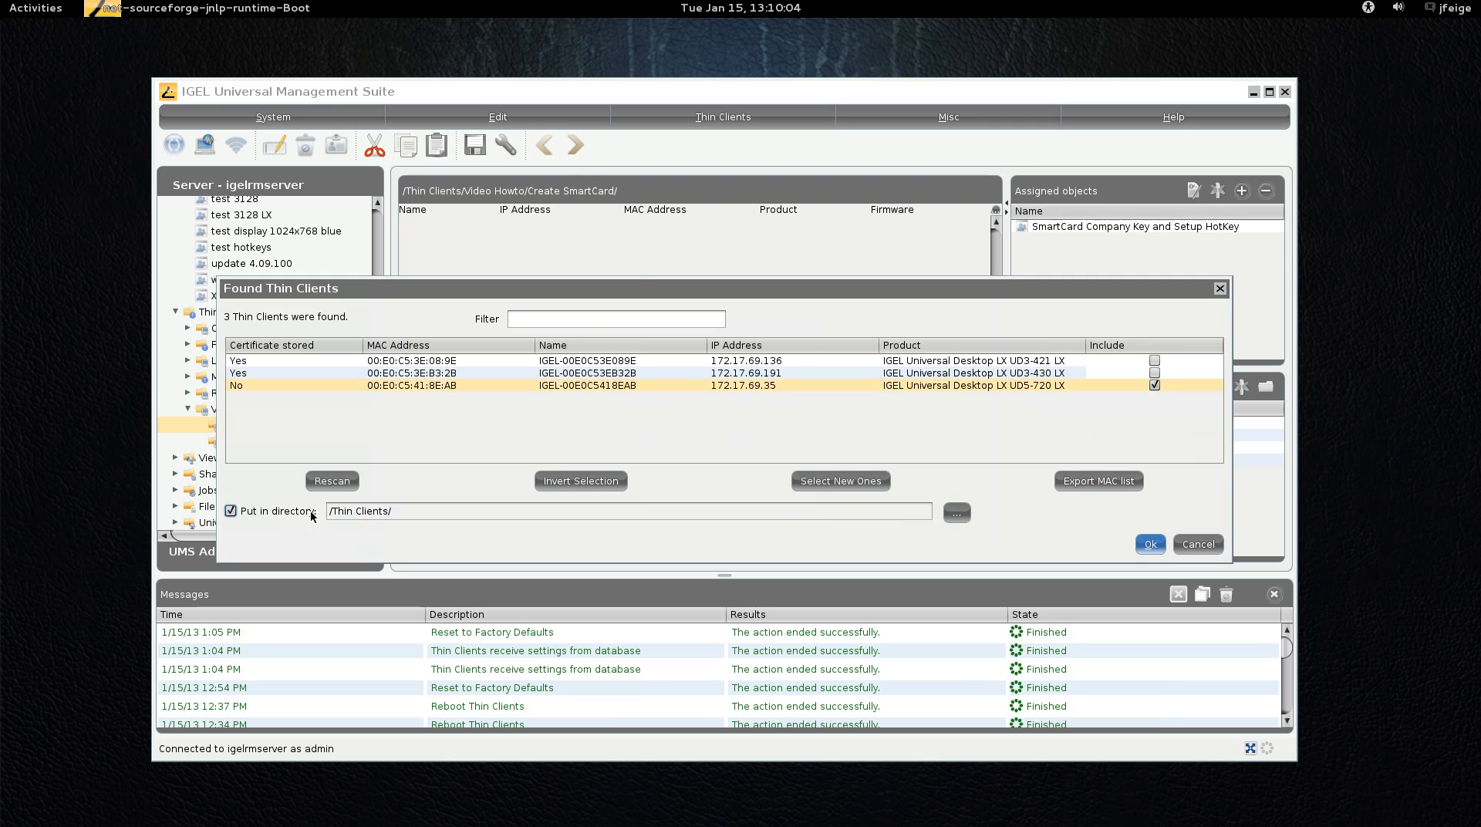
click(955, 512)
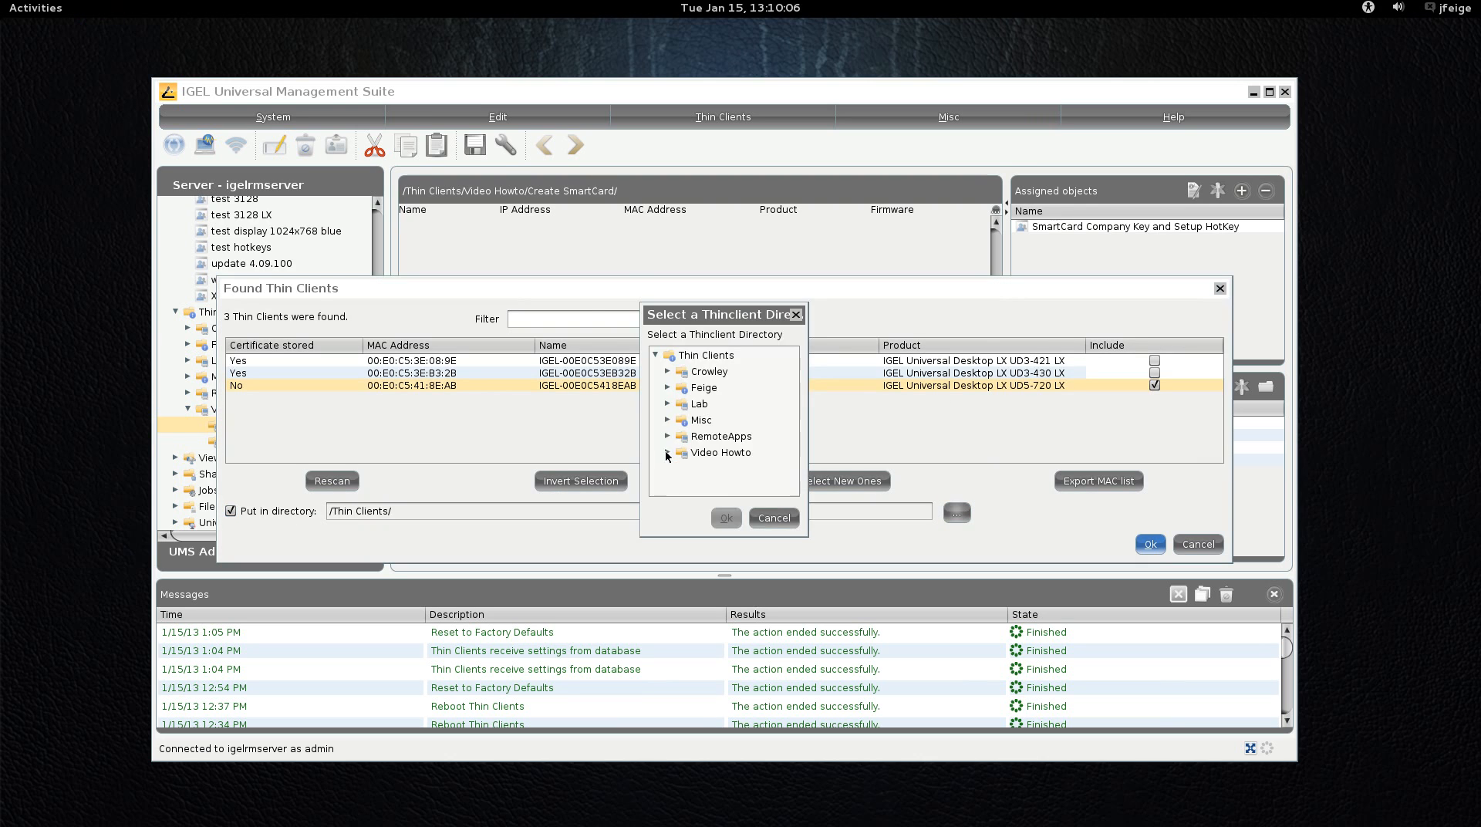
click(724, 517)
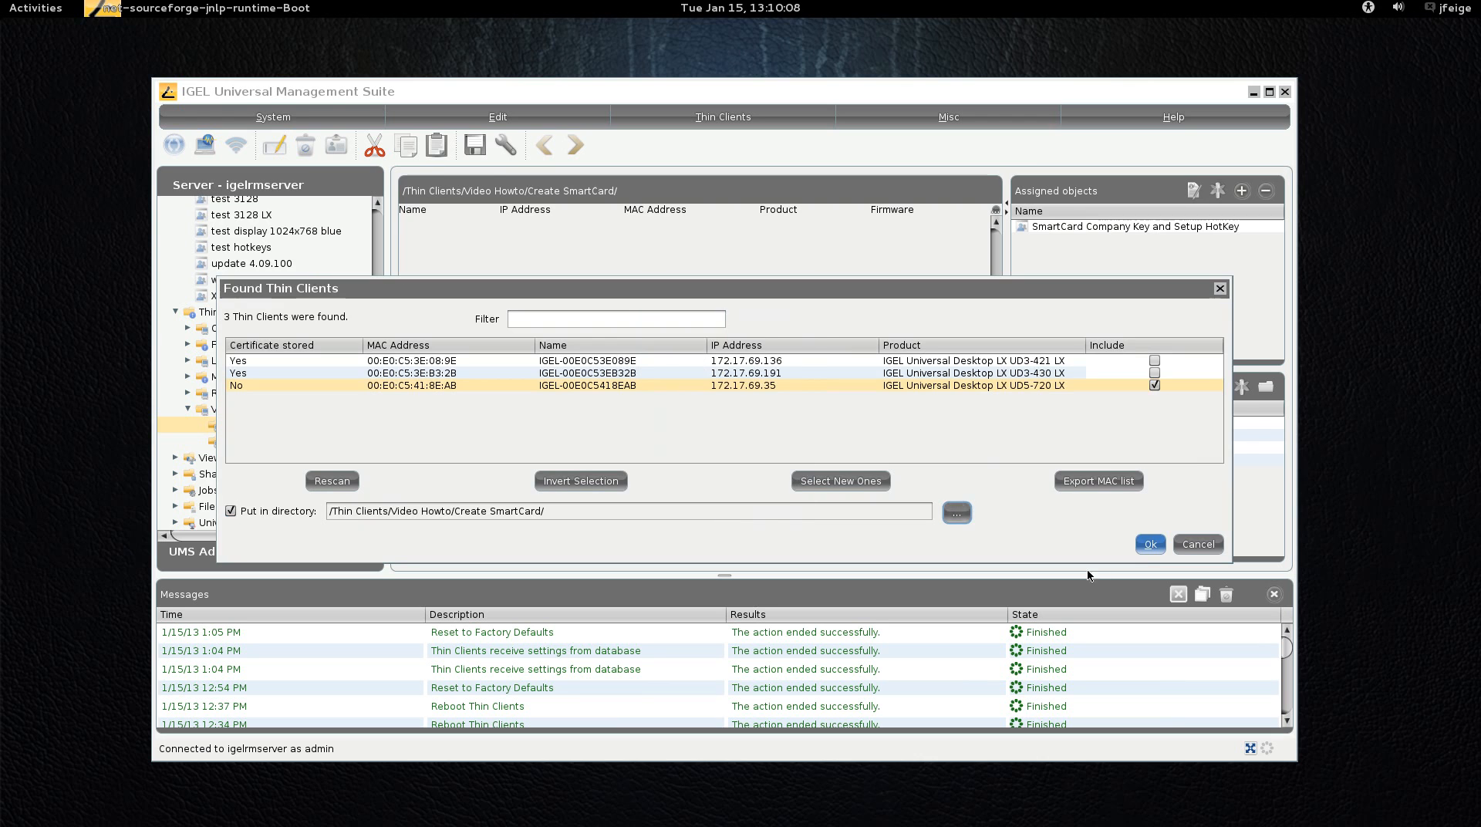
click(1149, 543)
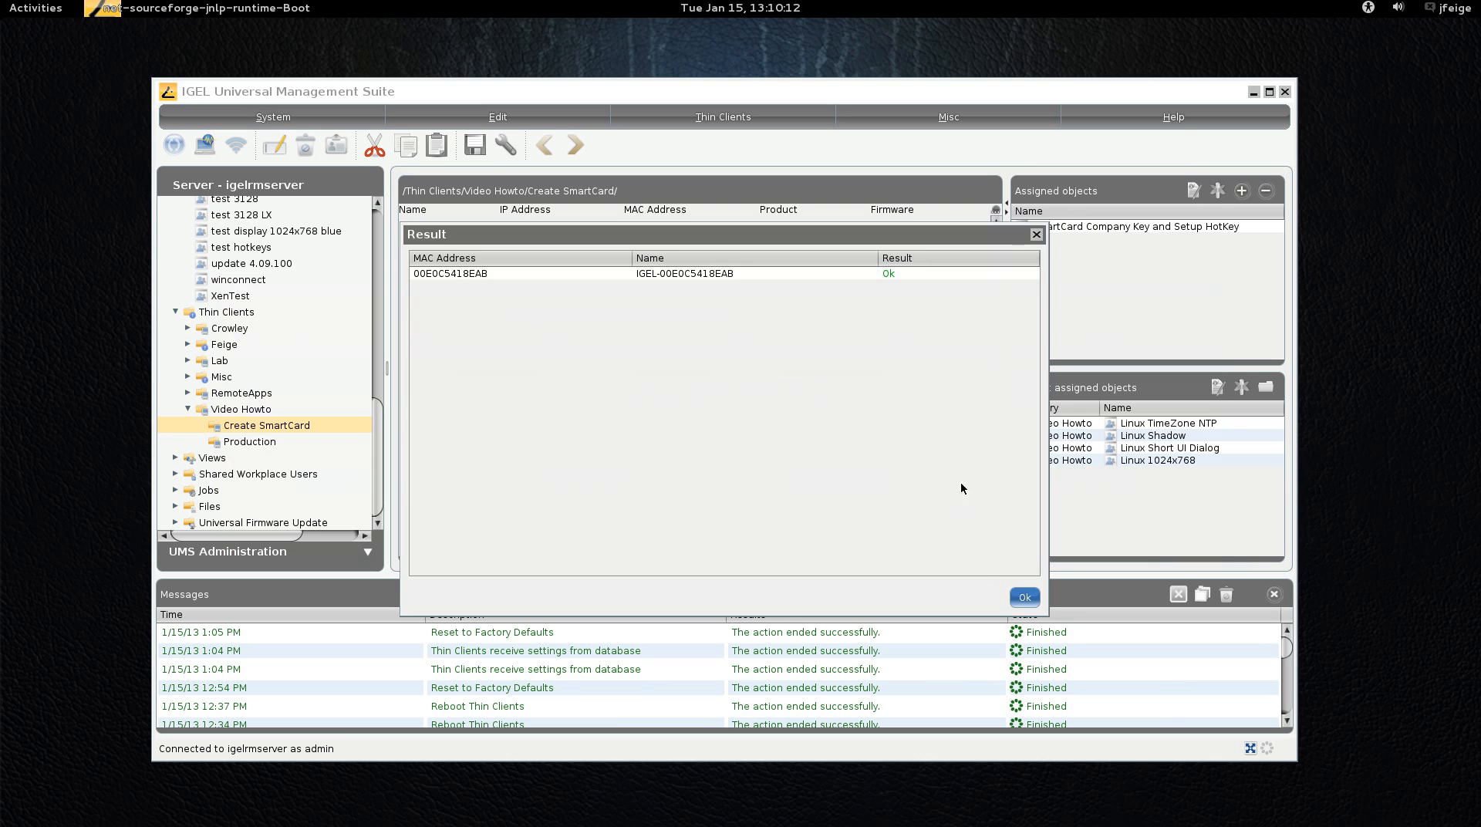
click(1024, 596)
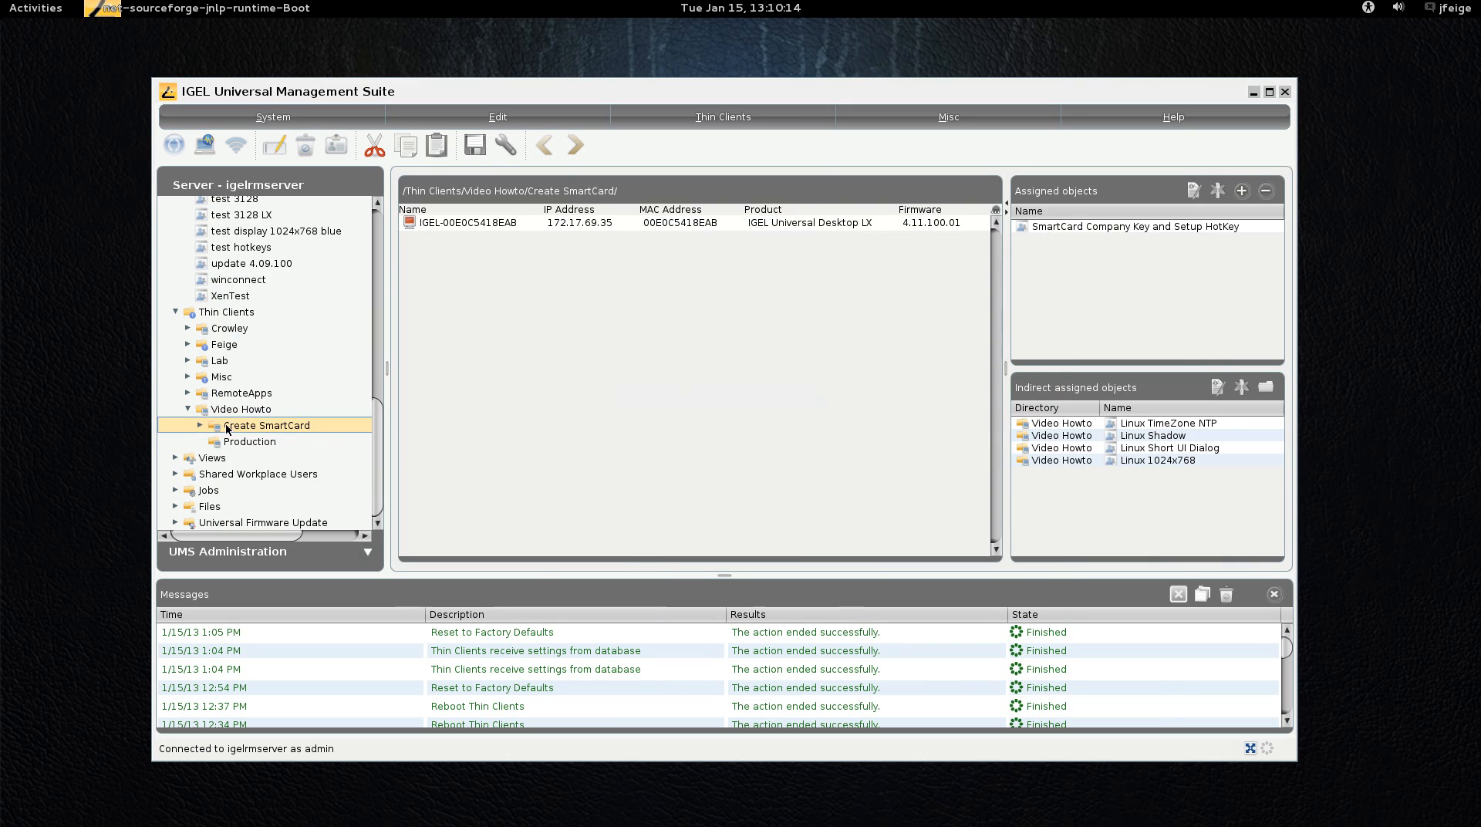
Step: Push database settings to thin client IGEL-00E0C5418EAB via Settings UMS->TC
click(186, 424)
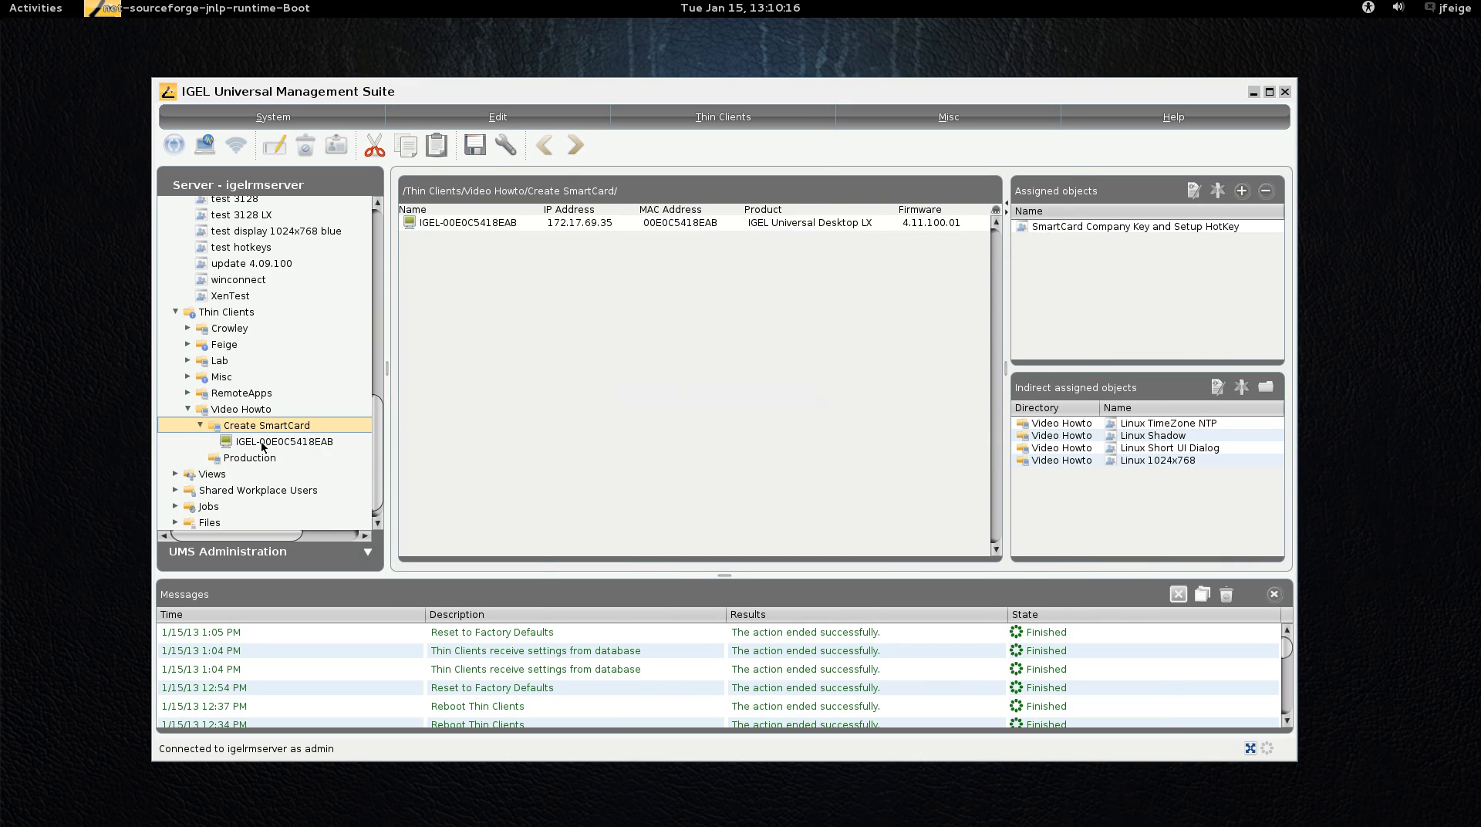
right_click(285, 441)
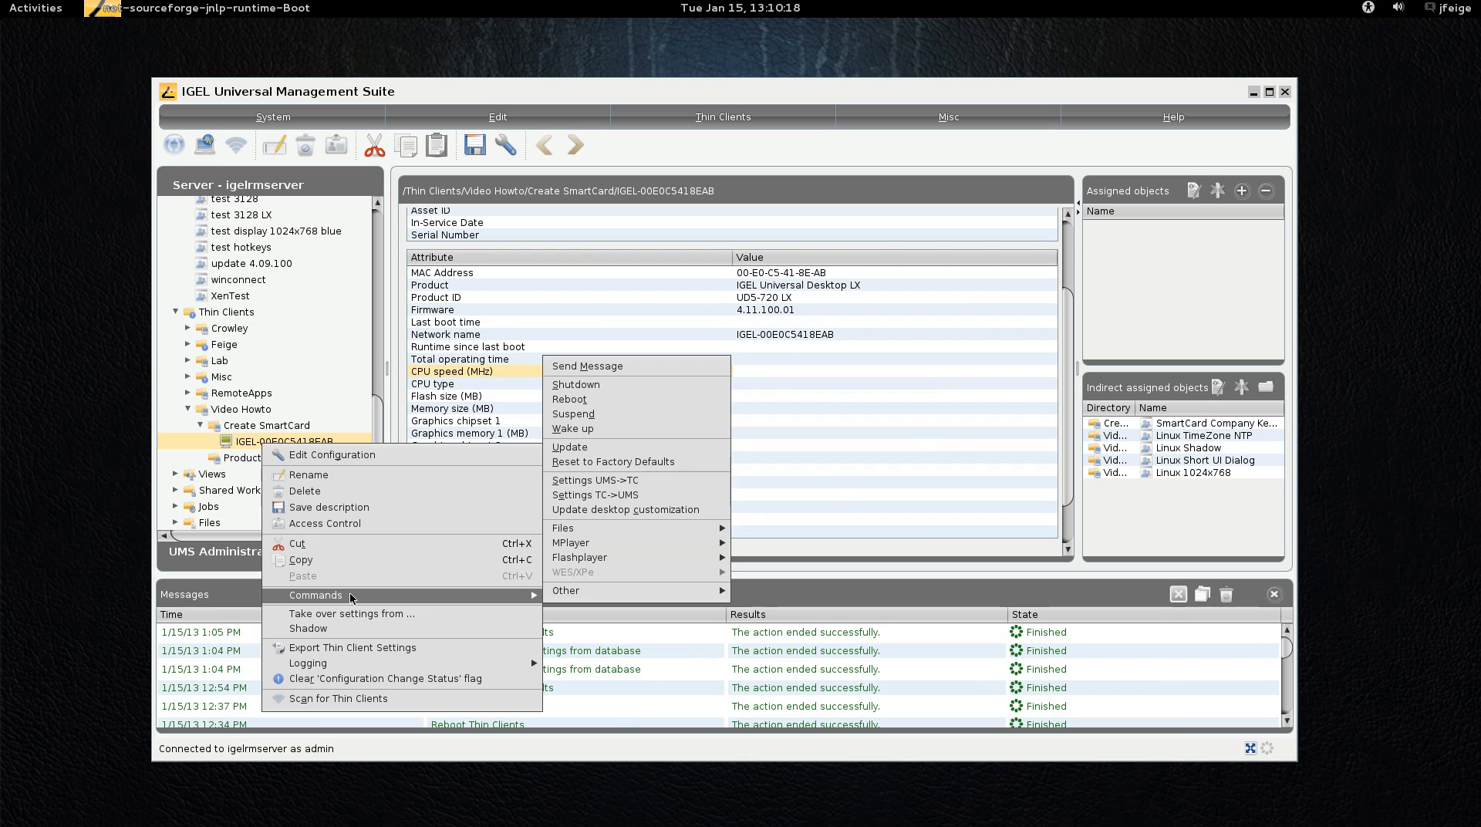
mouse_move(592, 480)
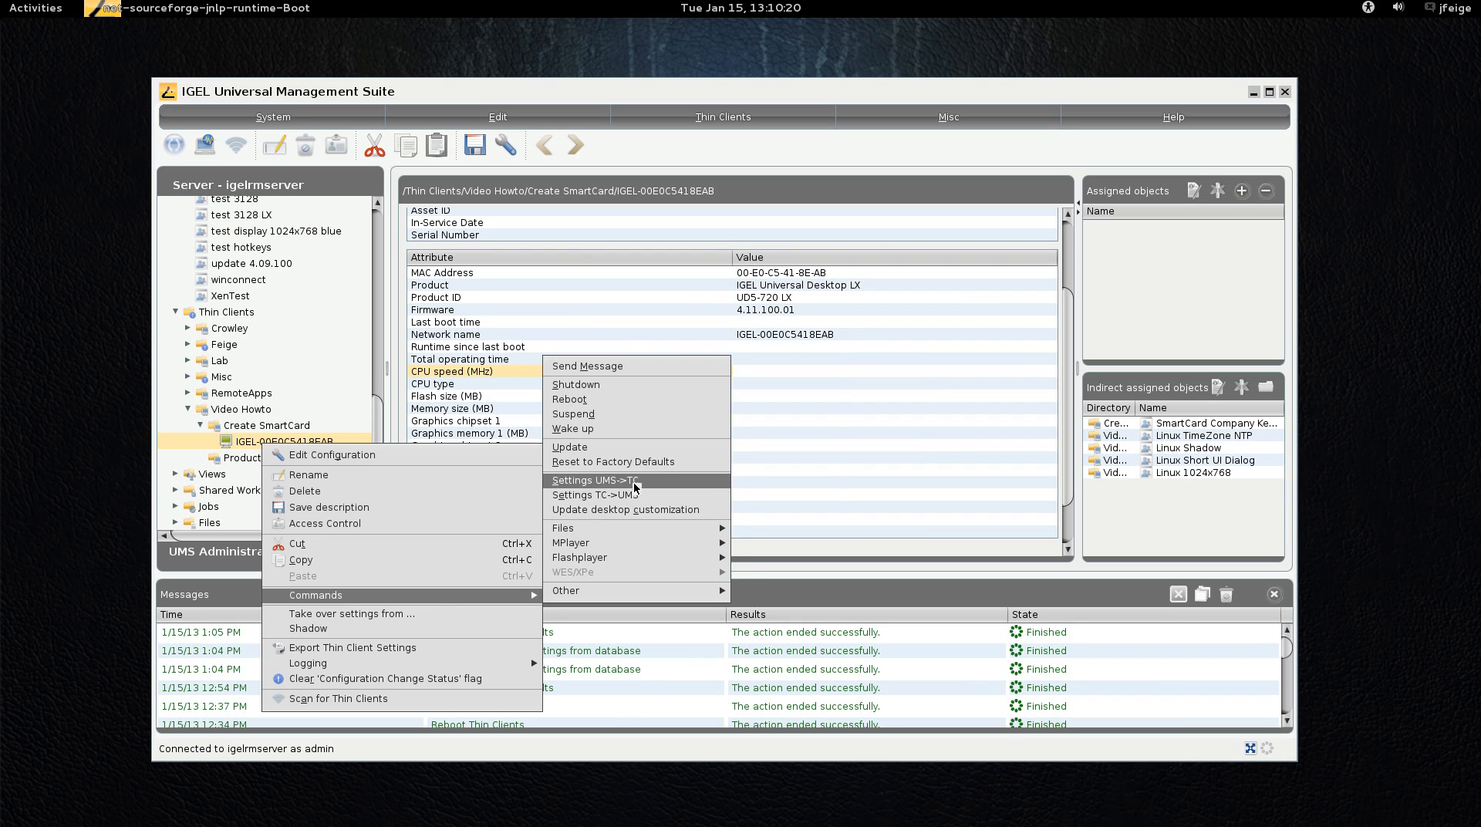
click(593, 479)
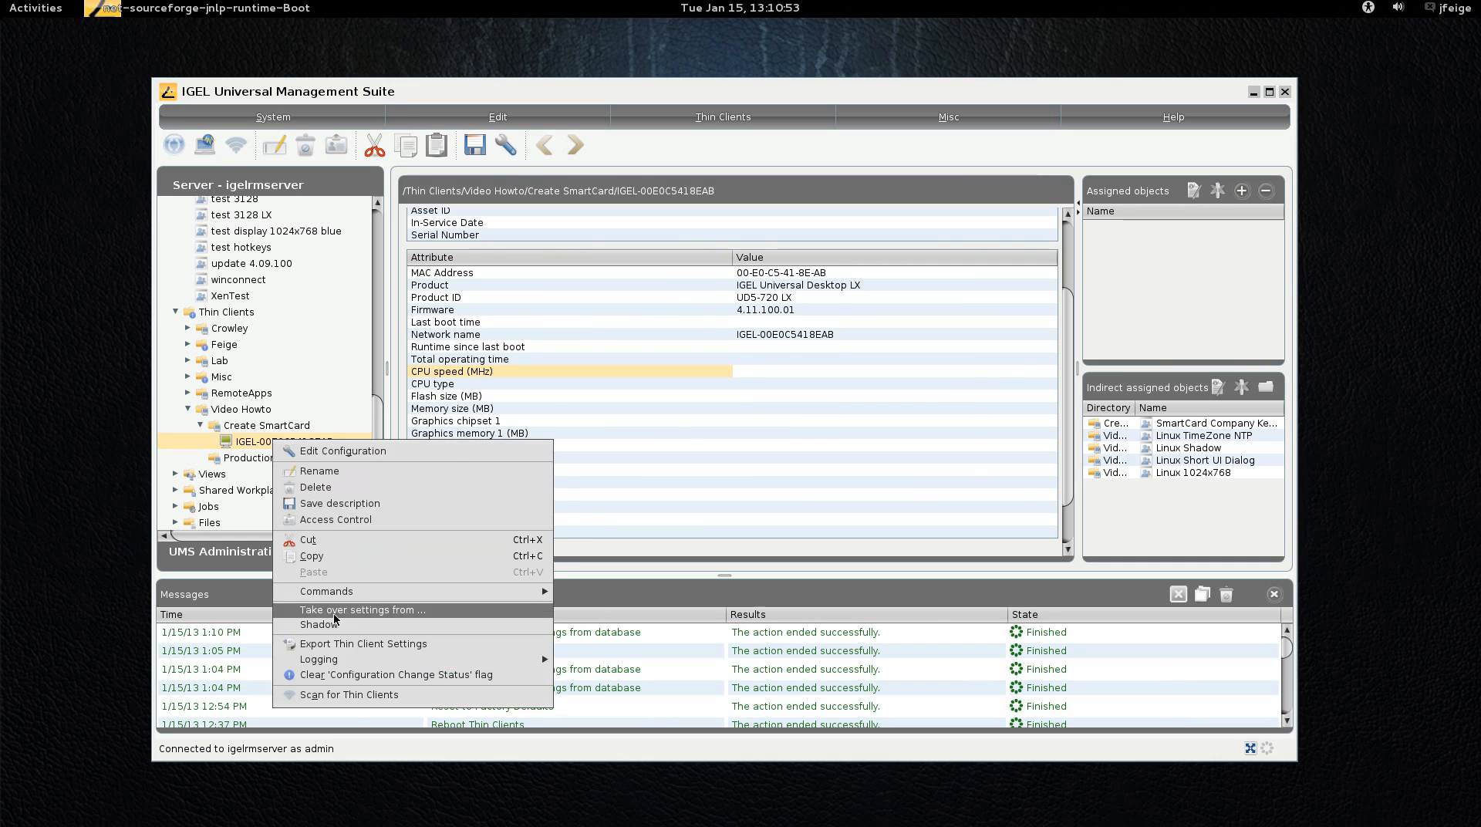
click(314, 624)
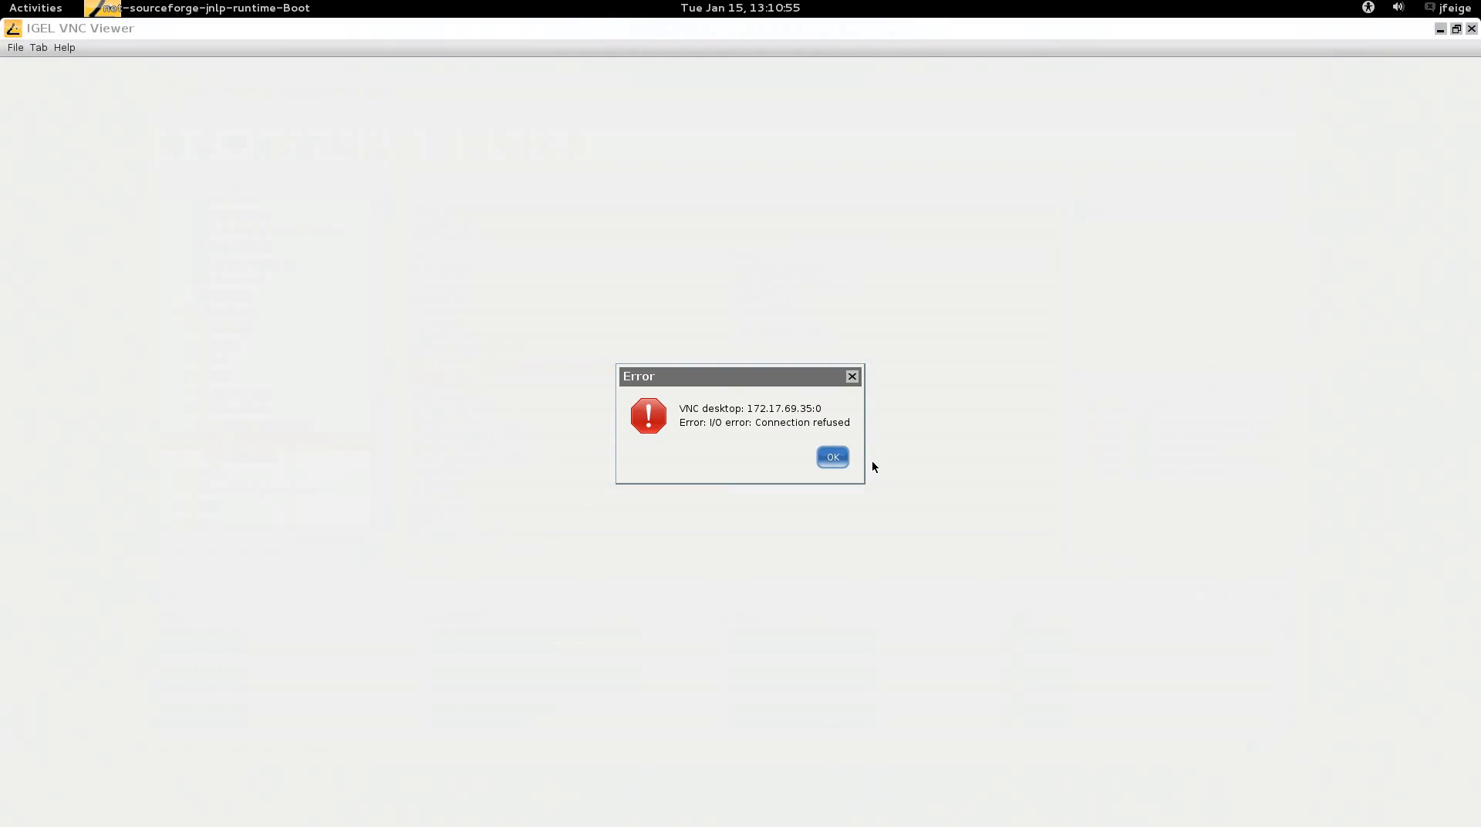
click(832, 456)
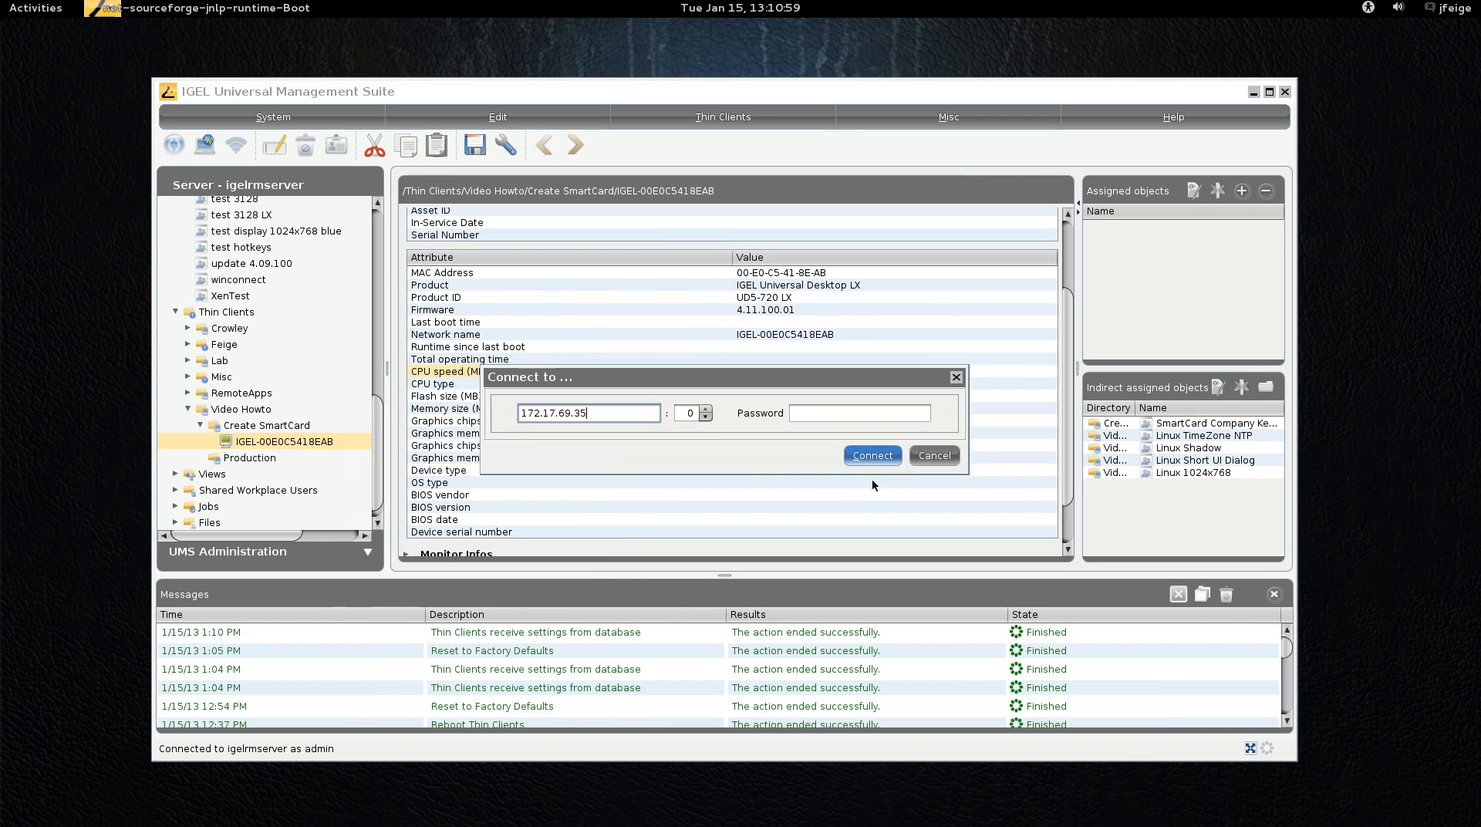
click(870, 456)
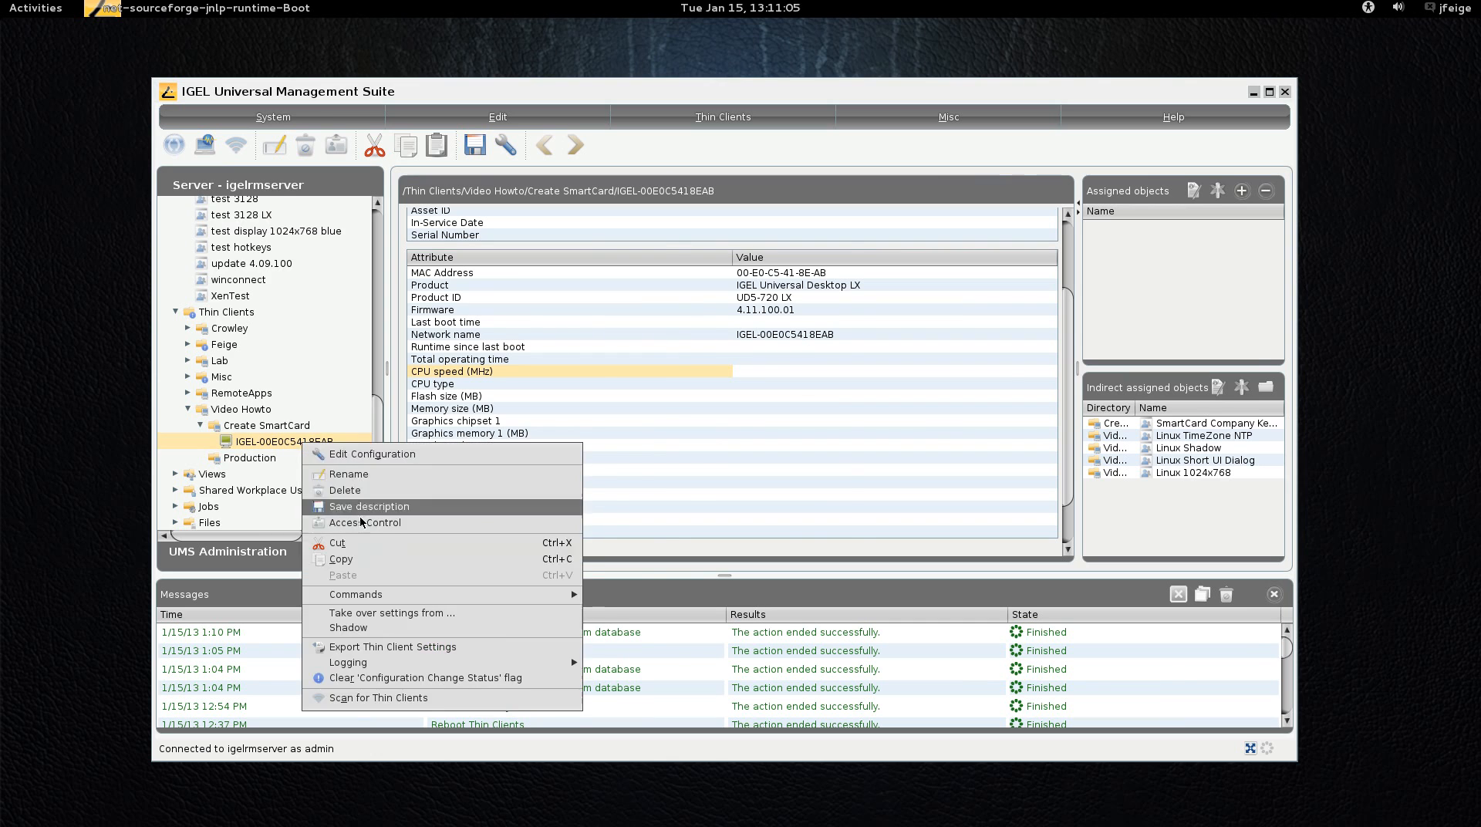
Step: Have the thin client take over settings from the XenDesktop 5.6 profile
click(391, 613)
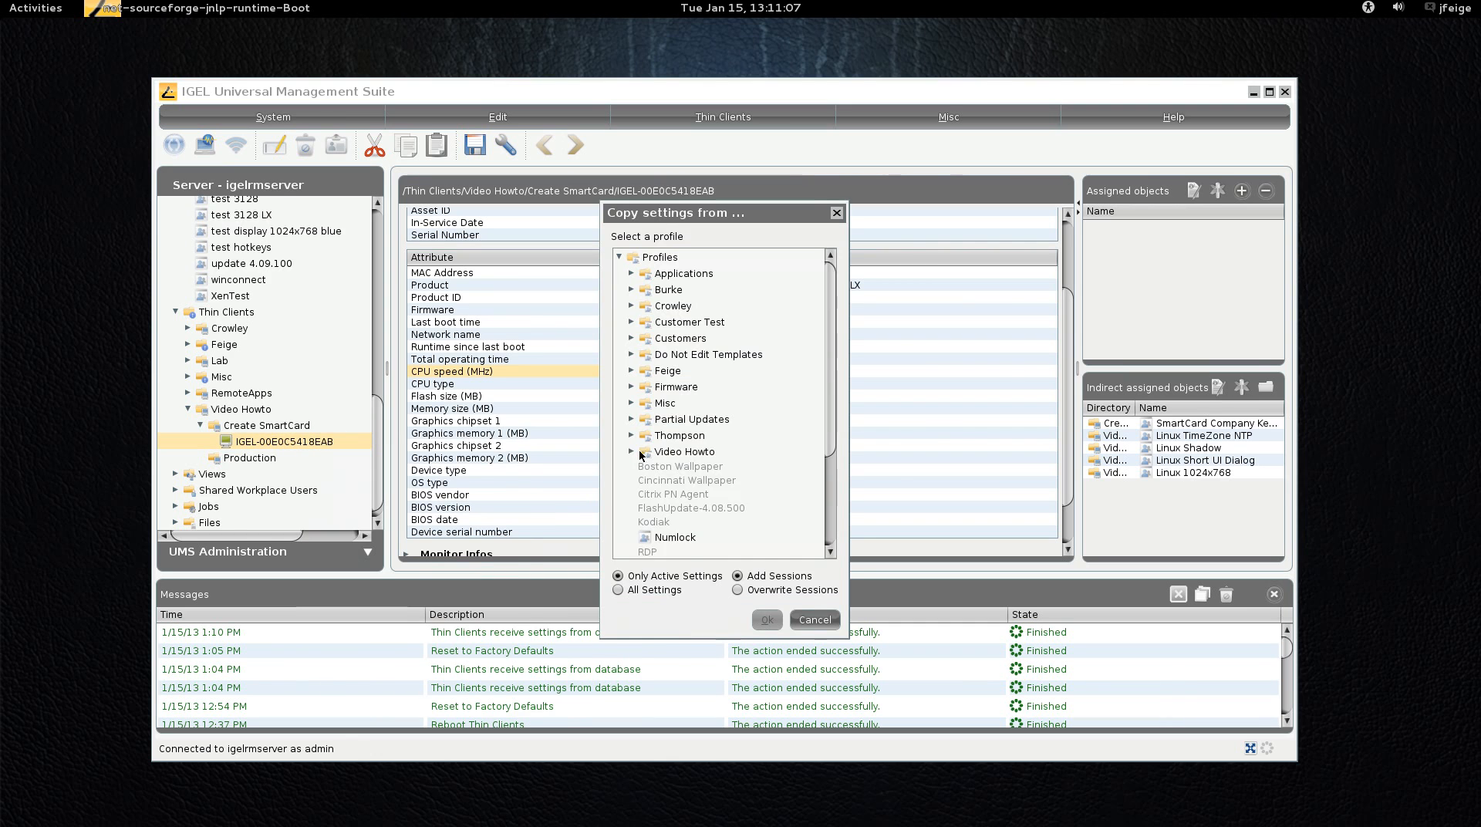
click(631, 450)
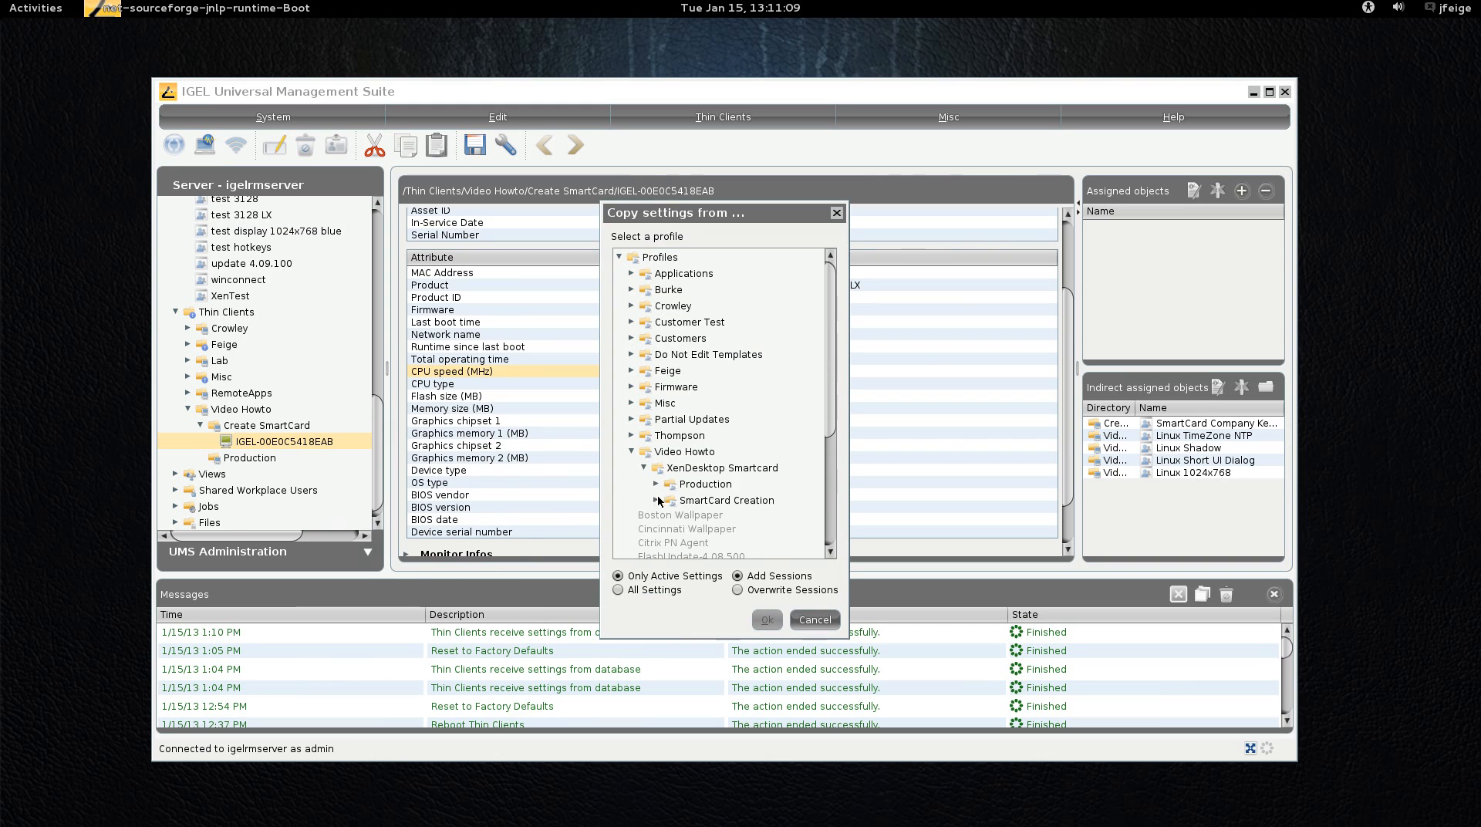
click(657, 484)
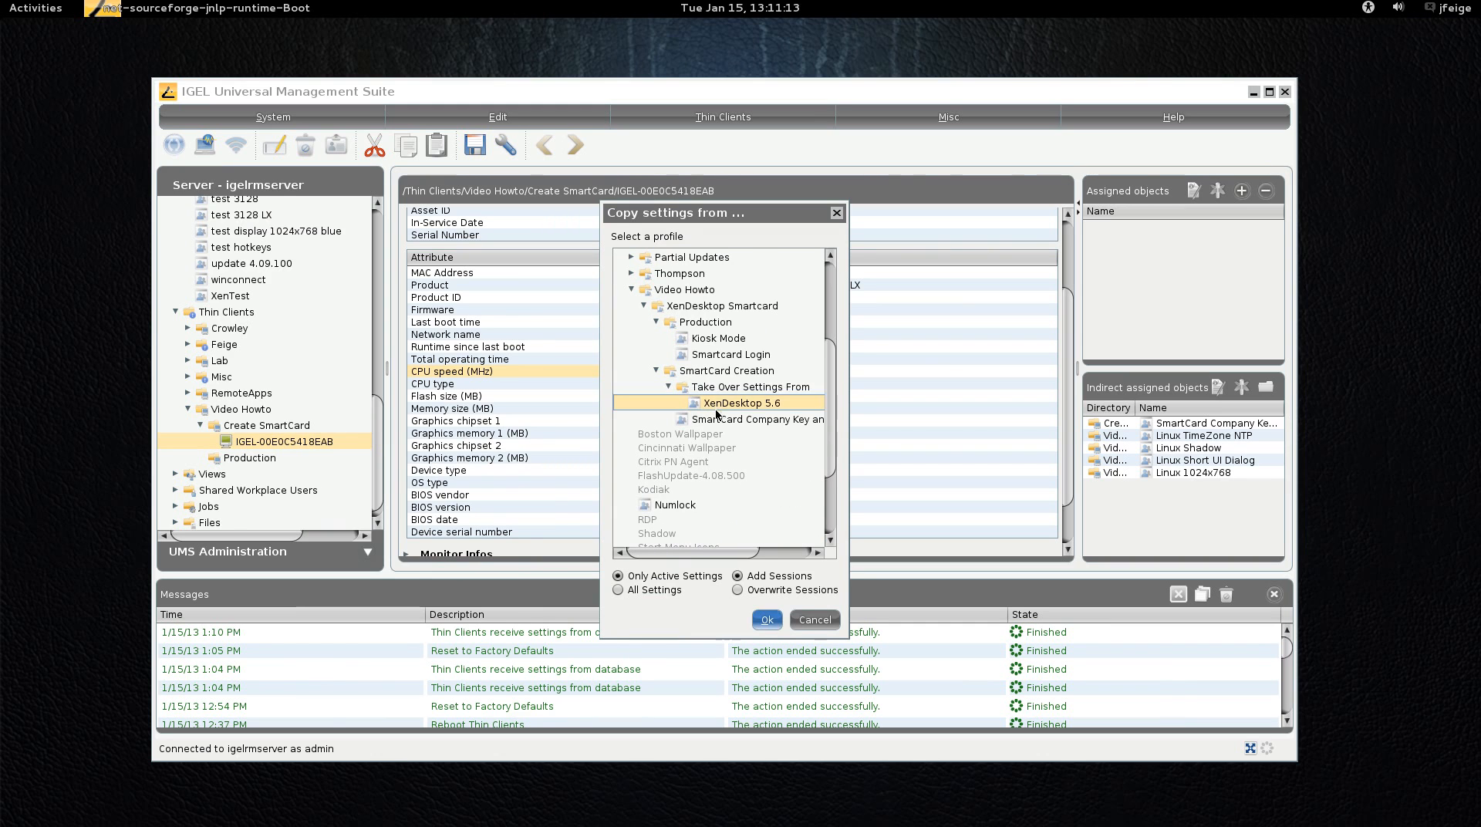
click(737, 590)
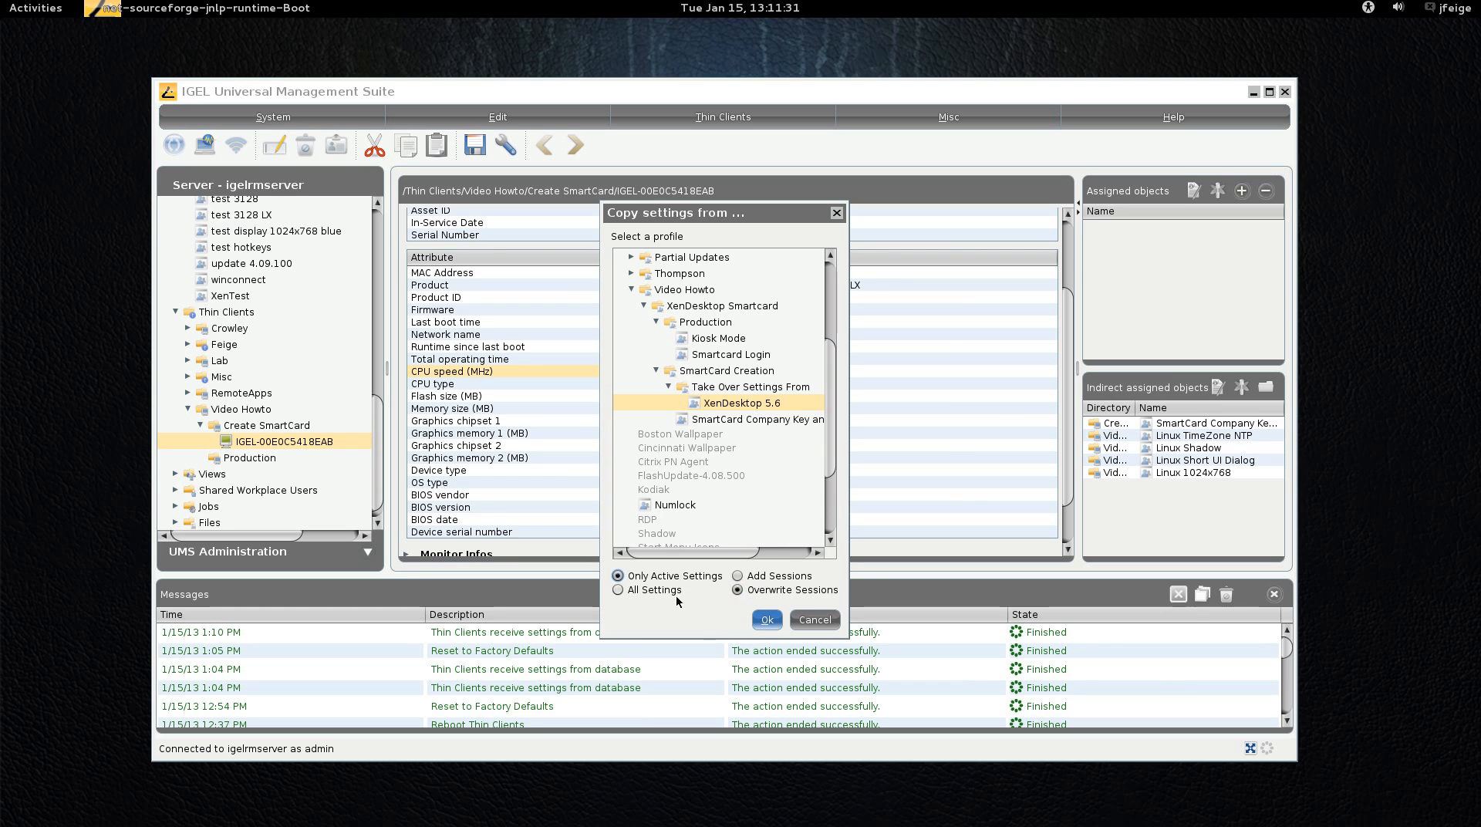
click(766, 620)
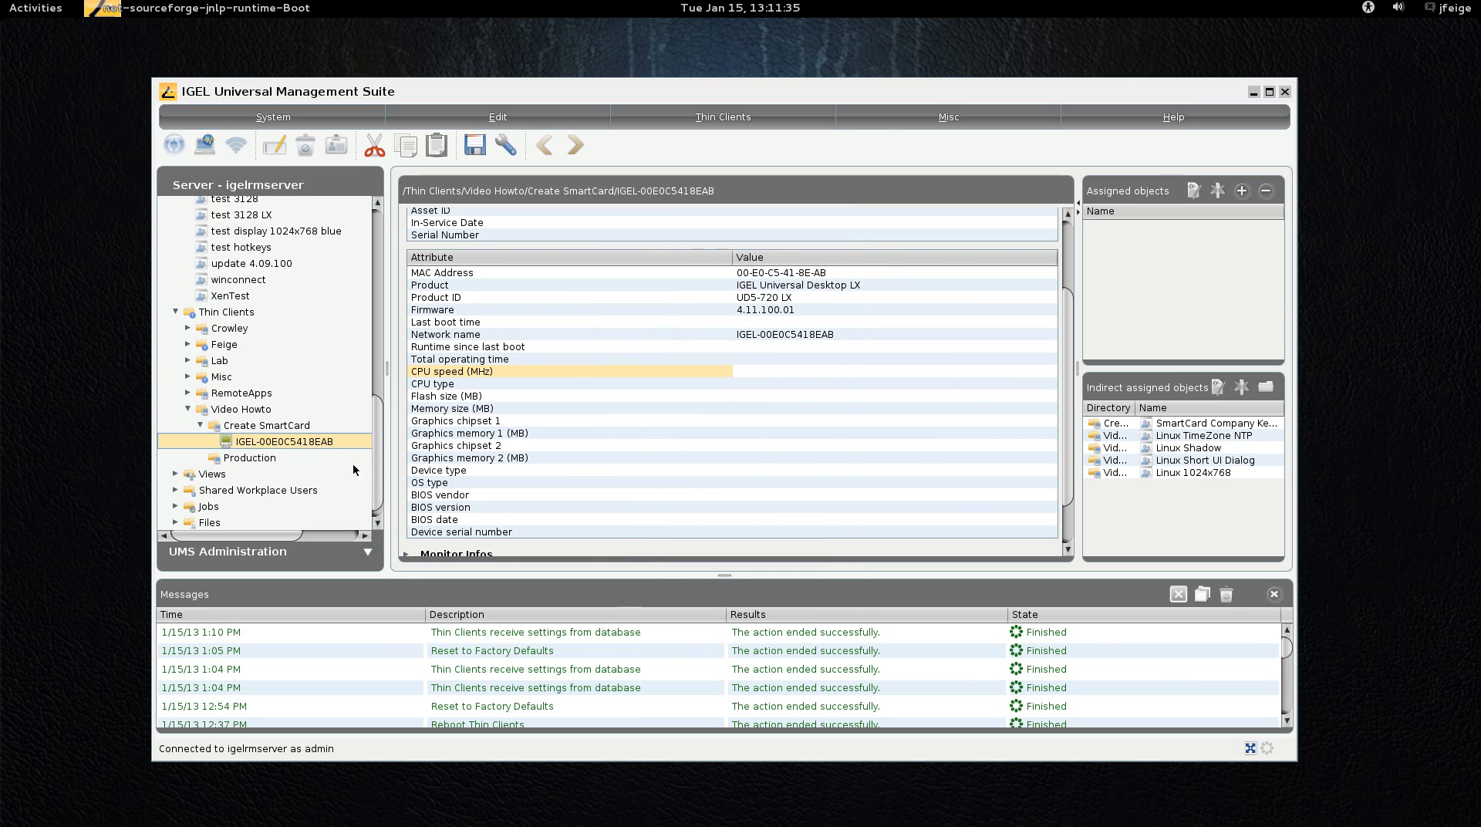
mouse_move(298, 441)
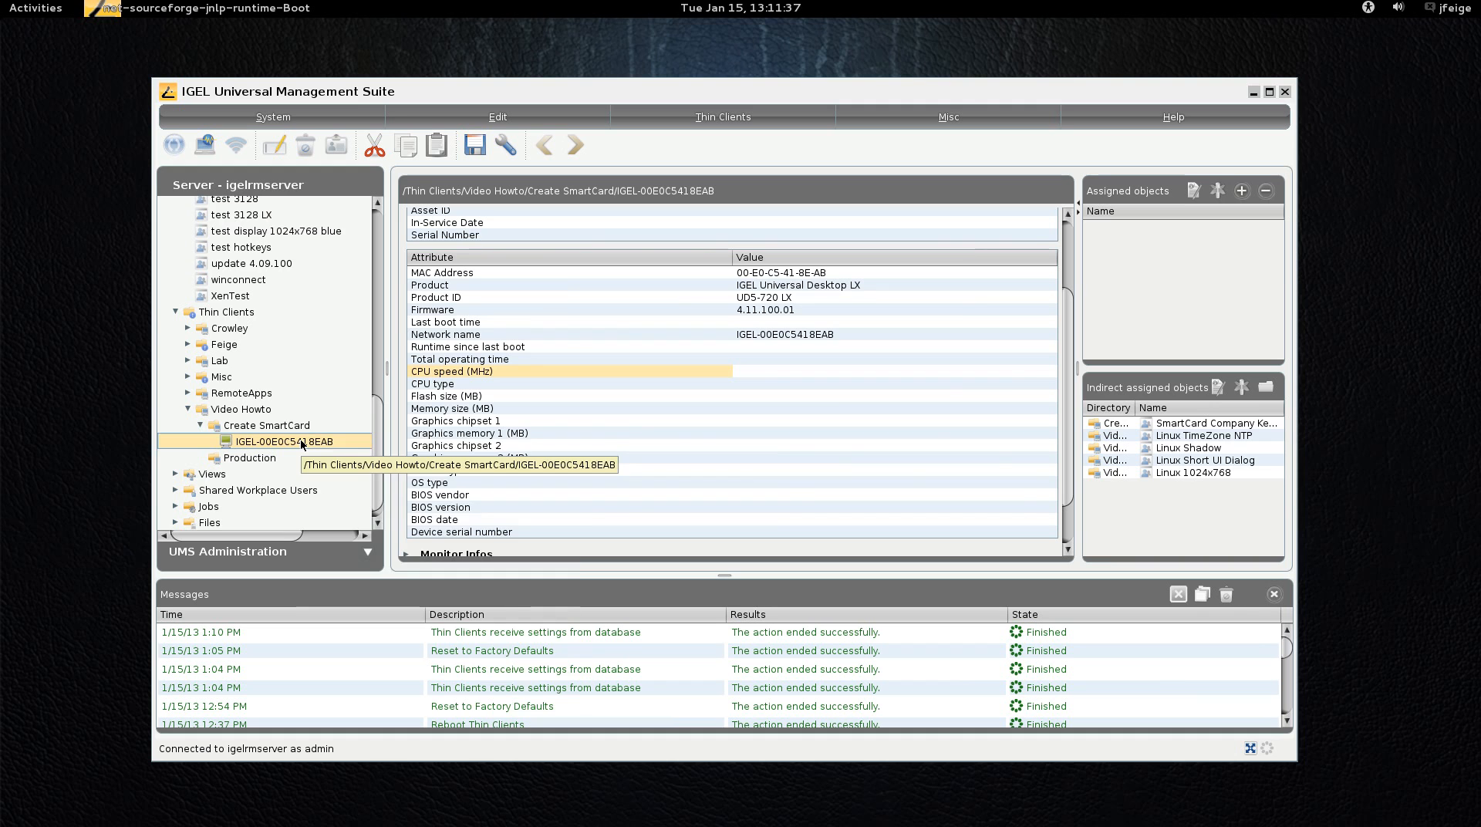
right_click(283, 440)
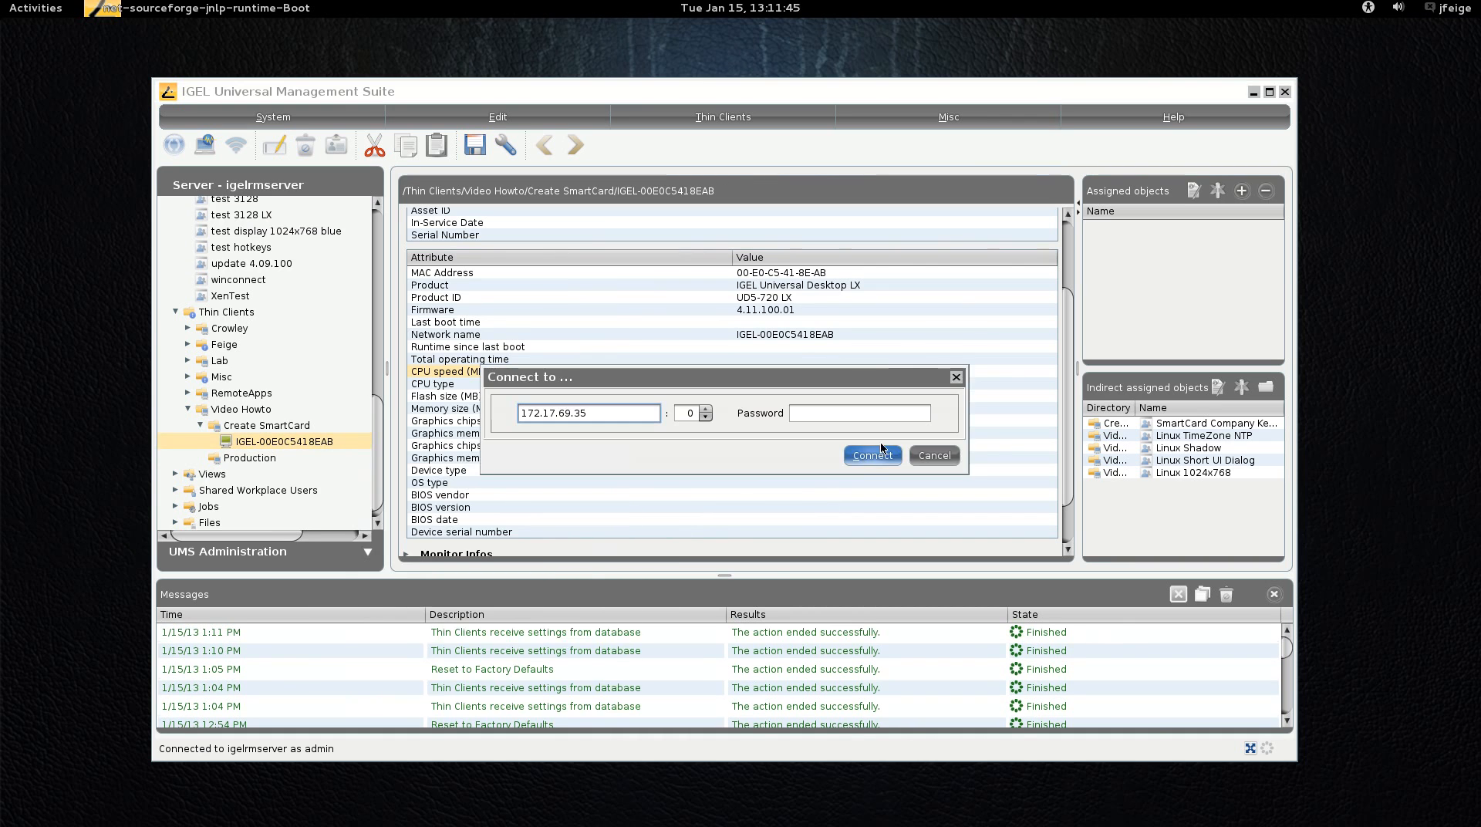
Step: Connect the VNC shadow to 172.17.69.35 and launch the thin client's Setup
click(870, 454)
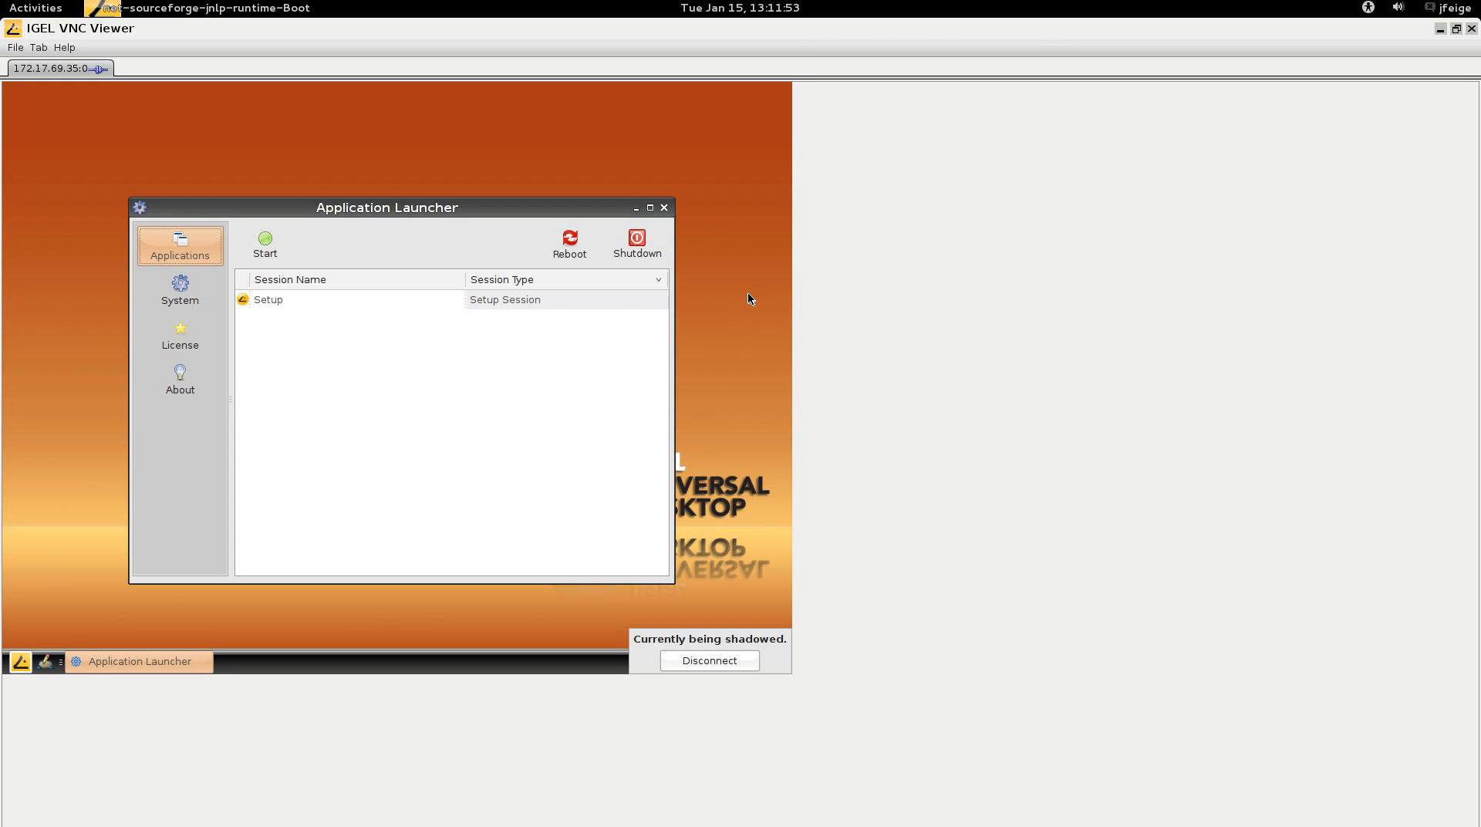
mouse_move(487, 334)
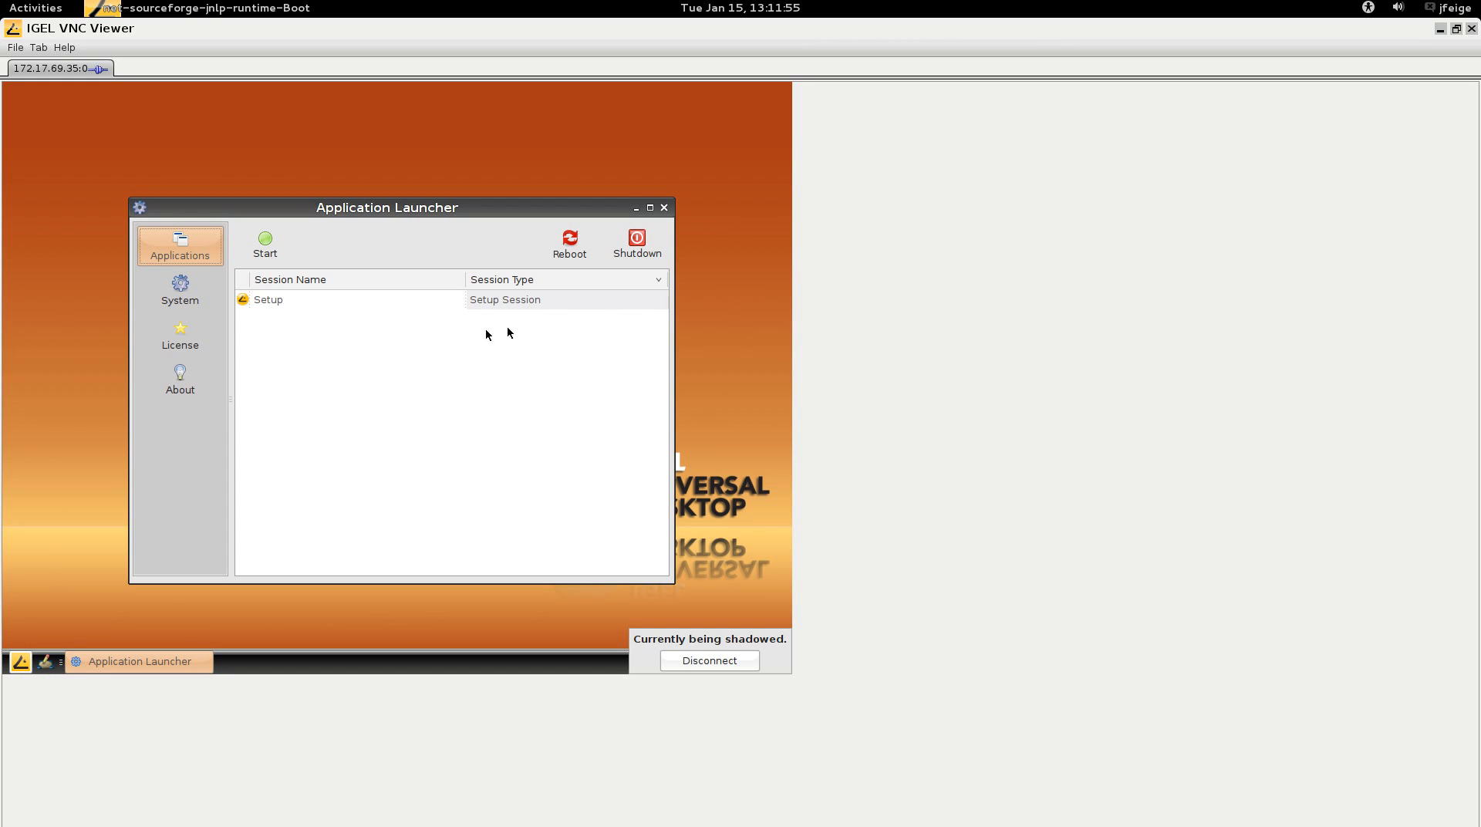
double_click(268, 300)
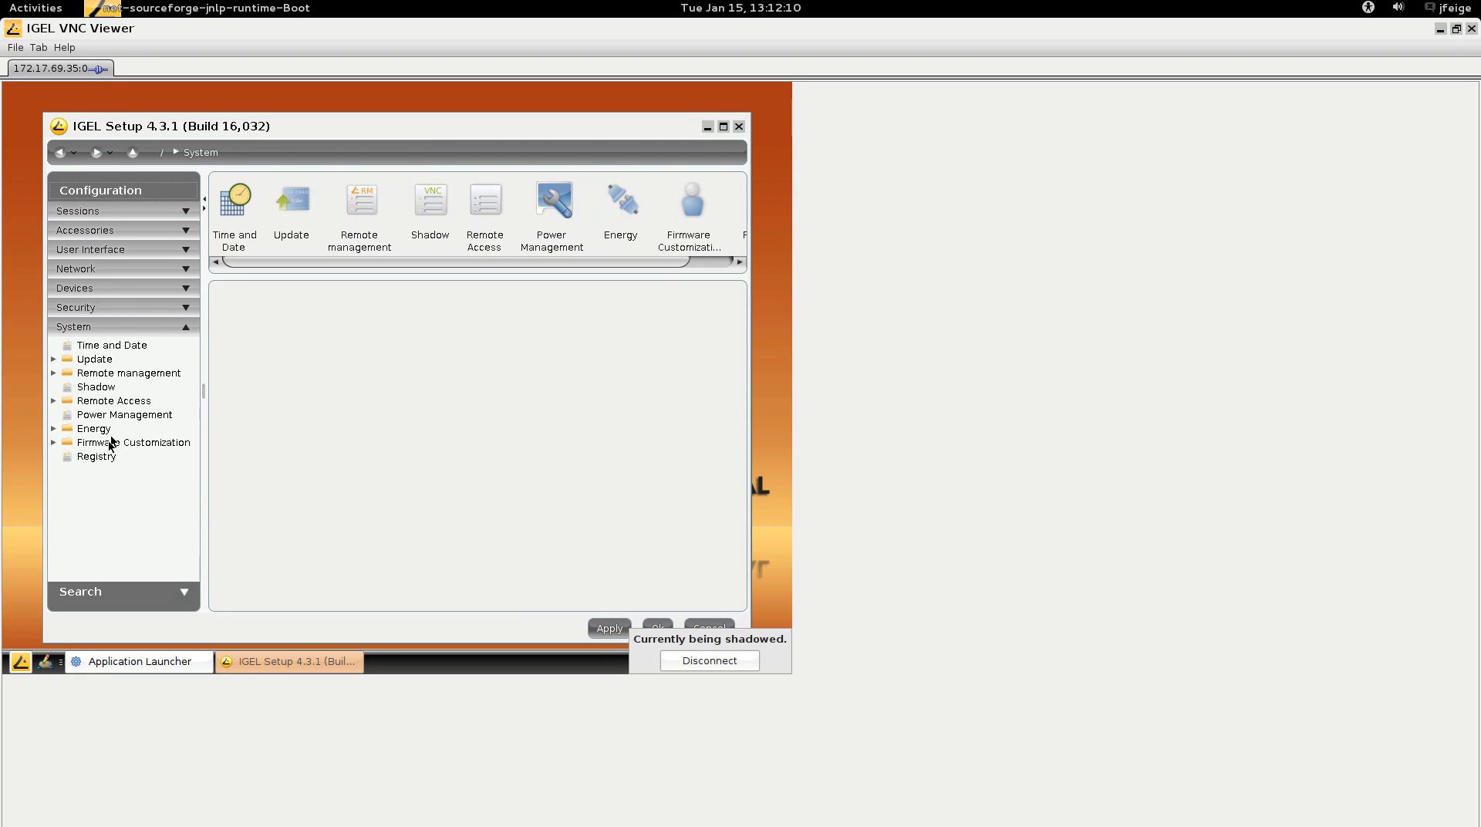
Step: Open Security > Logon > Smartcard in Setup and switch off IGEL Smart Card login
click(75, 306)
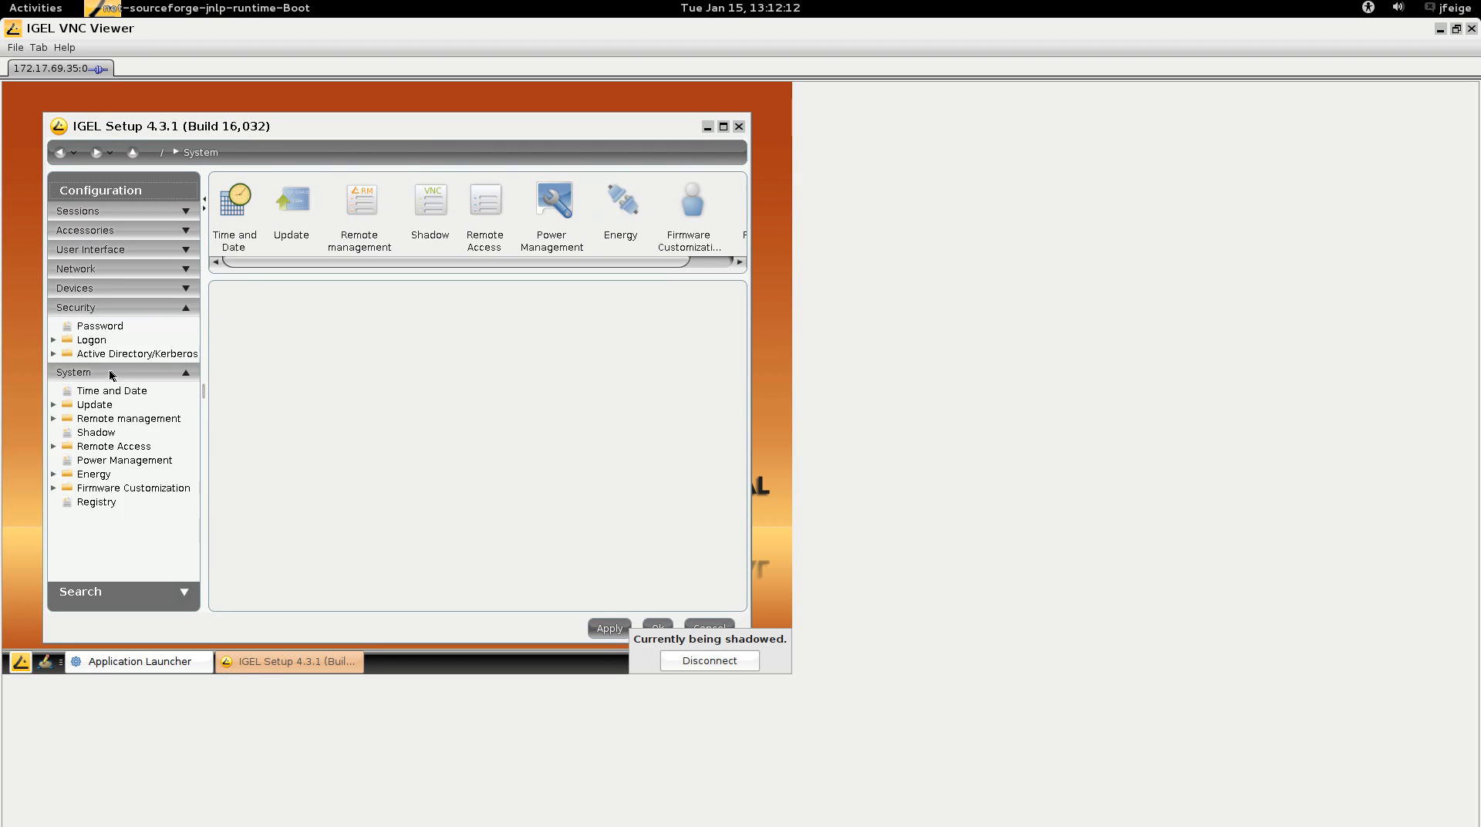
click(92, 340)
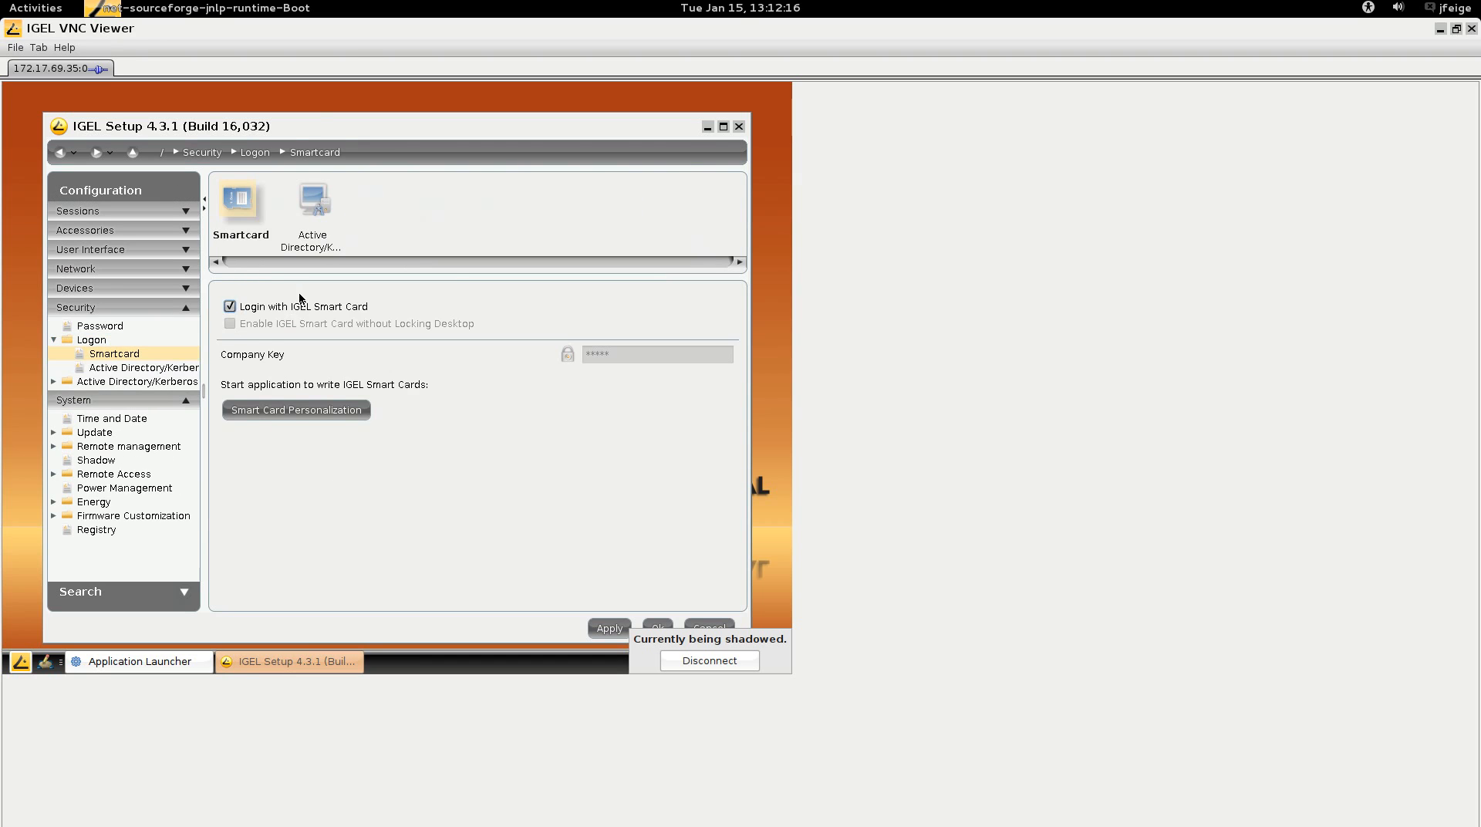
click(230, 306)
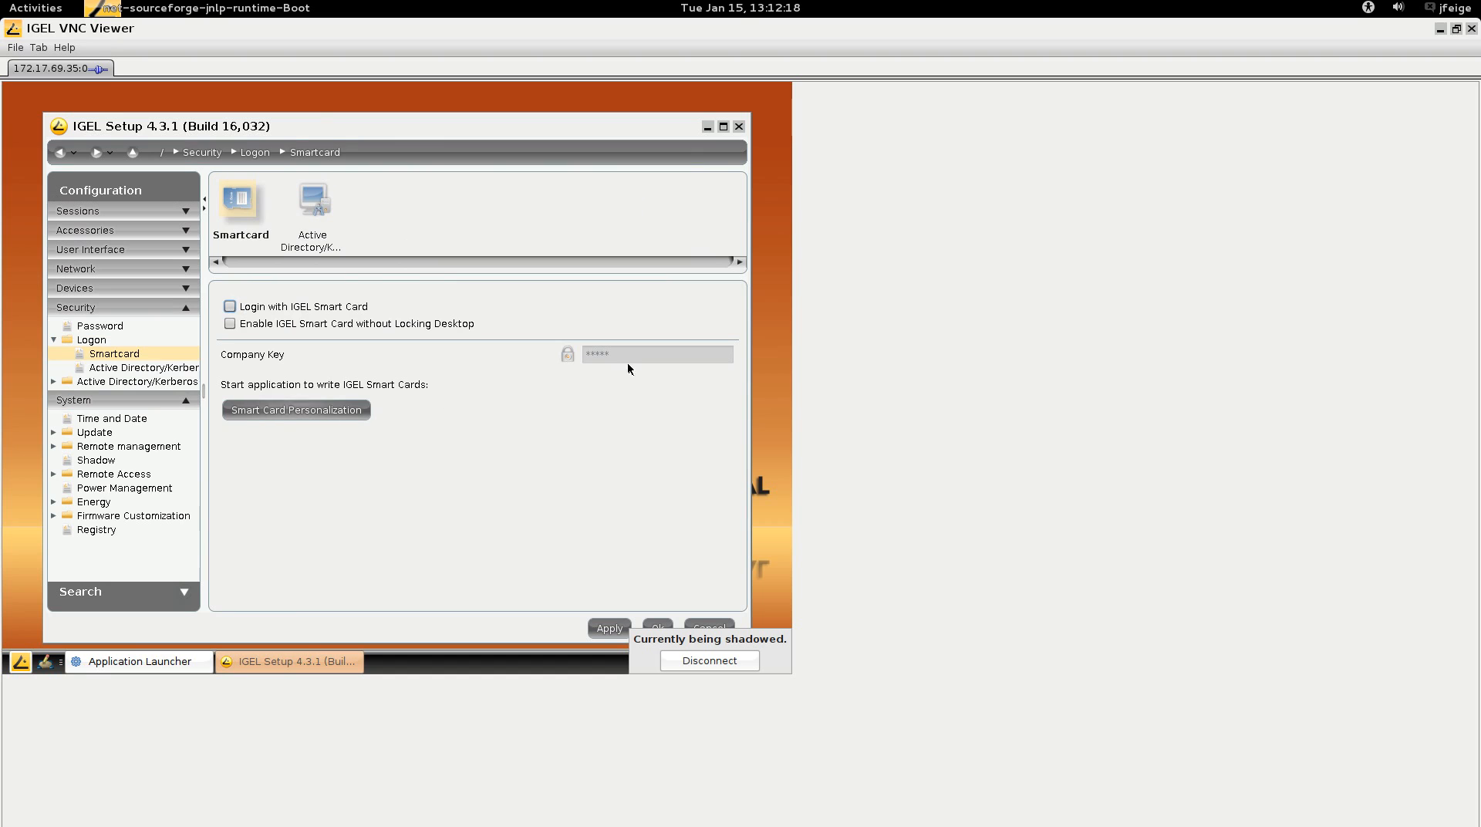
mouse_move(595, 362)
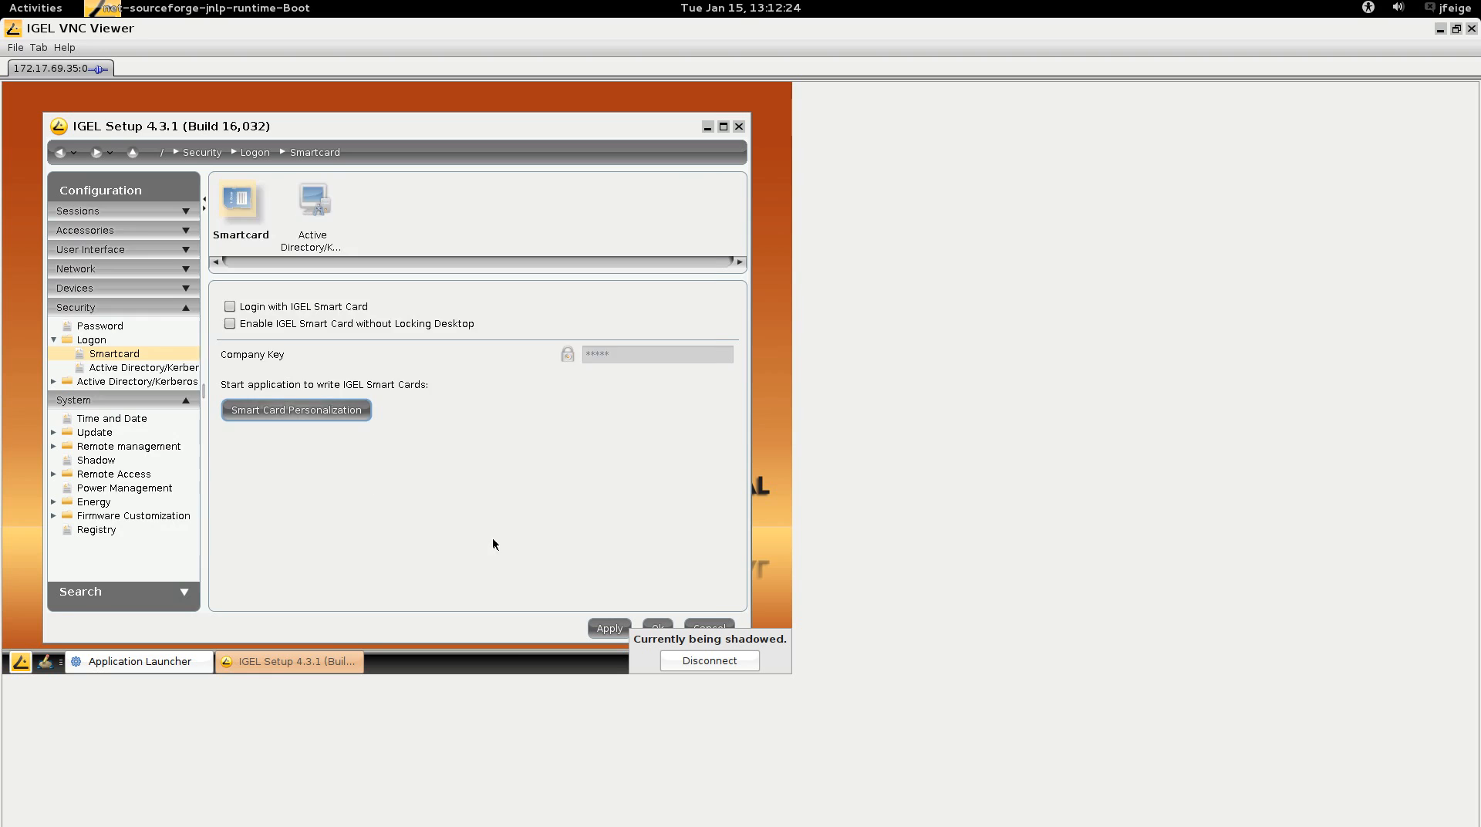
click(295, 409)
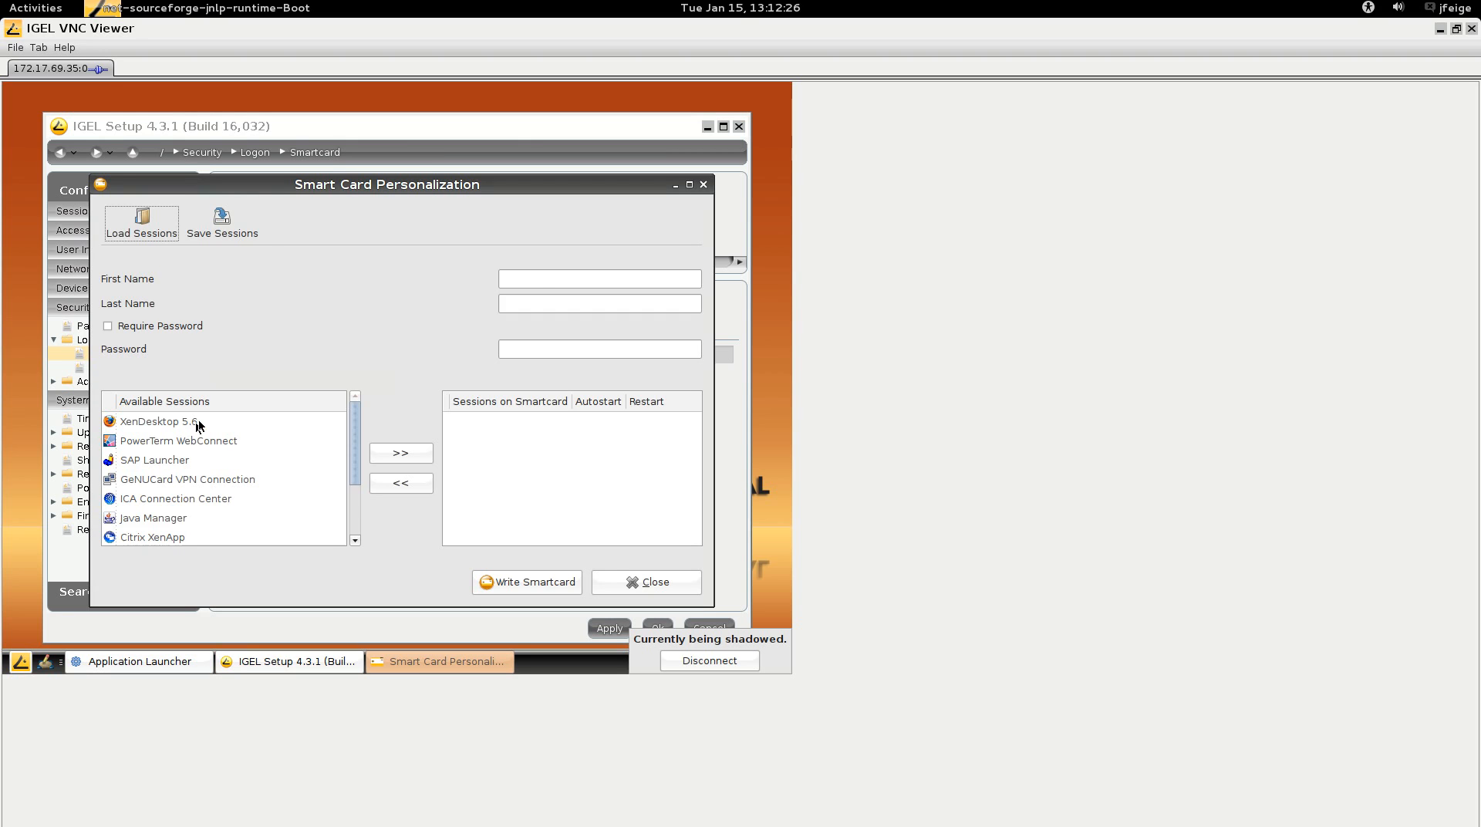
click(599, 278)
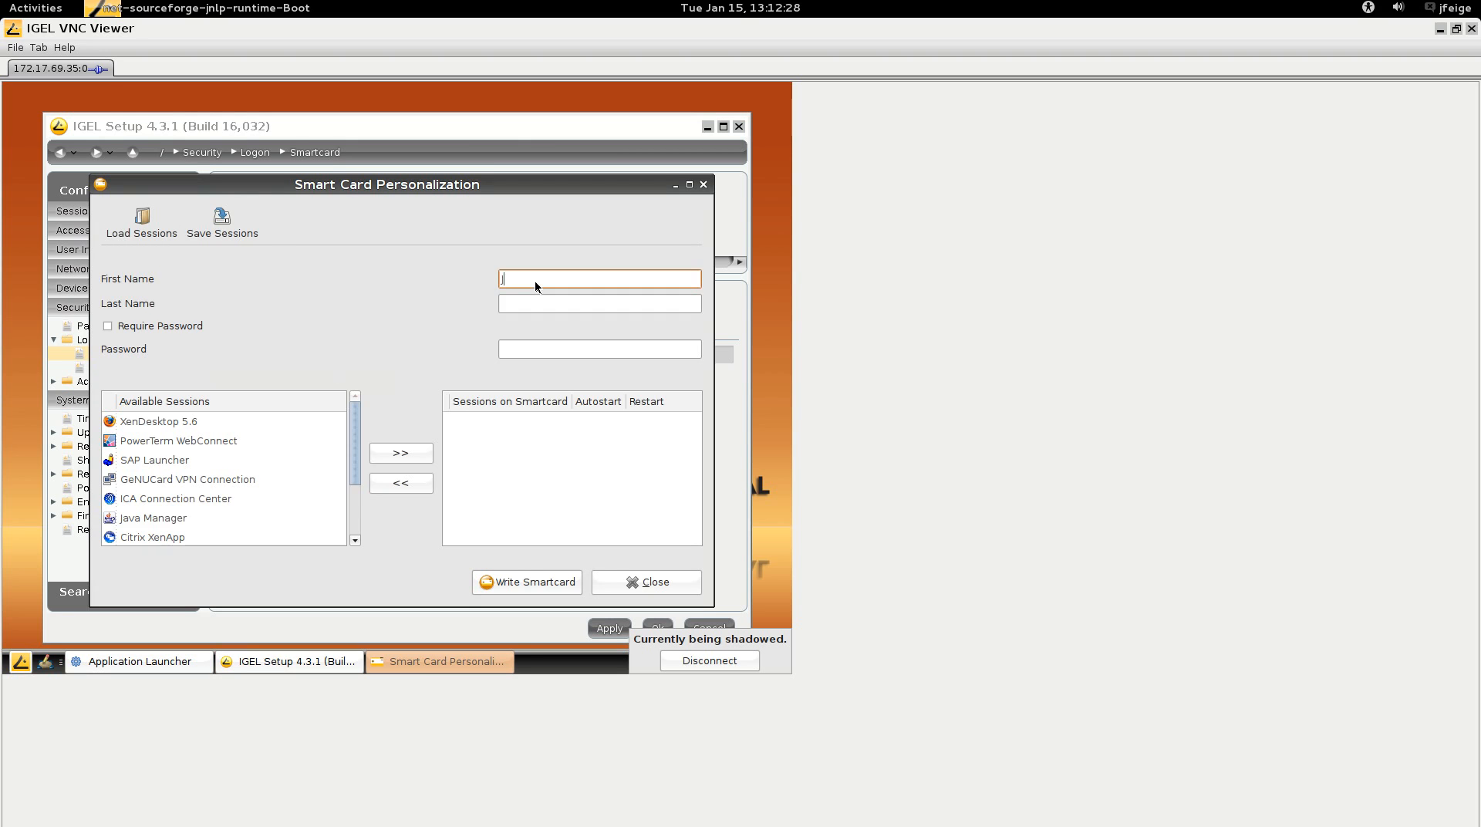
text(Feige)
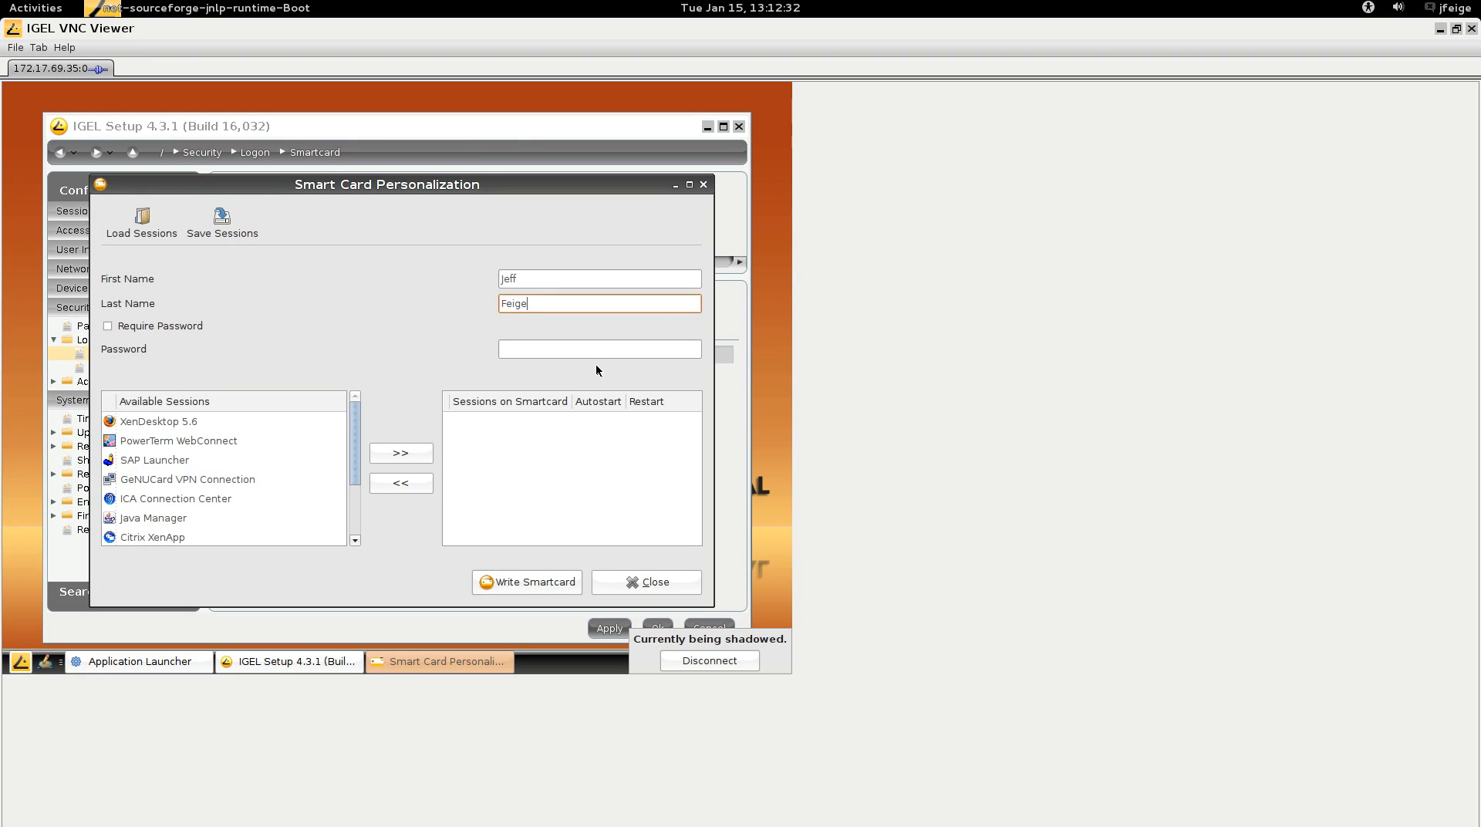
mouse_move(601, 368)
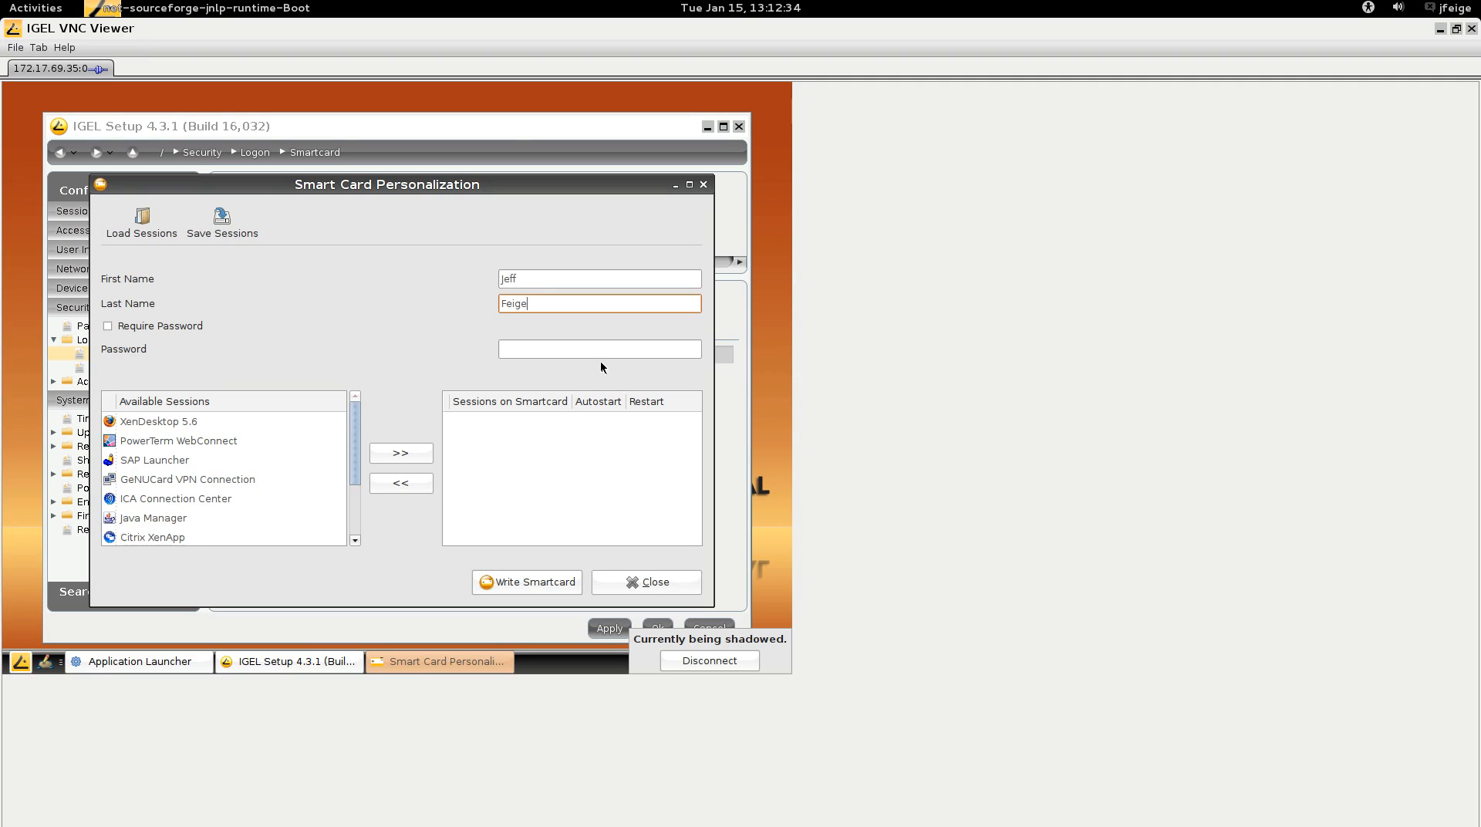
mouse_move(197, 427)
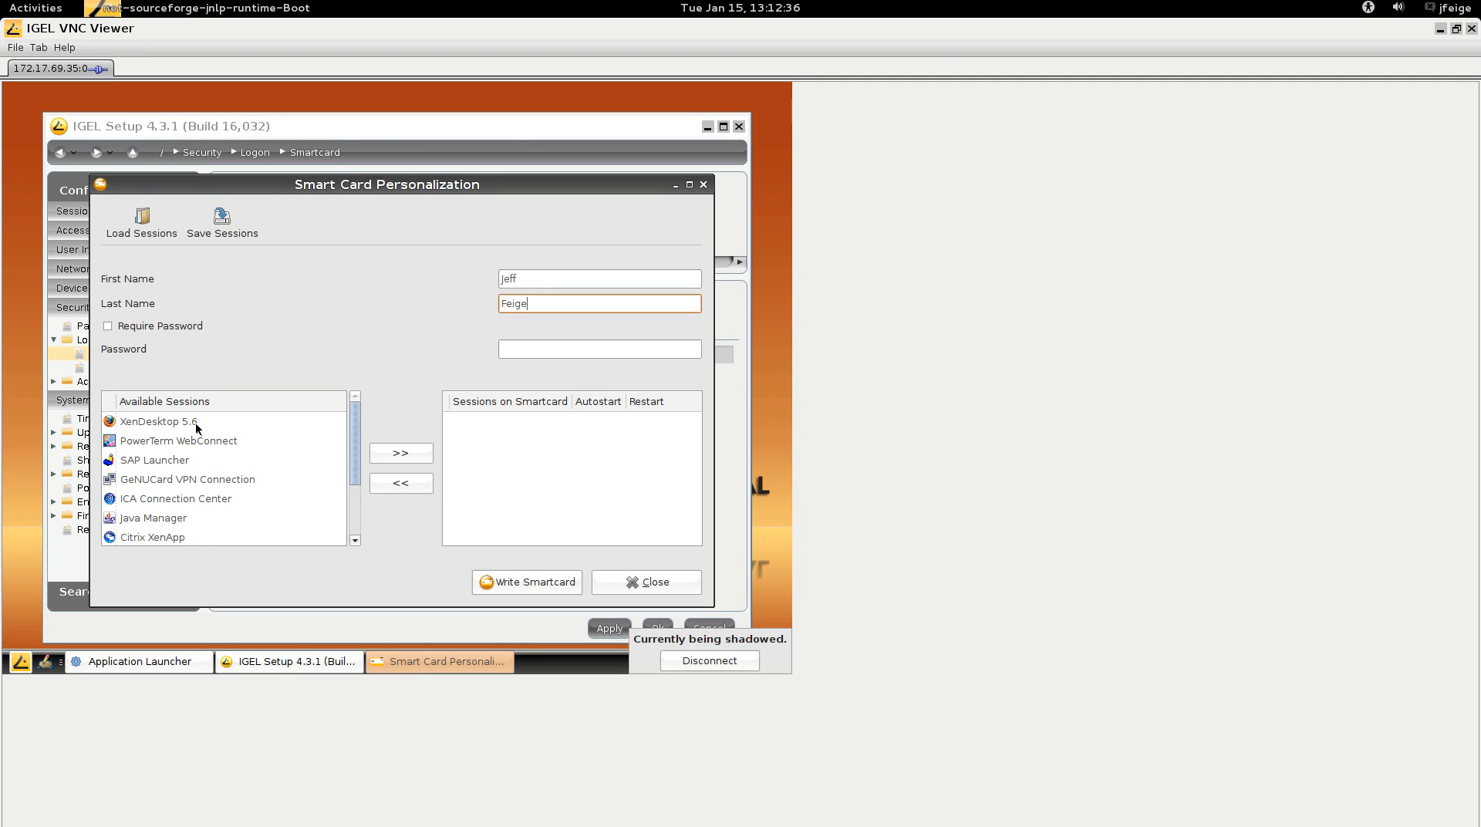
Step: Add the XenDesktop 5.6 session and write it to the smart card, confirming overwrite
click(158, 420)
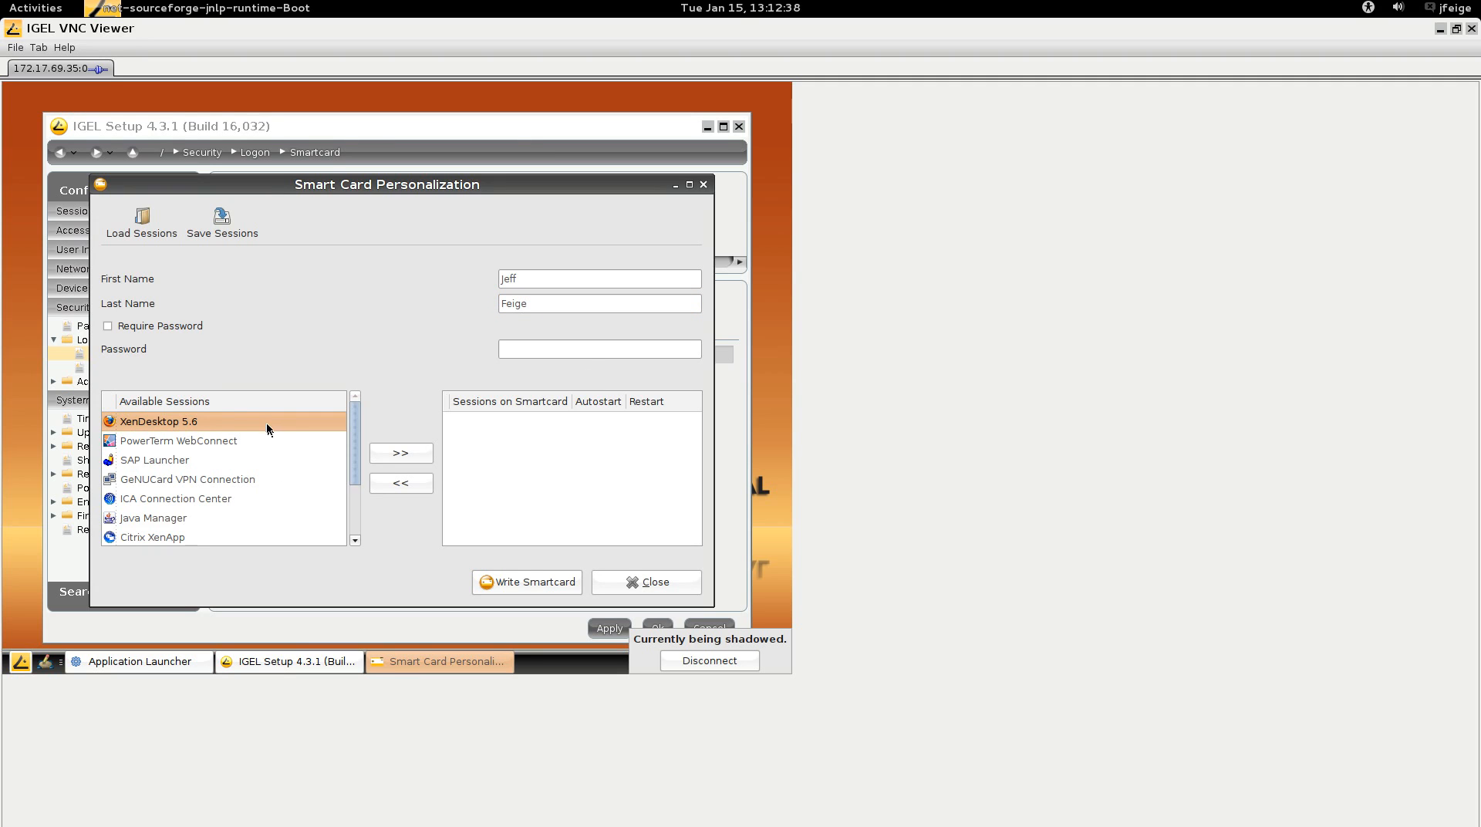
mouse_move(449, 513)
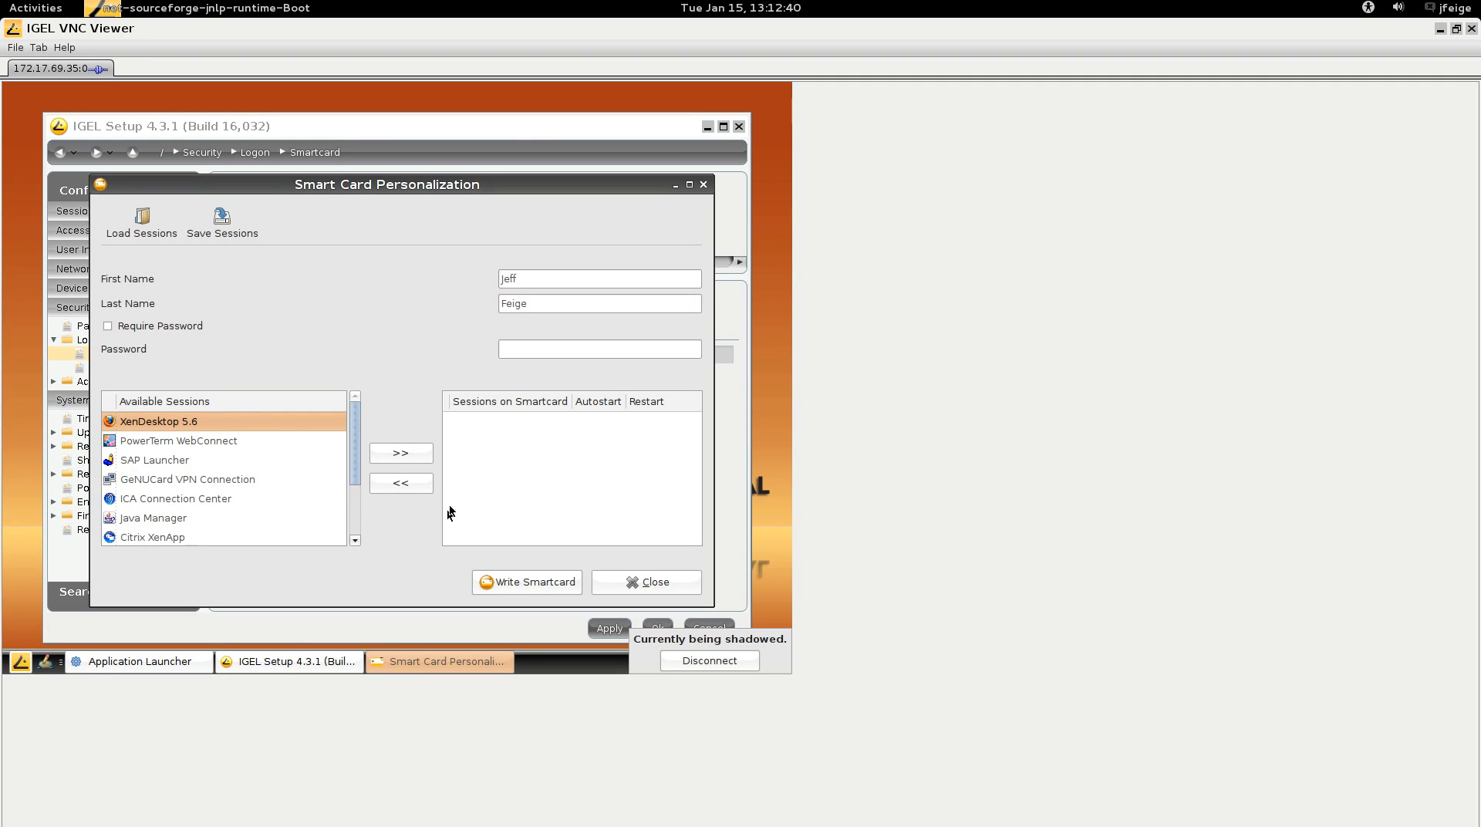
click(399, 452)
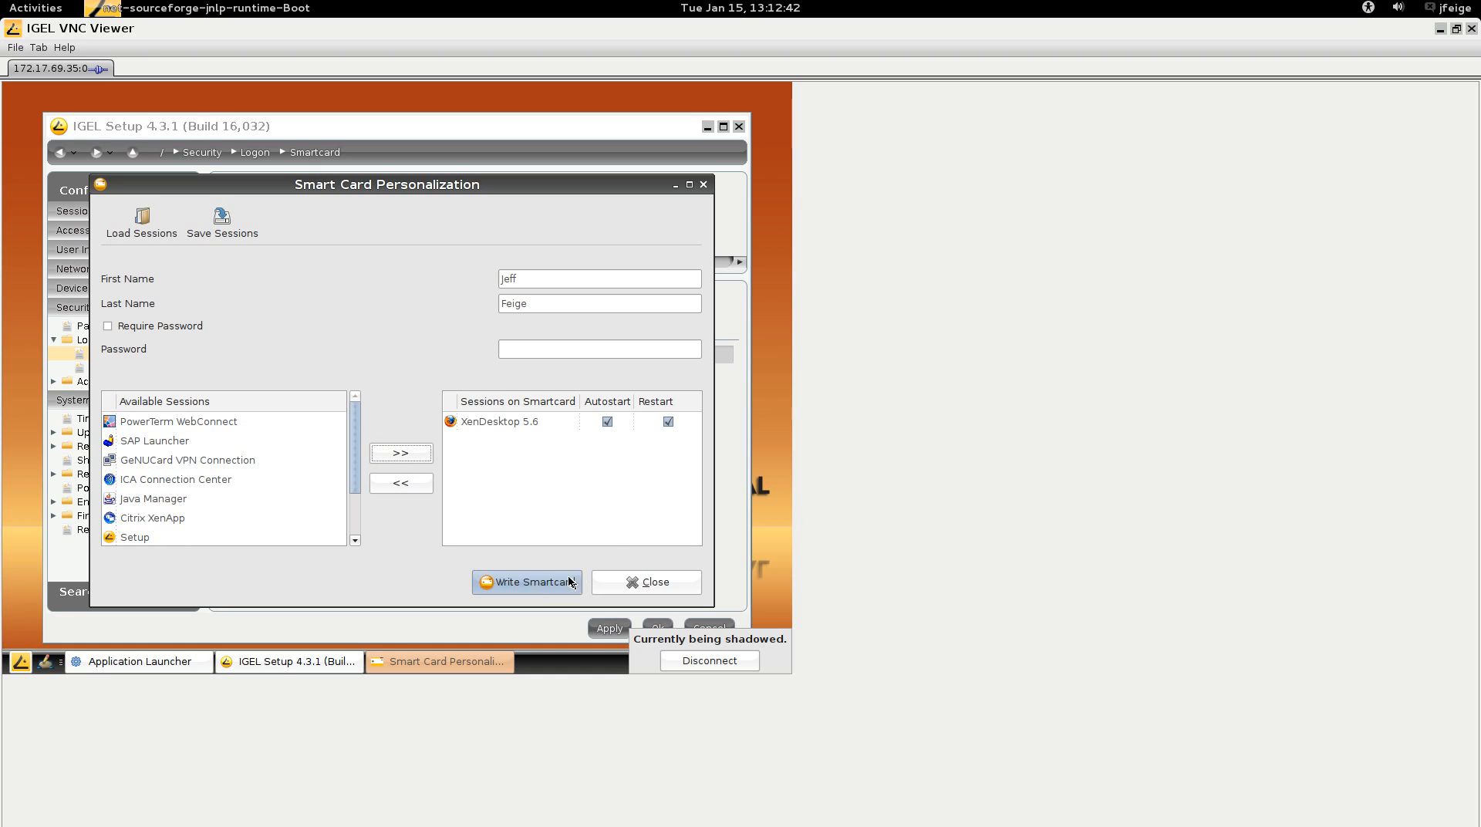
click(526, 581)
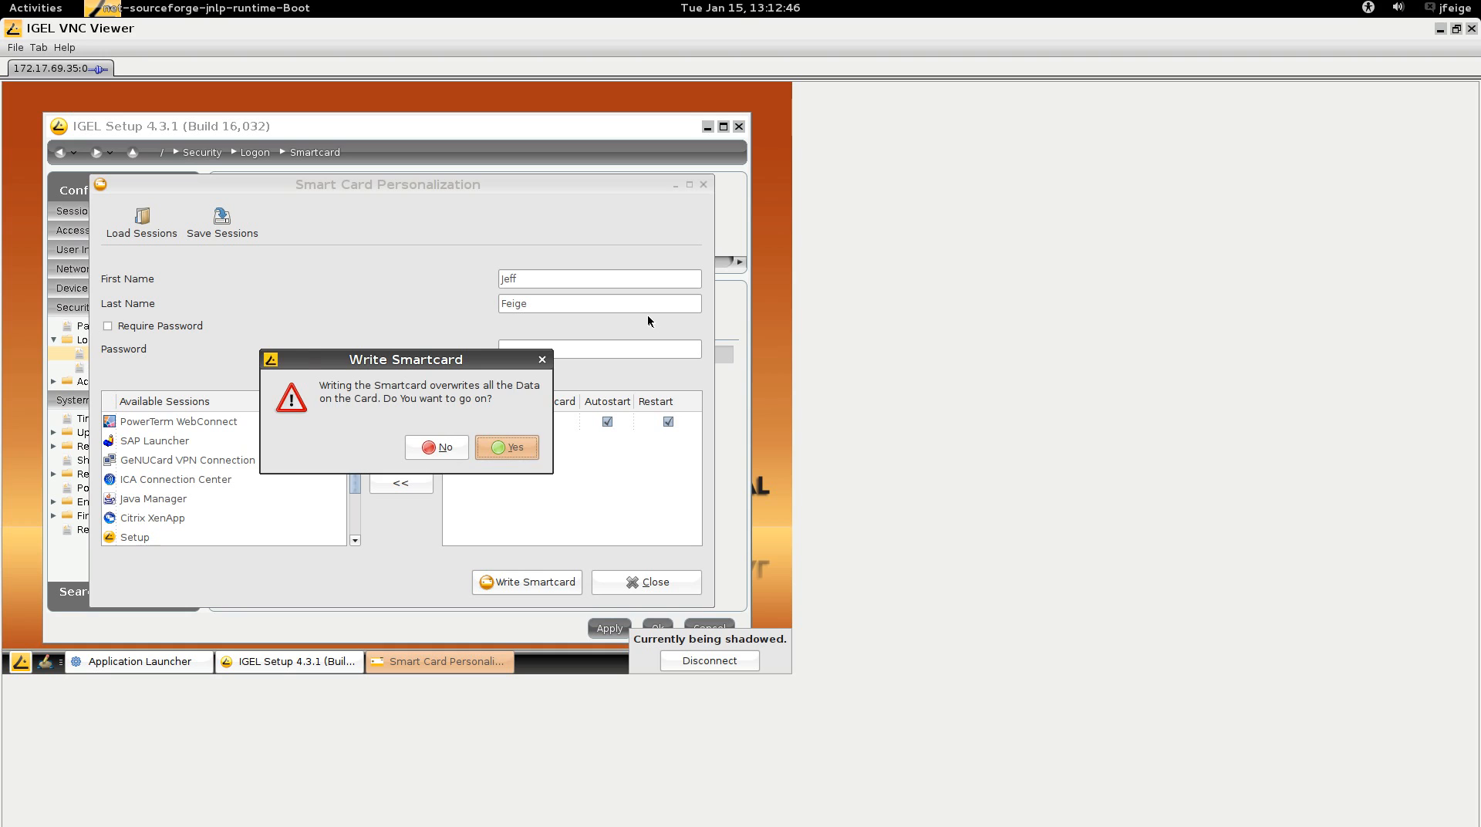
click(506, 446)
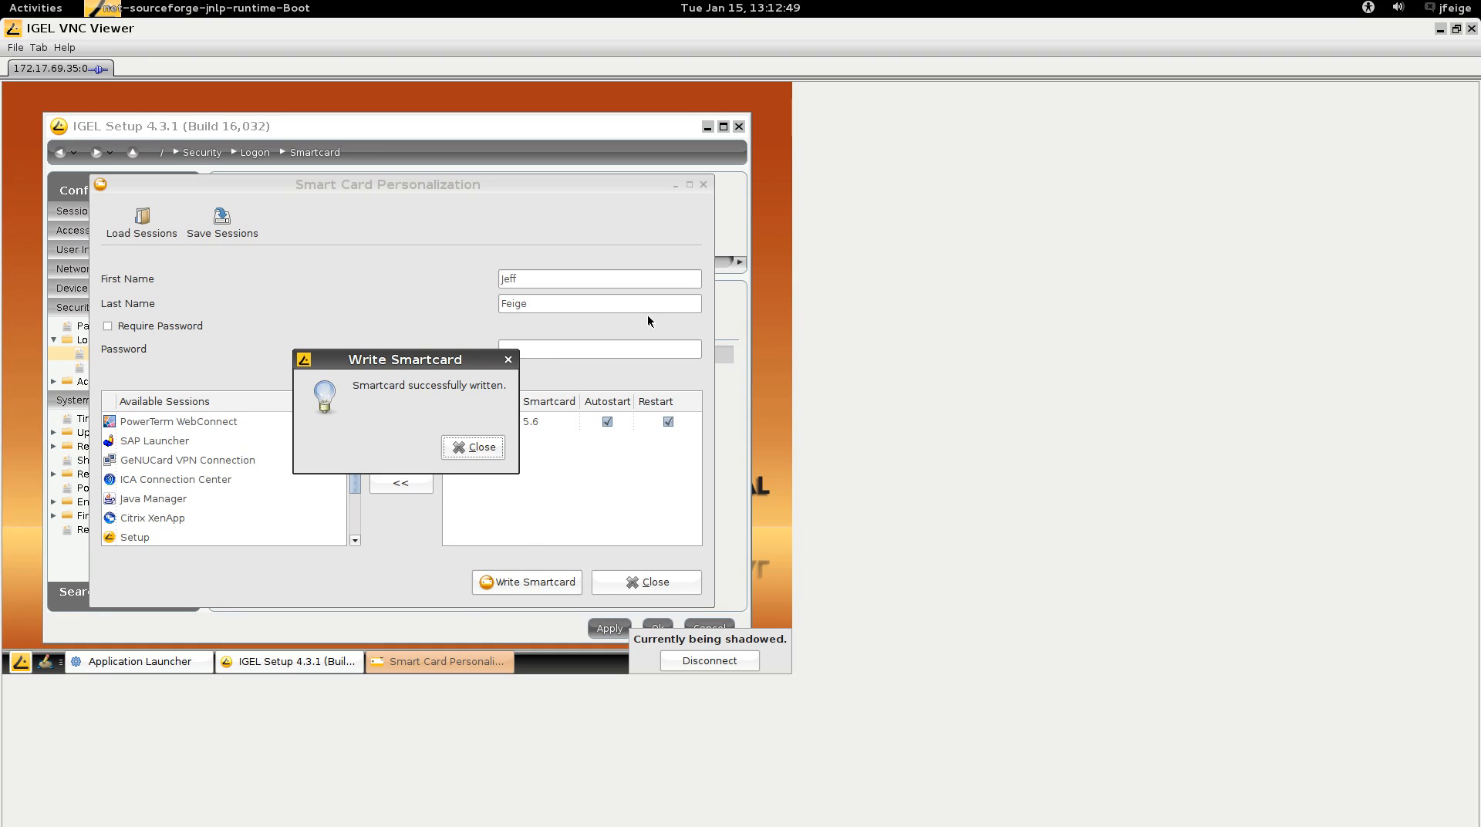
mouse_move(472, 446)
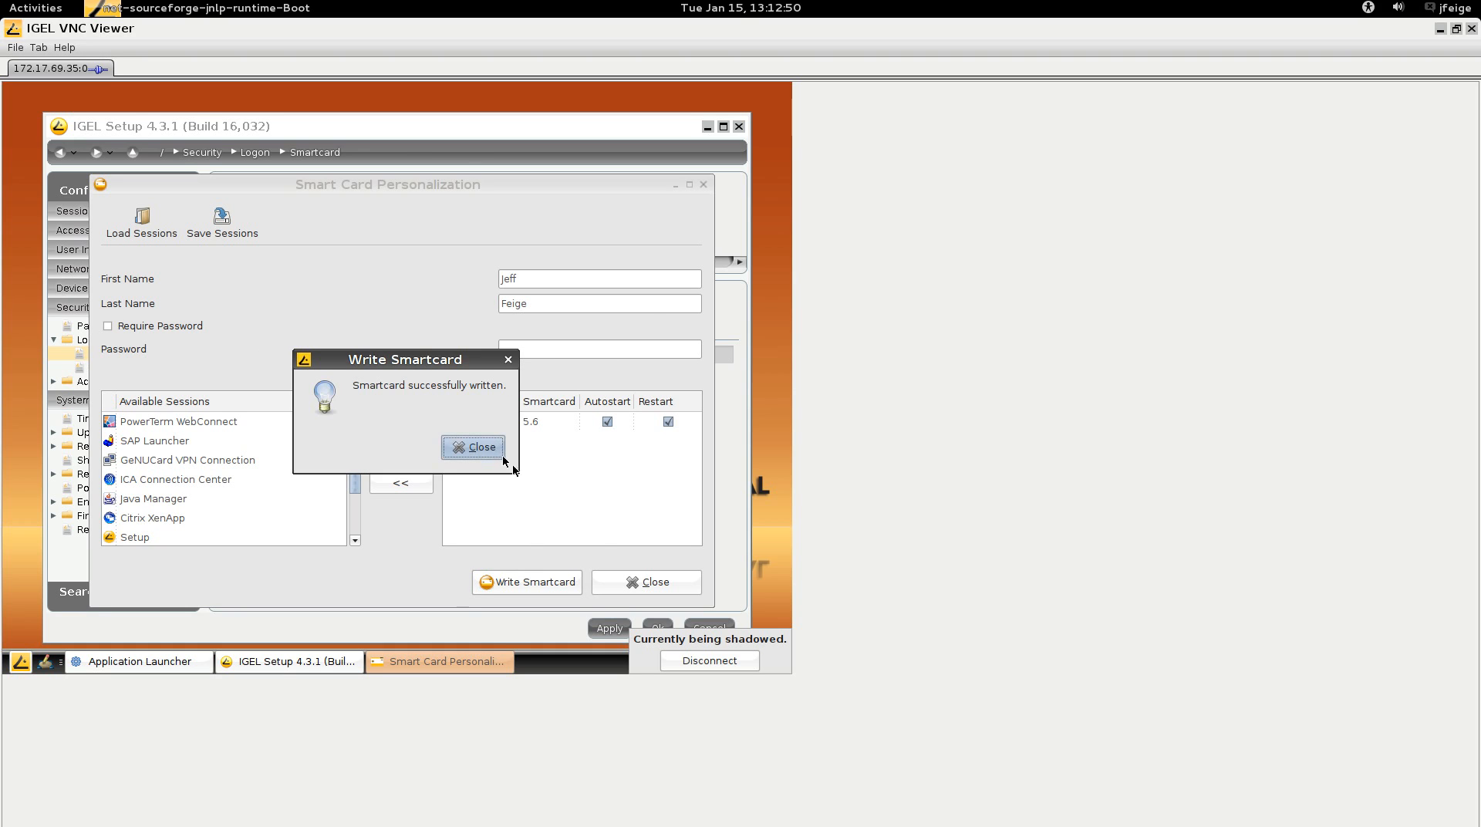
click(472, 446)
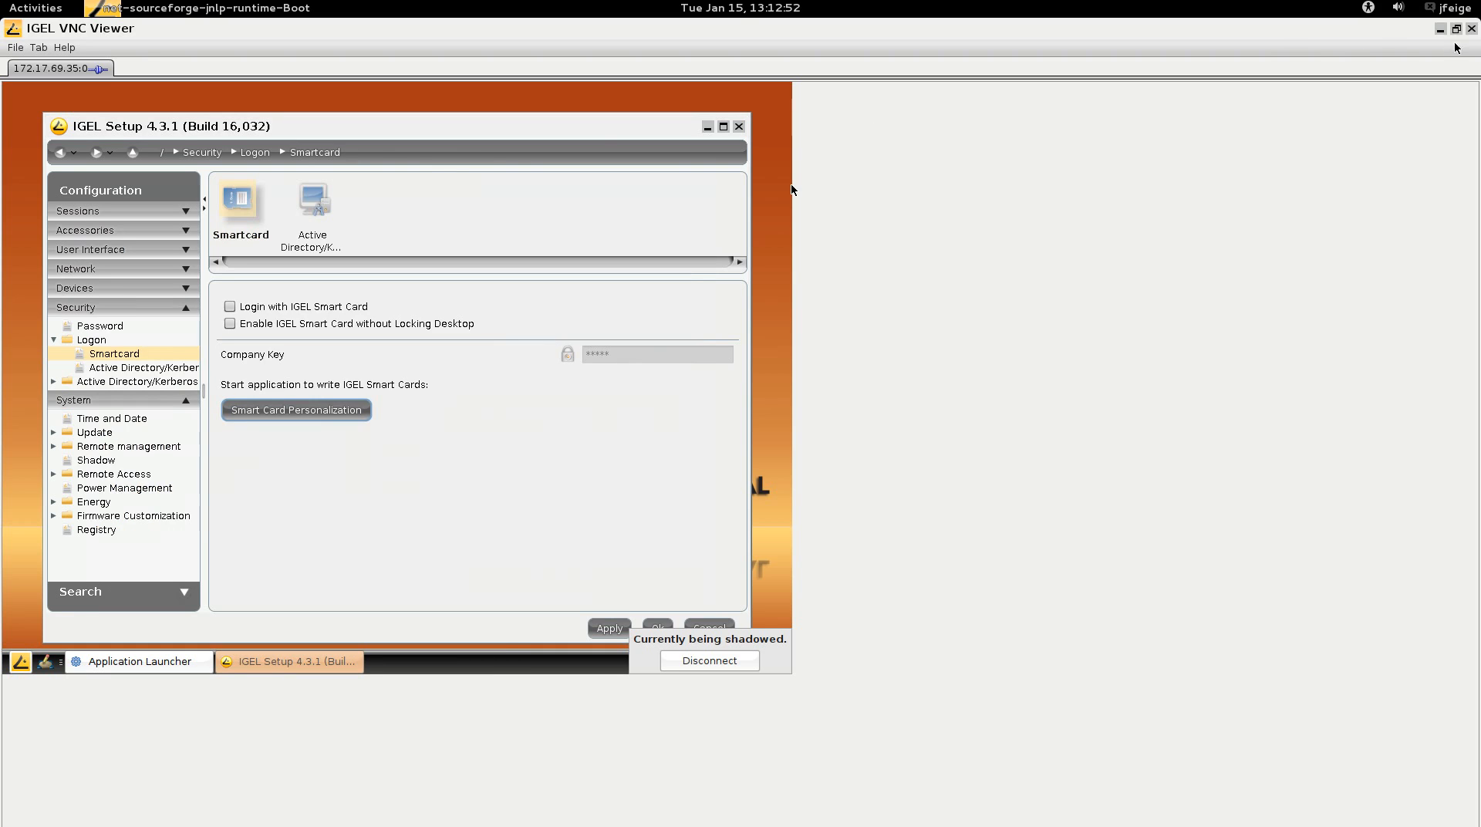
mouse_move(699, 614)
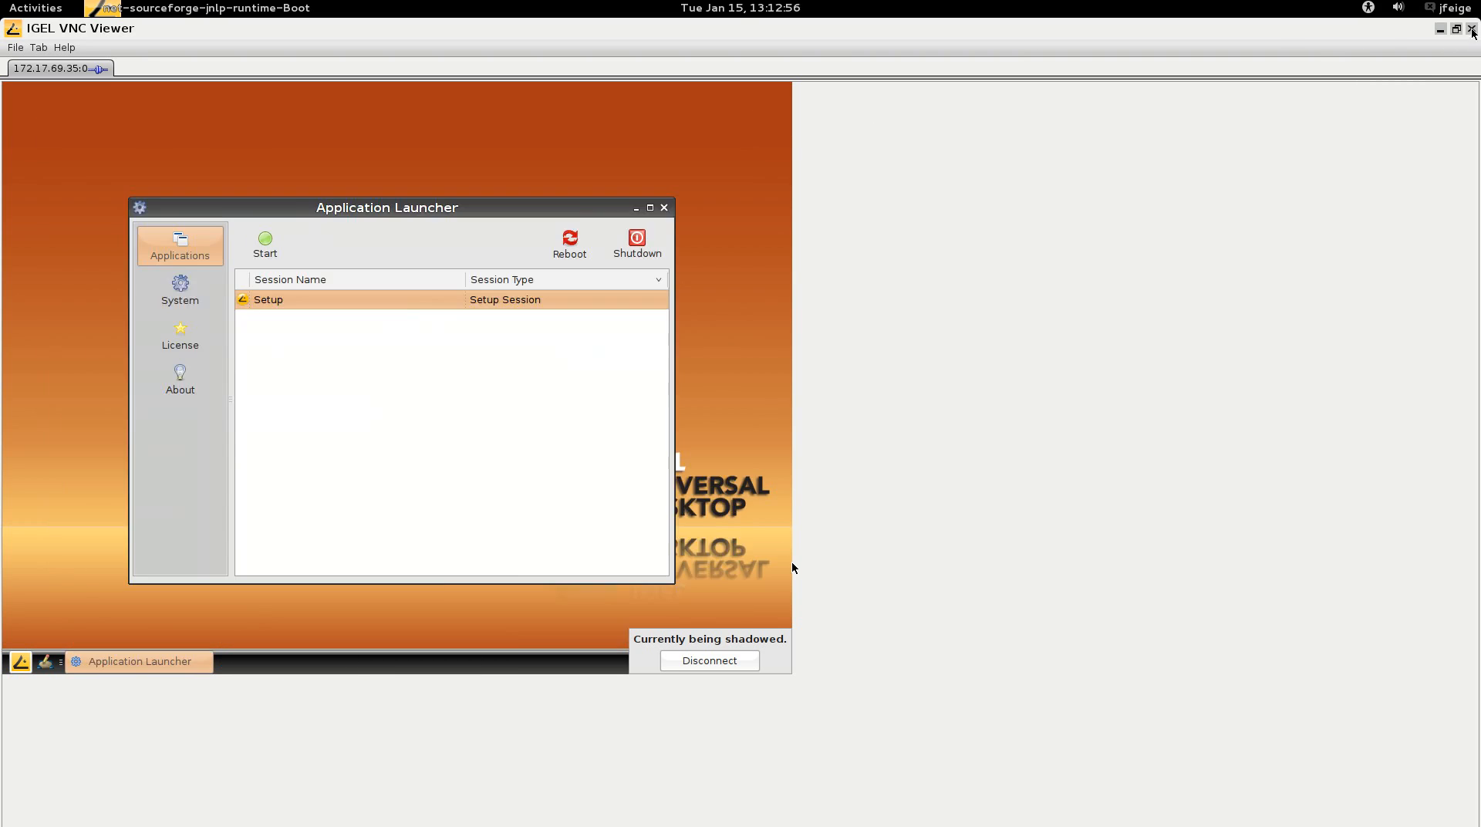
Step: Reset thin client IGEL-00E0C5418EAB to factory defaults, confirming its removal
right_click(283, 441)
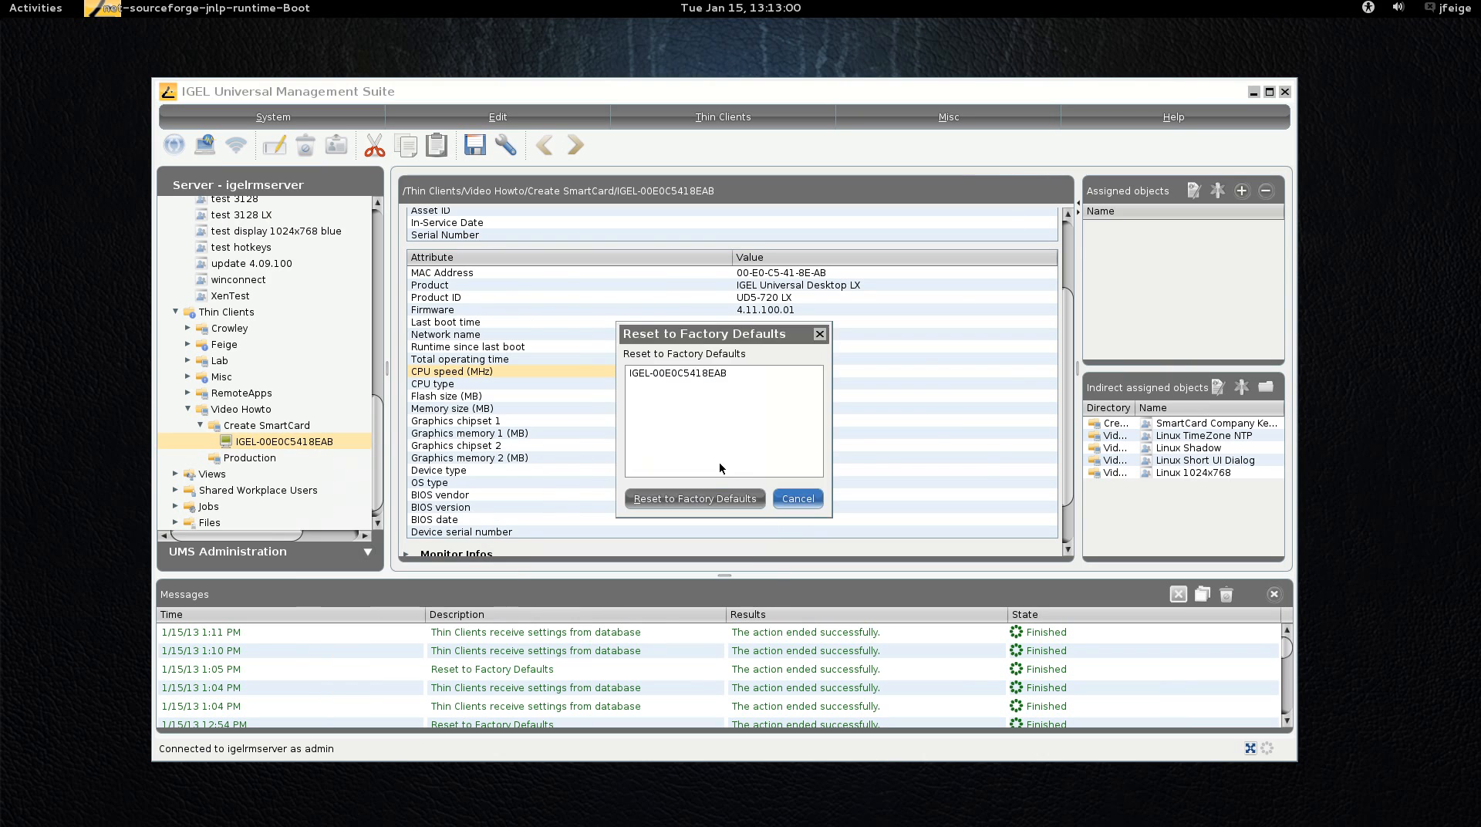
click(693, 499)
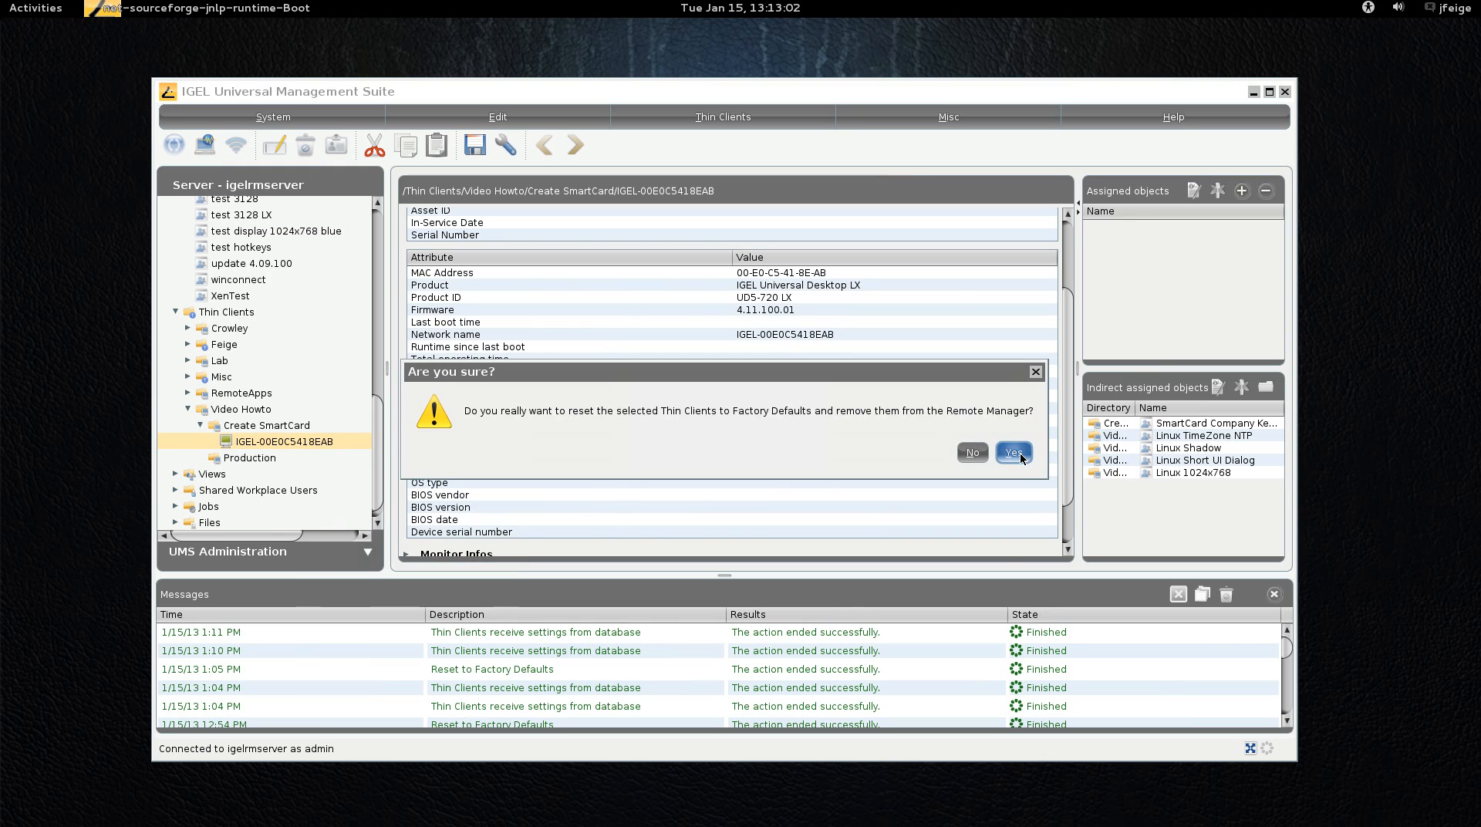
click(1014, 453)
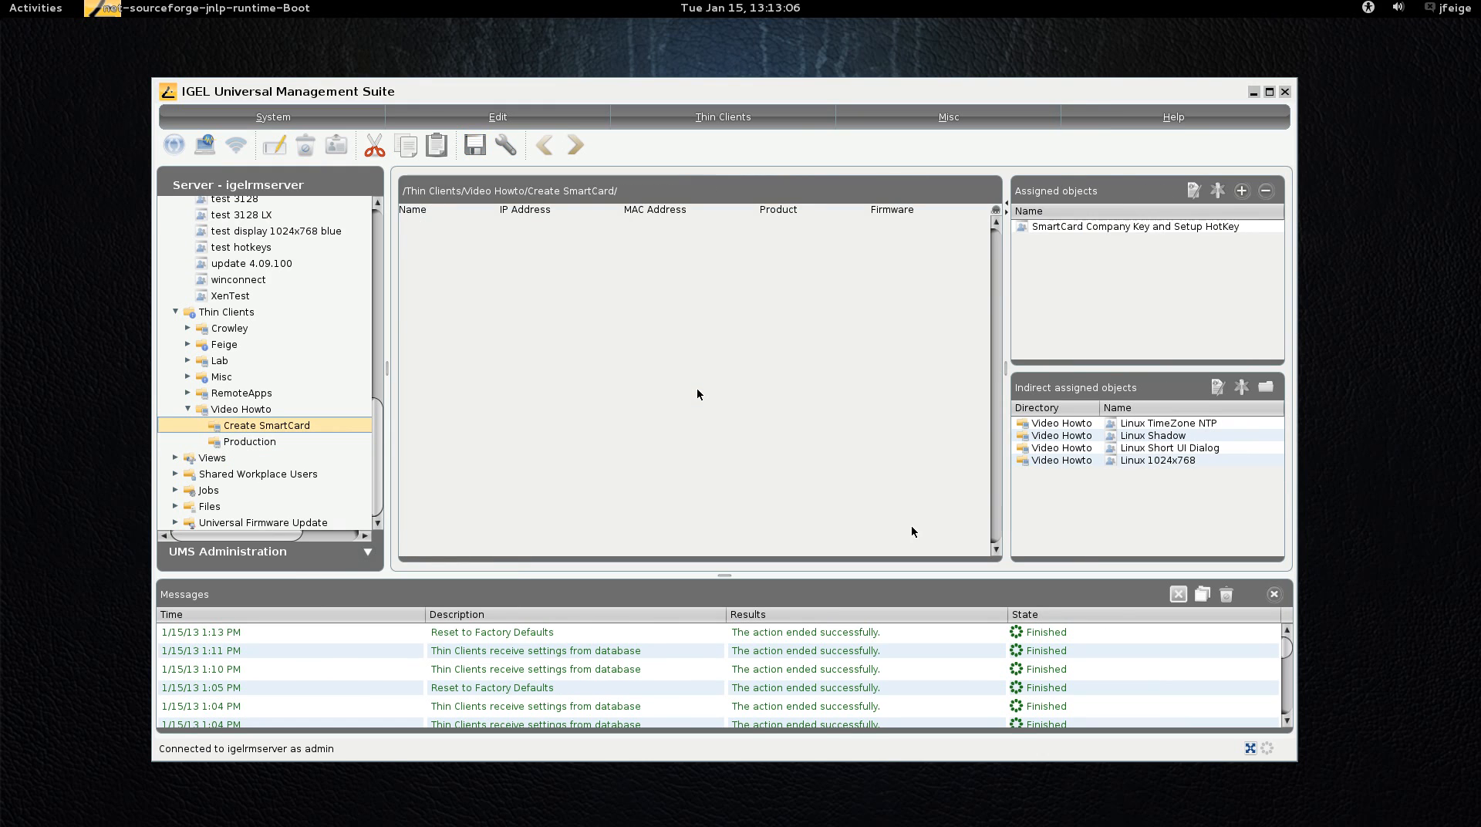
Step: Rescan for thin clients and register IGEL-00E0C5418EAB into the Production directory
click(722, 117)
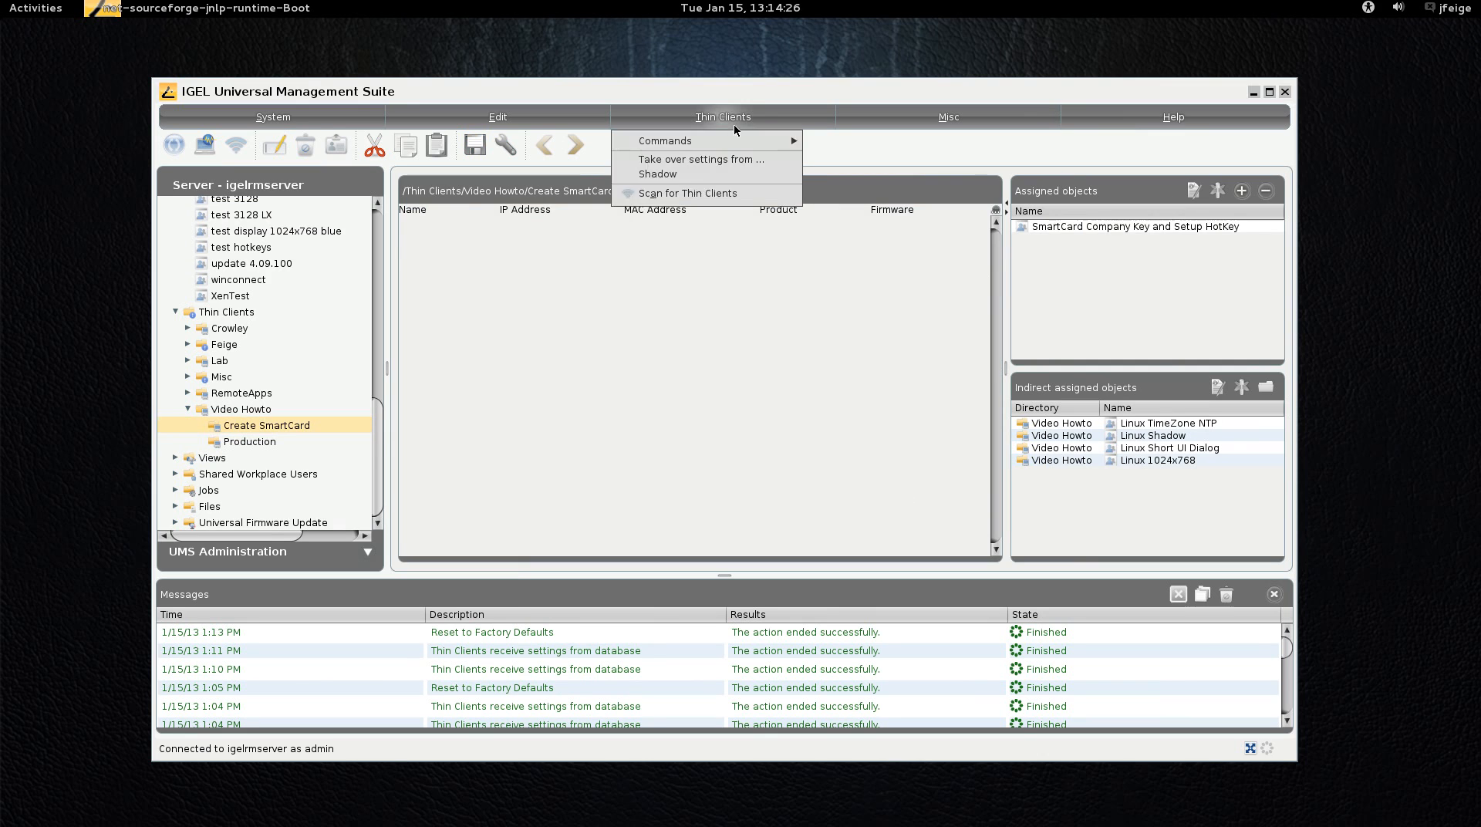
click(689, 192)
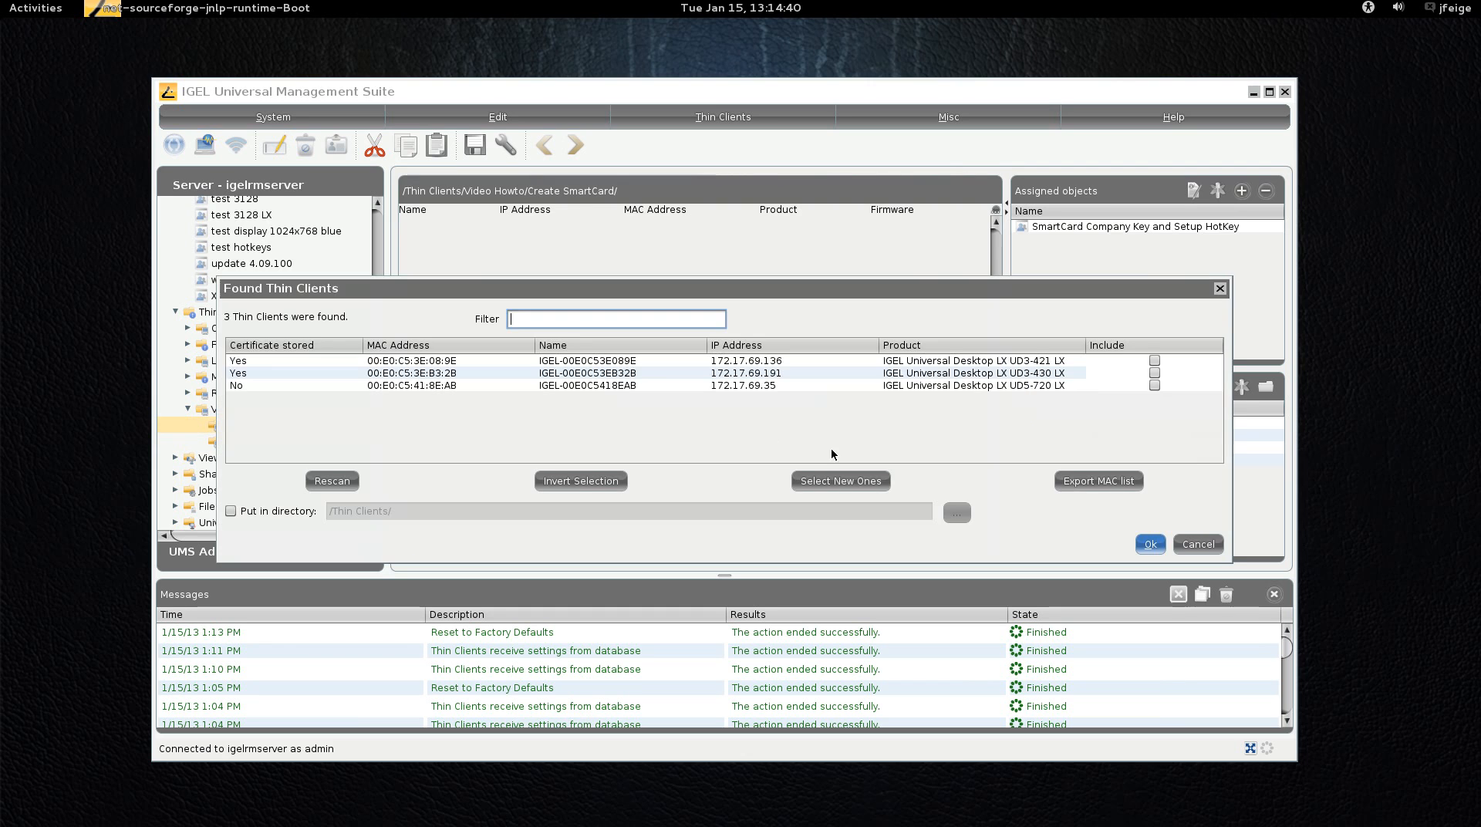
click(1154, 385)
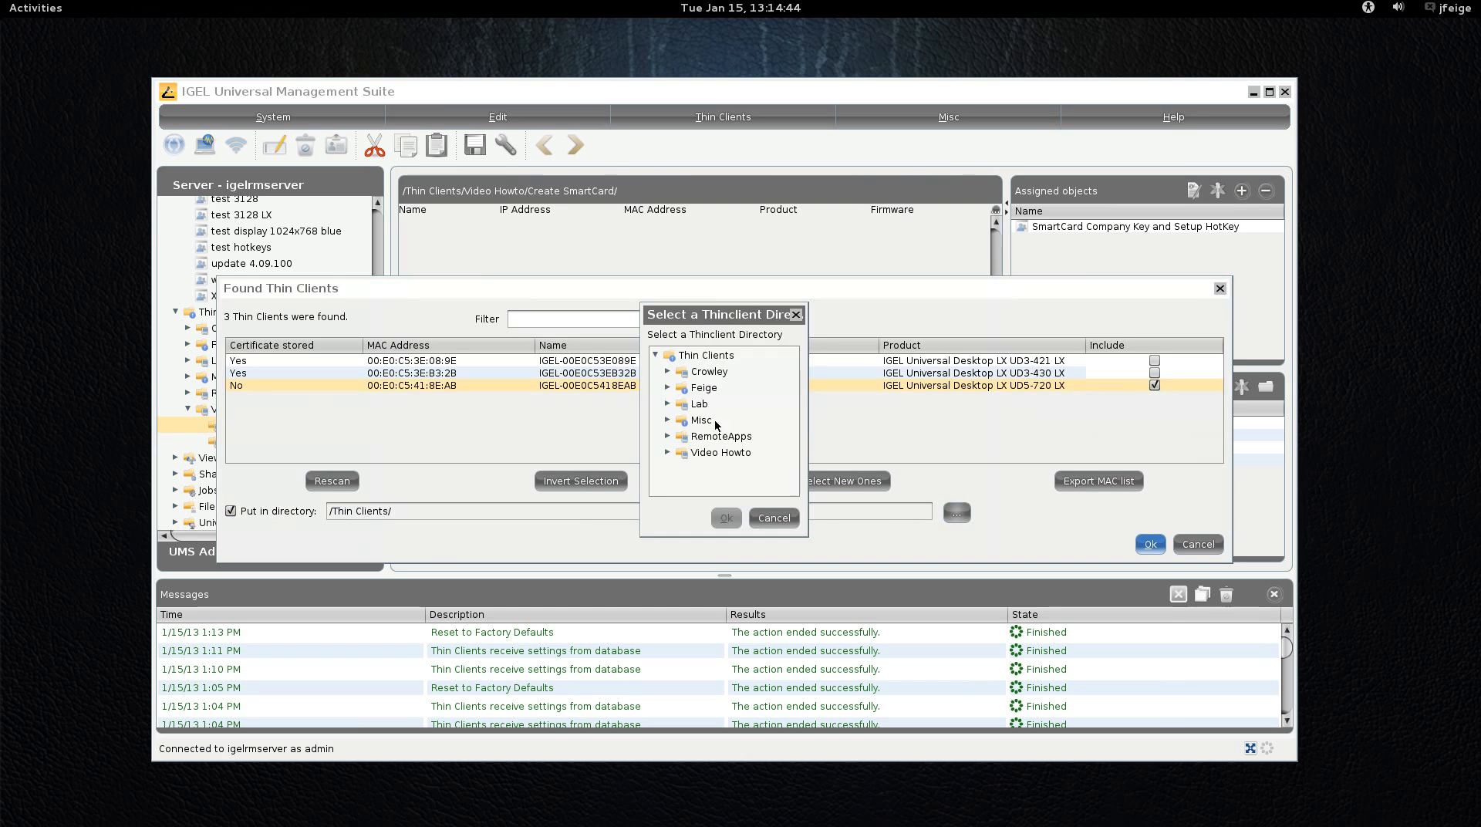
click(725, 517)
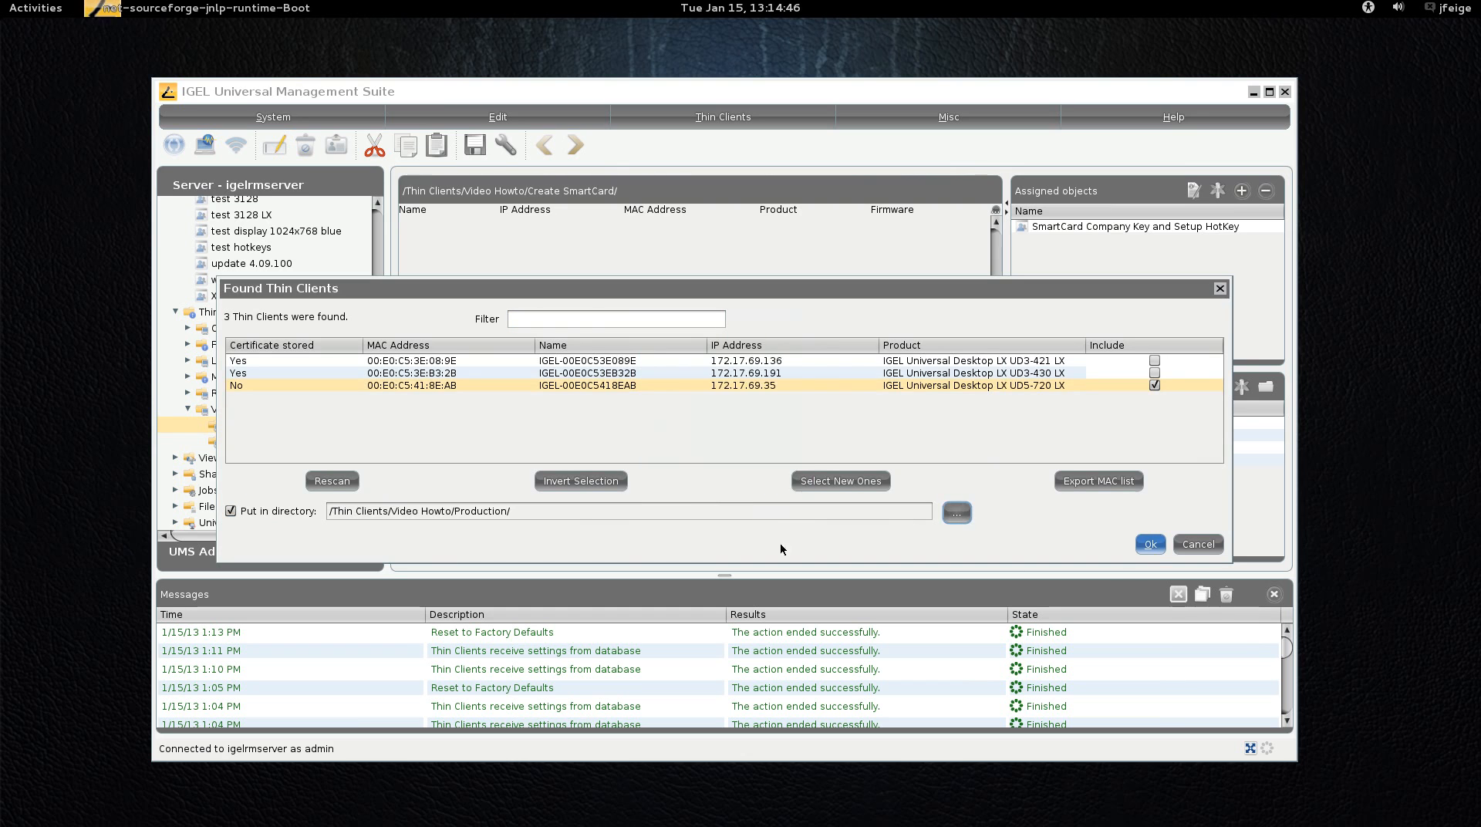
click(1148, 543)
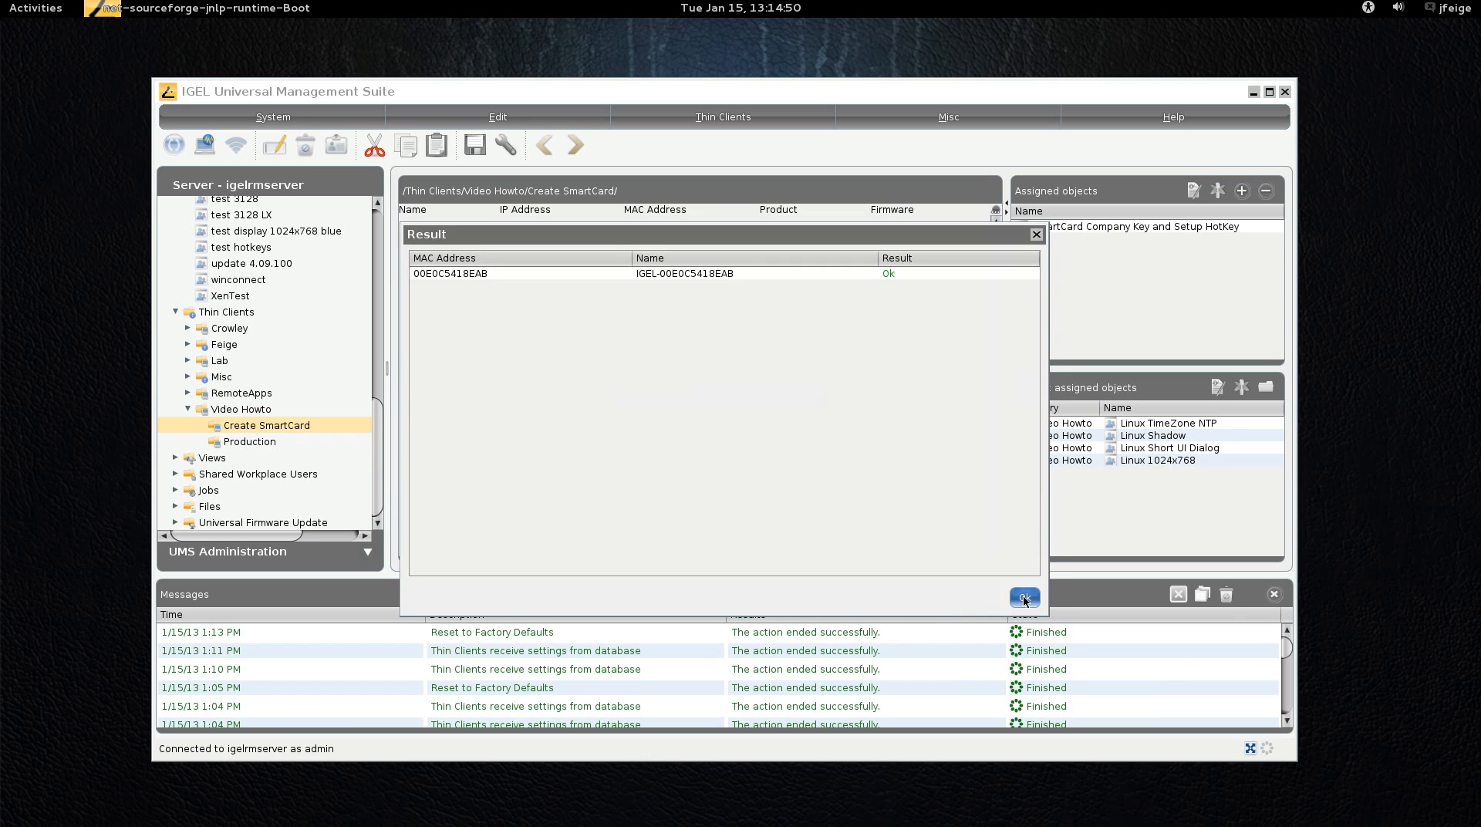
click(1023, 597)
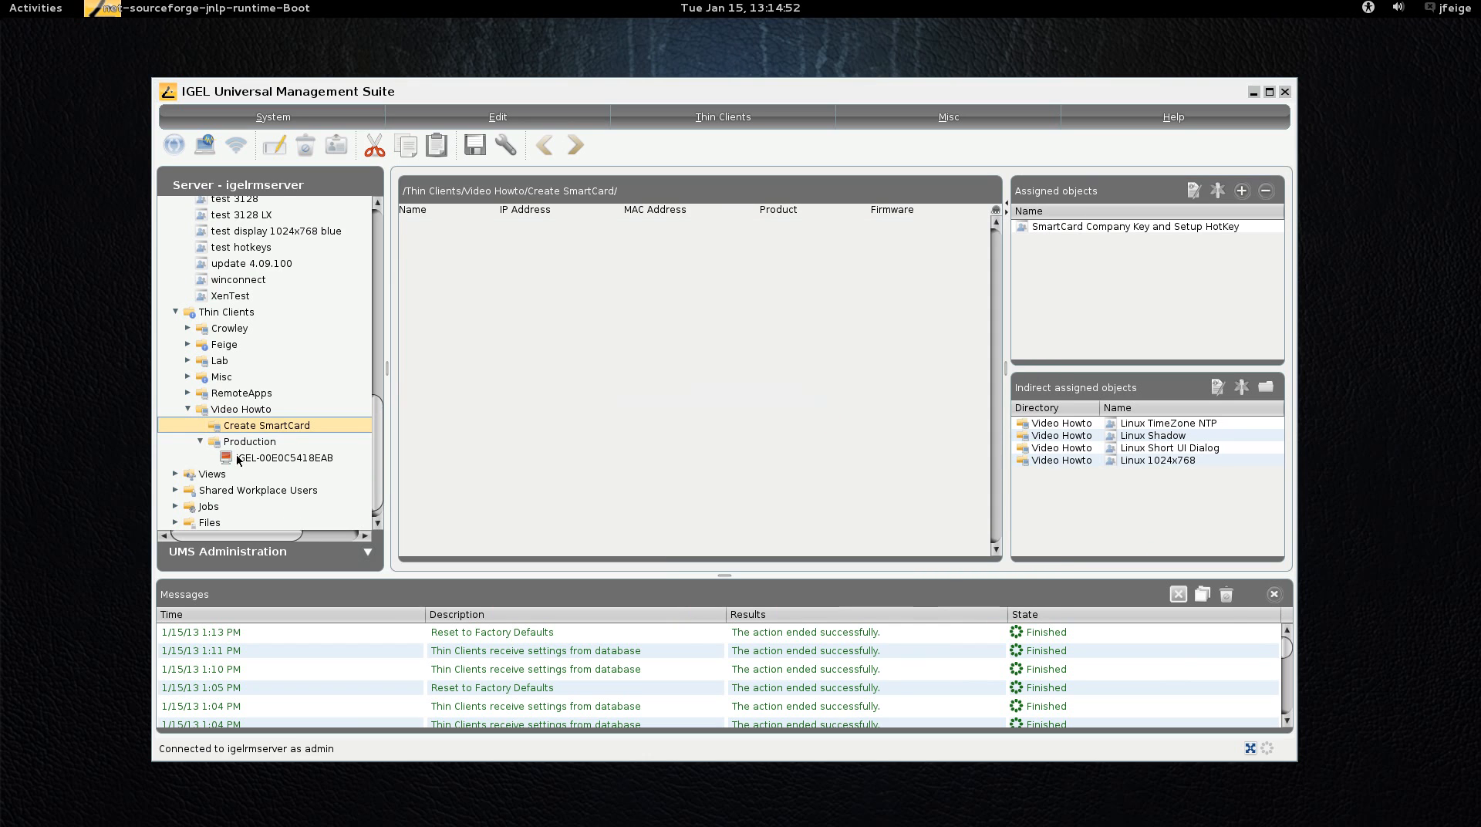
Step: Send a Reboot command to thin client IGEL-00E0C5418EAB in Production
right_click(282, 458)
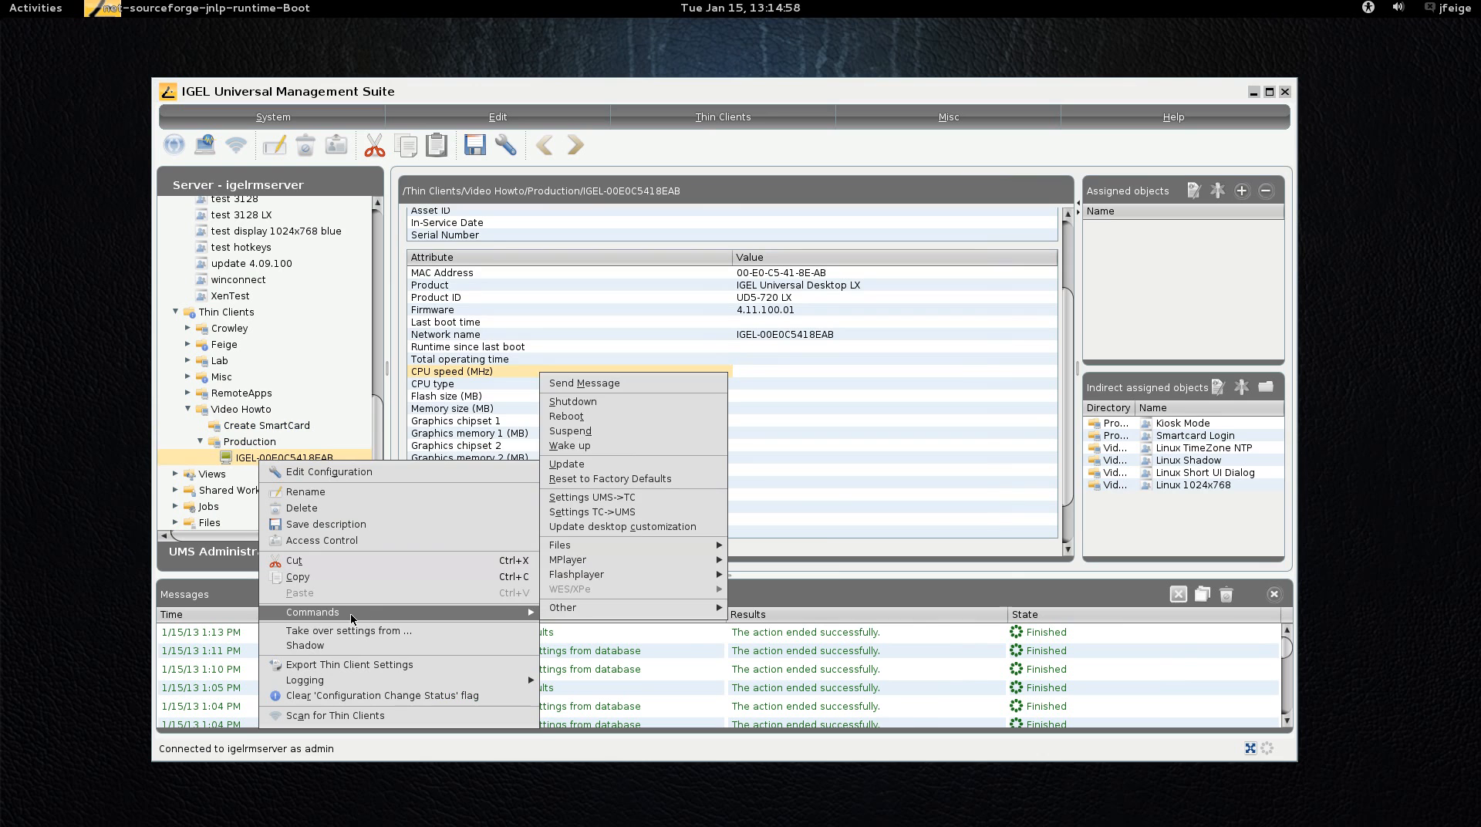
mouse_move(566, 416)
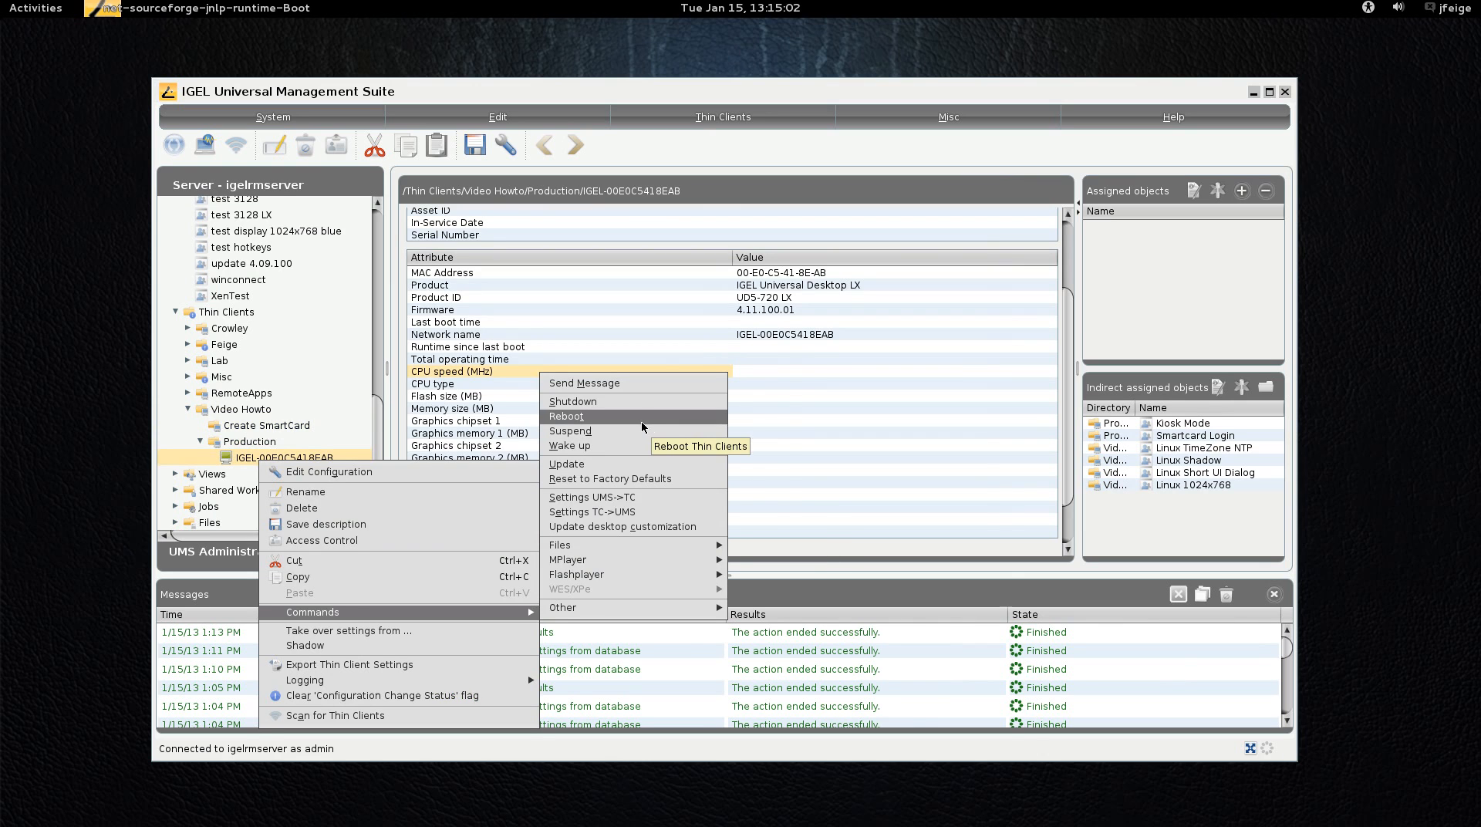
click(564, 416)
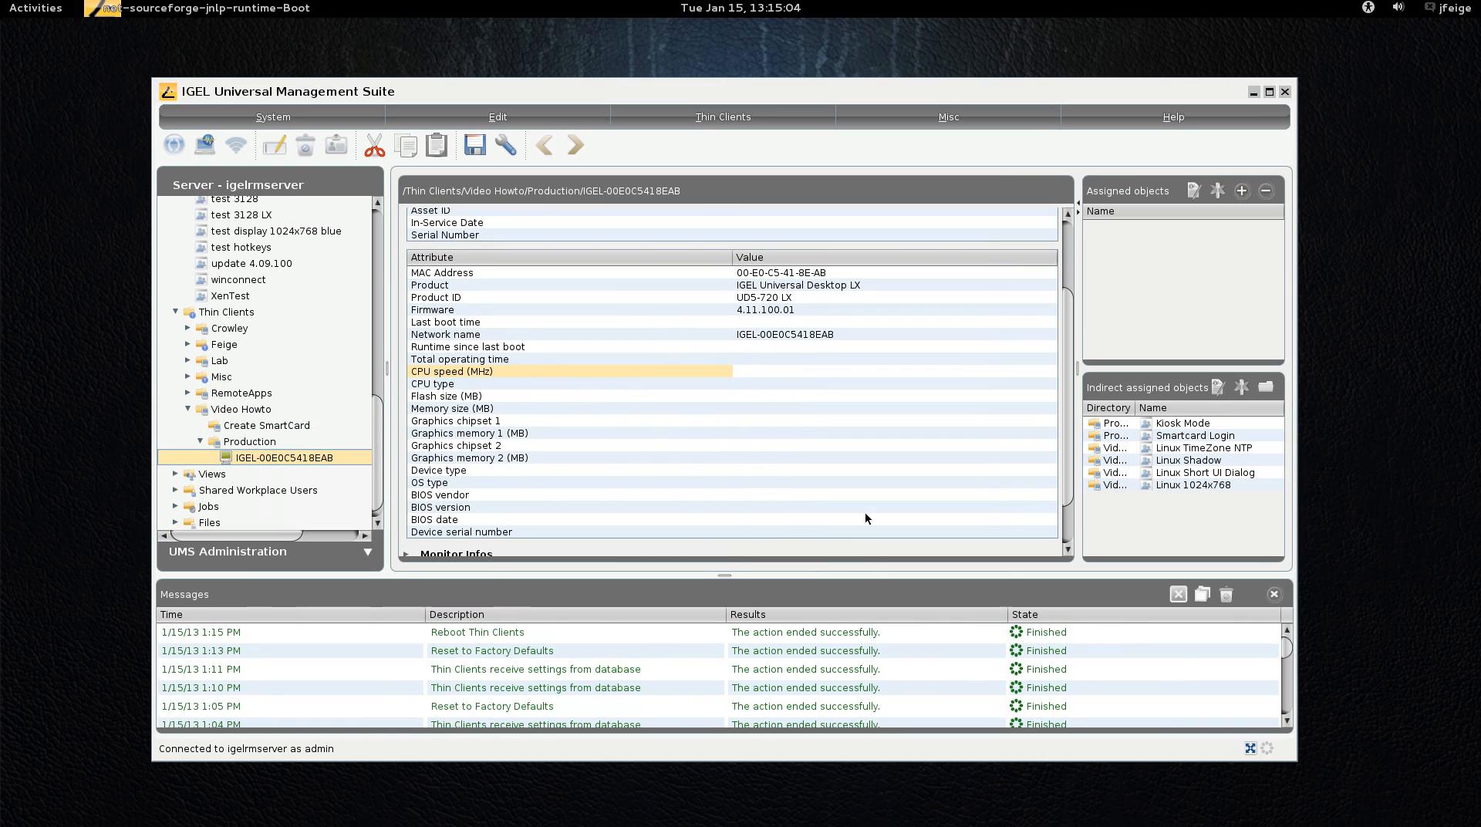
mouse_move(740, 459)
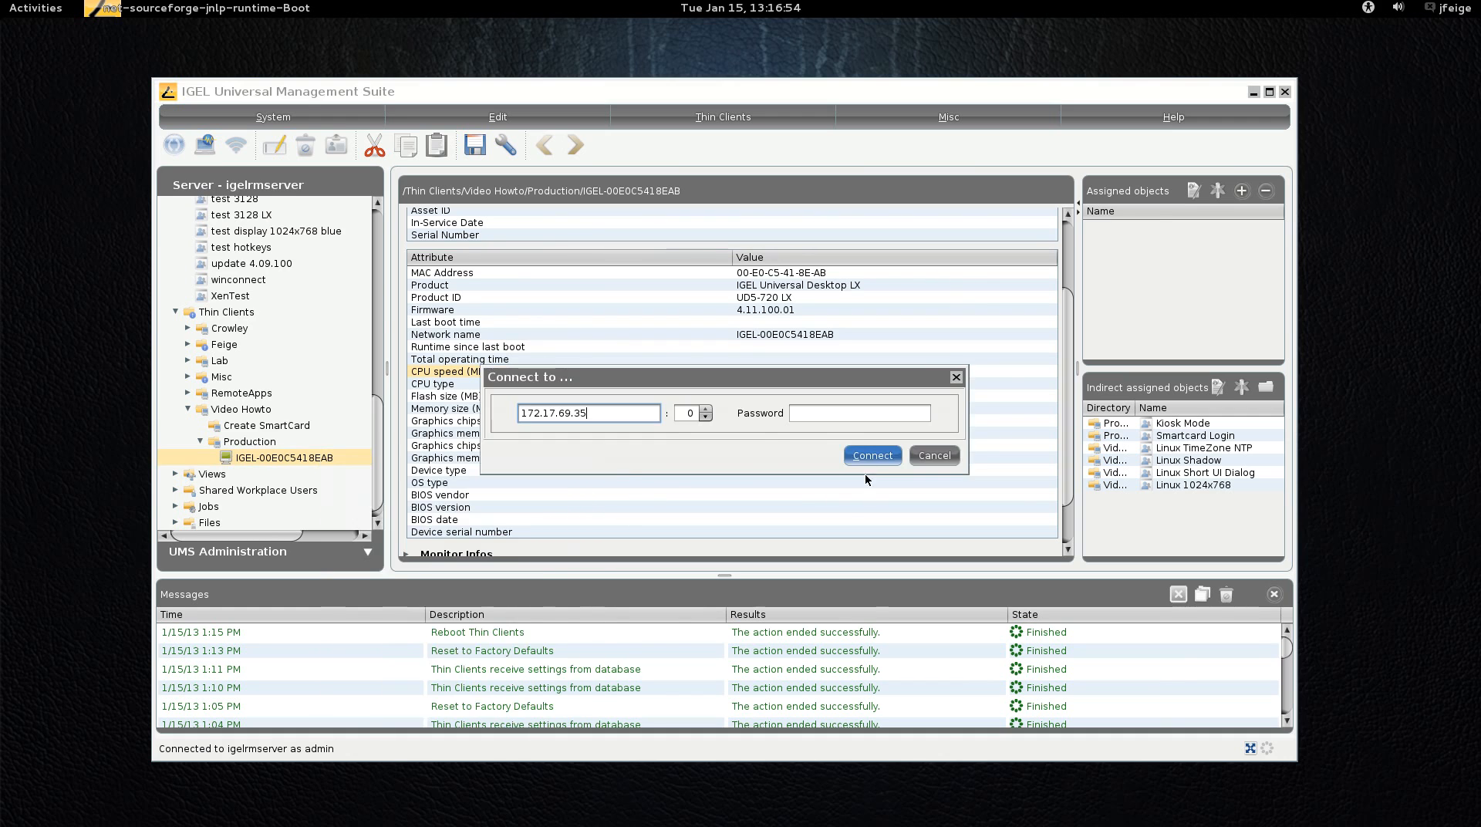
Step: Connect the VNC shadow session to thin client 172.17.69.35
click(932, 454)
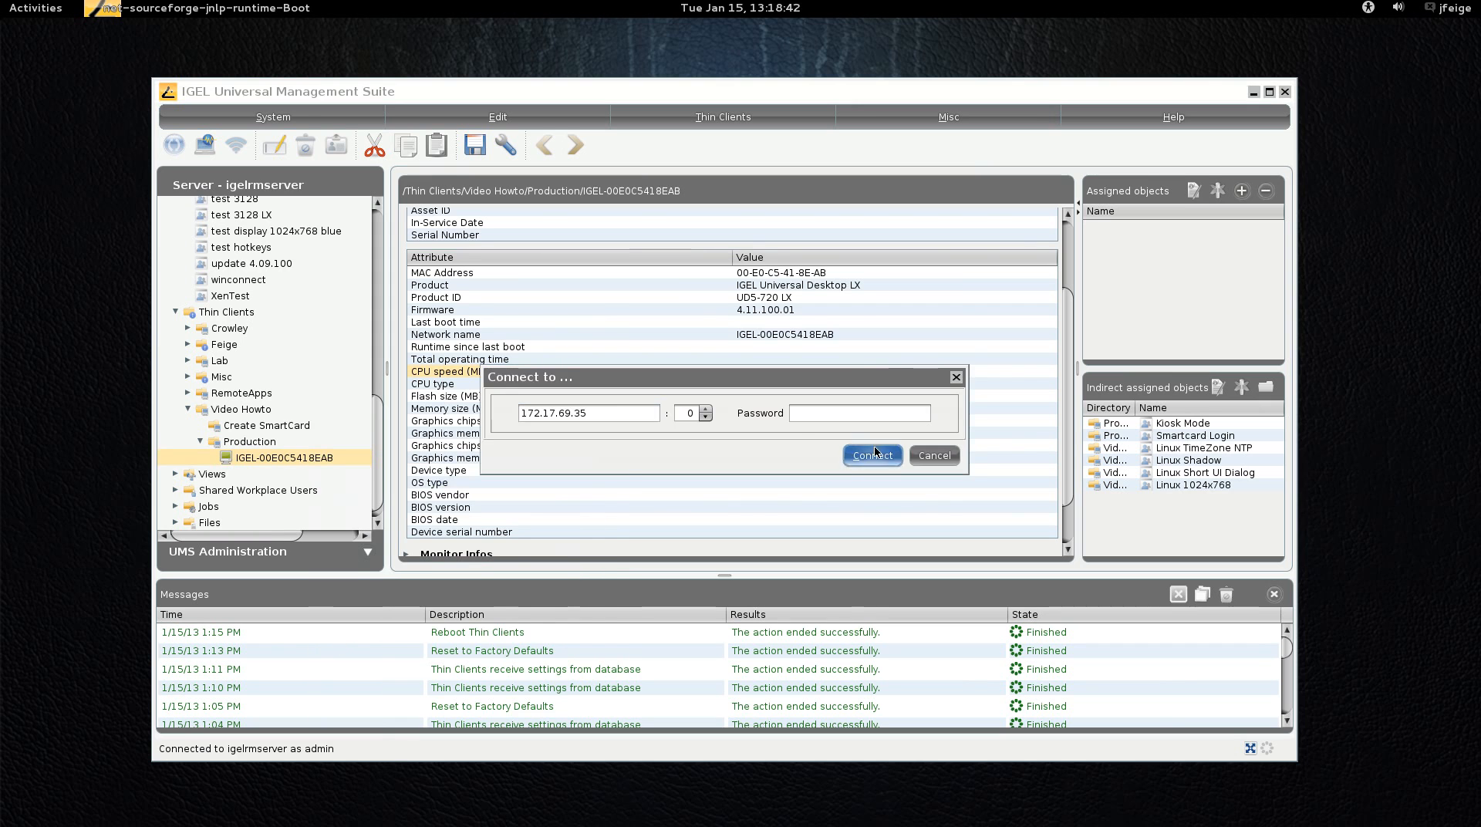
click(870, 454)
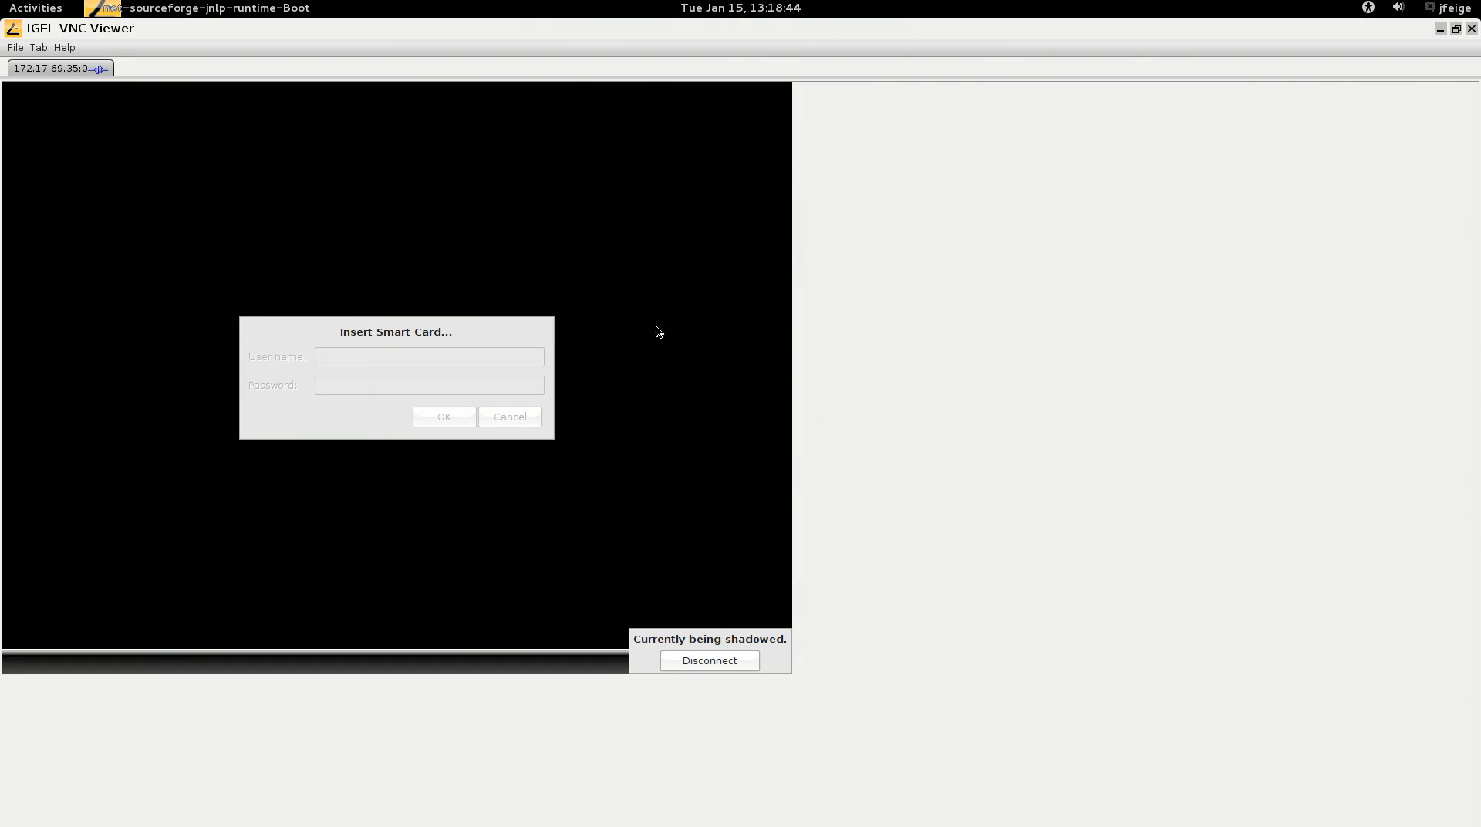
mouse_move(625, 339)
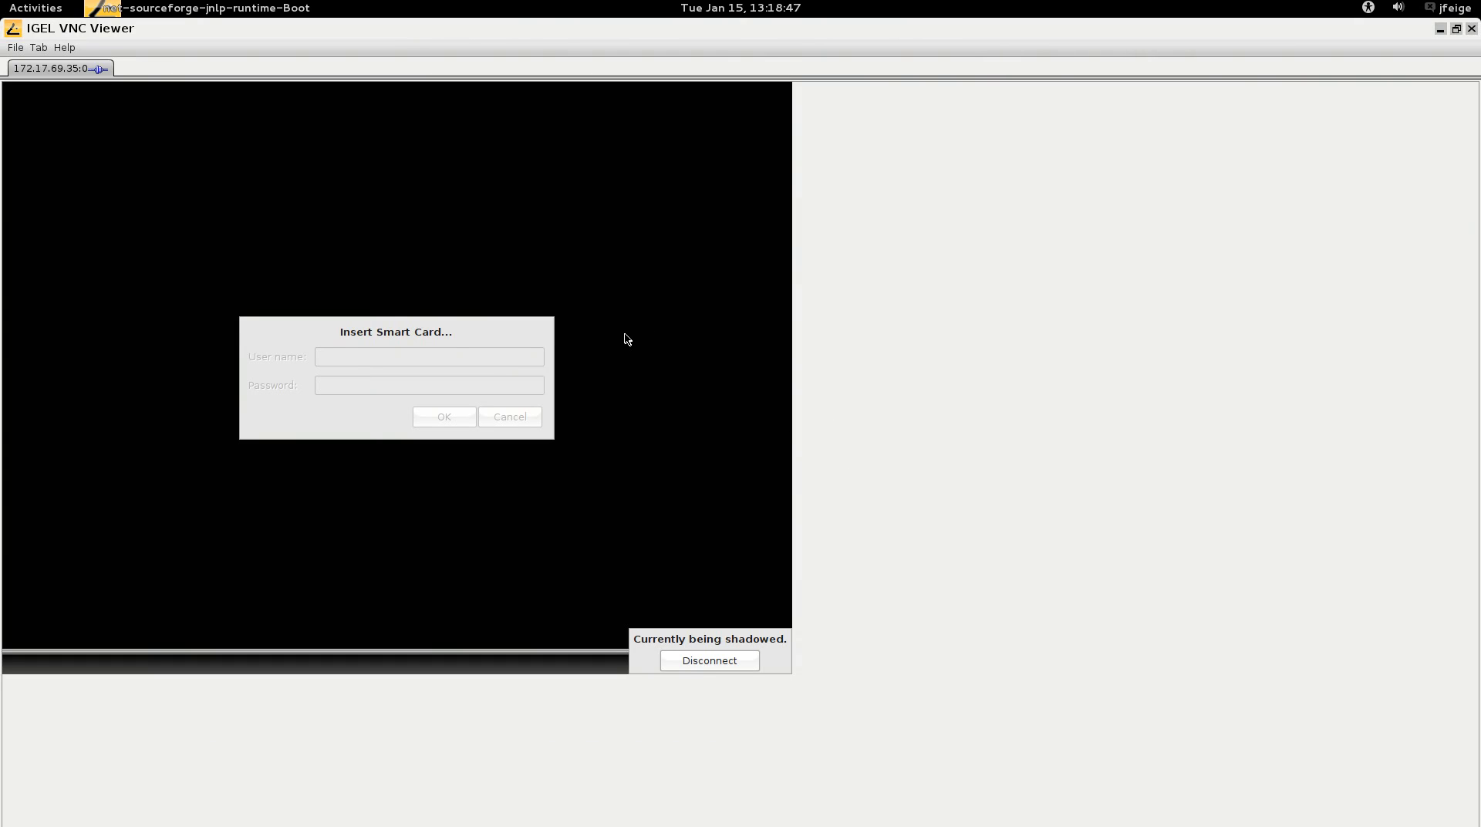